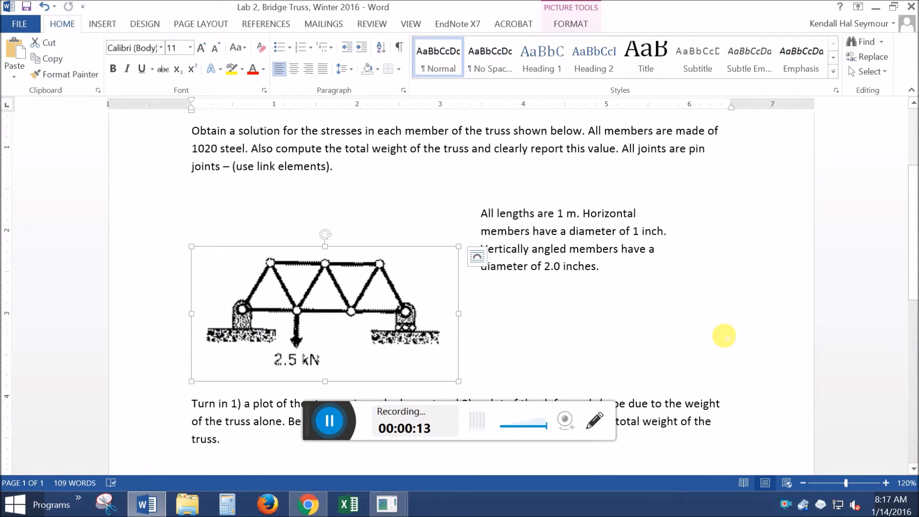
Deselect the truss diagram in the Lab 2 Bridge Truss document
{"action": "left_click", "coordinate": [477, 257]}
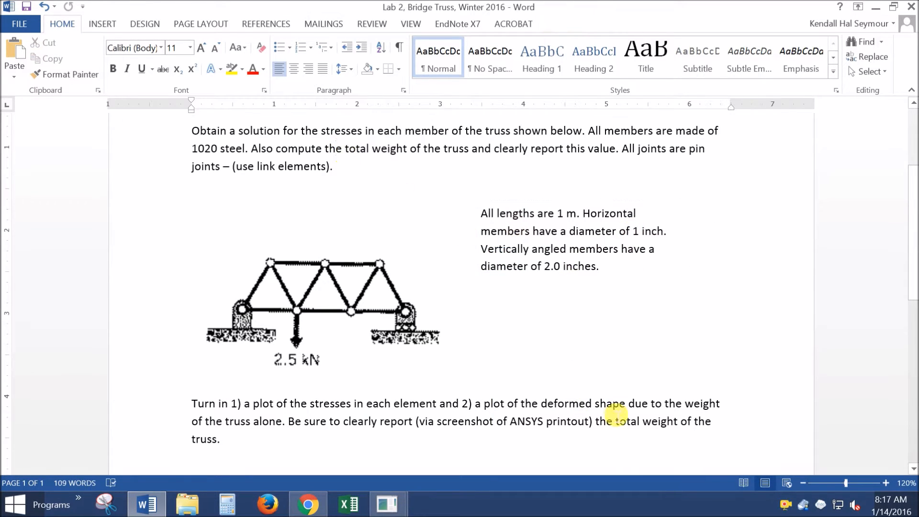
{"action": "mouse_move", "coordinate": [616, 415]}
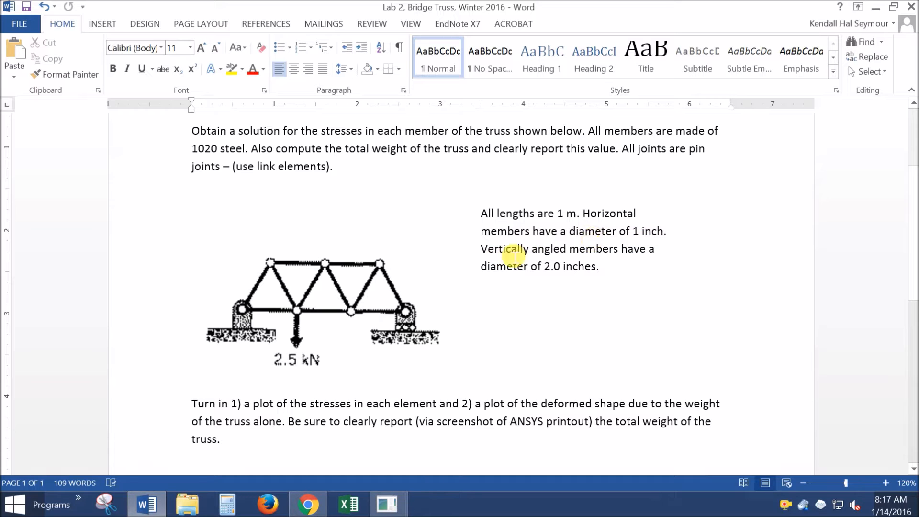
{"action": "mouse_move", "coordinate": [605, 276]}
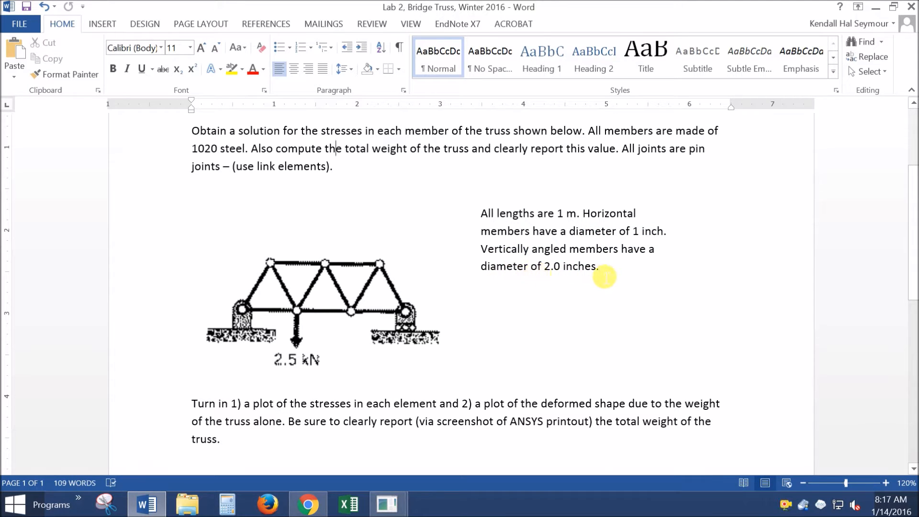
{"action": "mouse_move", "coordinate": [526, 305]}
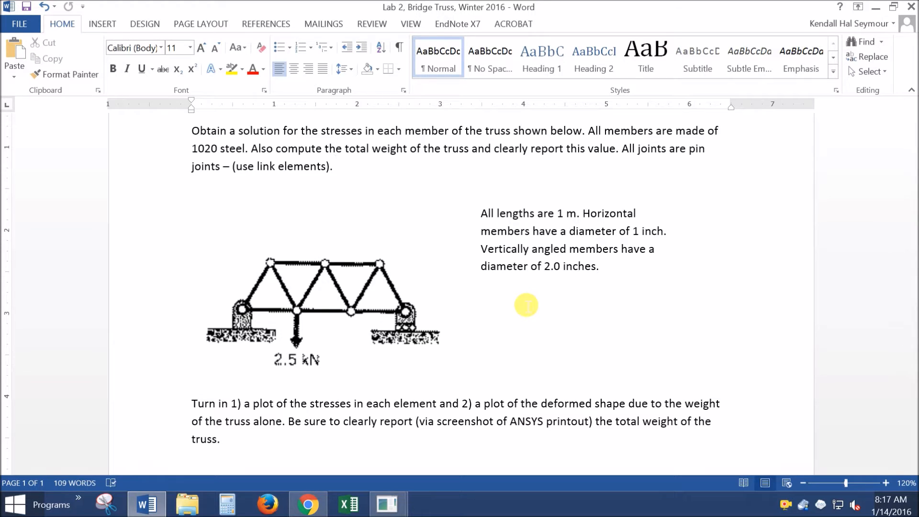
{"action": "mouse_move", "coordinate": [522, 319]}
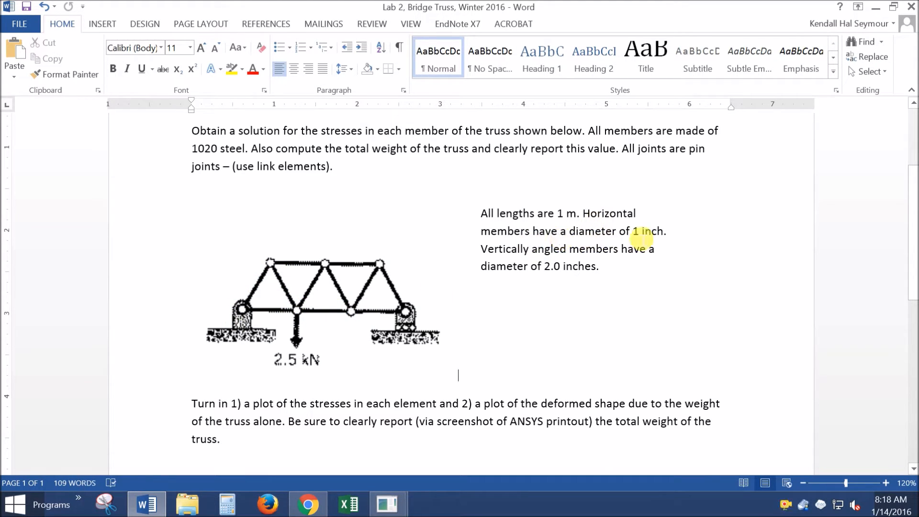
{"action": "mouse_move", "coordinate": [510, 274]}
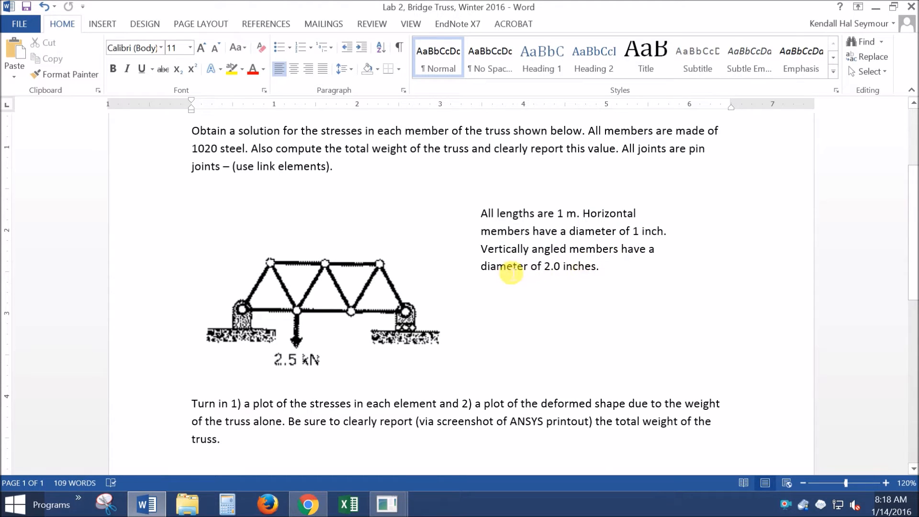
{"action": "mouse_move", "coordinate": [350, 308]}
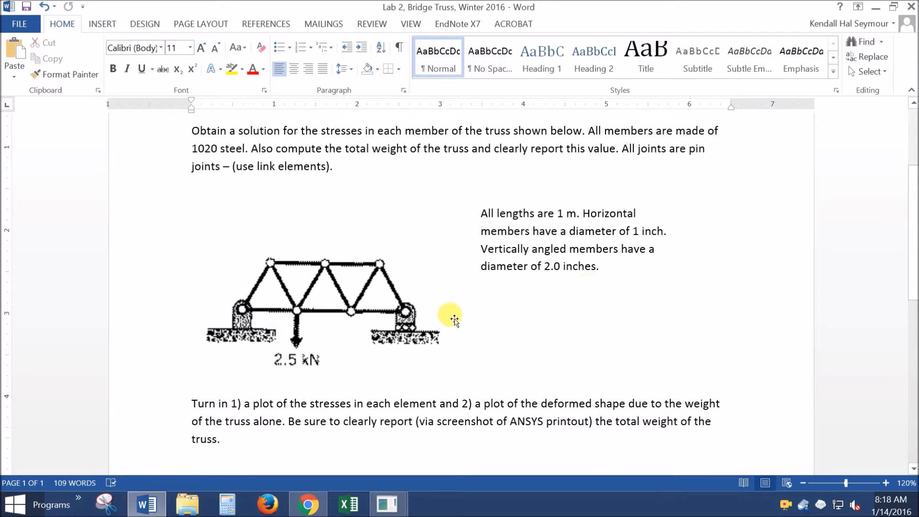
{"action": "mouse_move", "coordinate": [454, 352]}
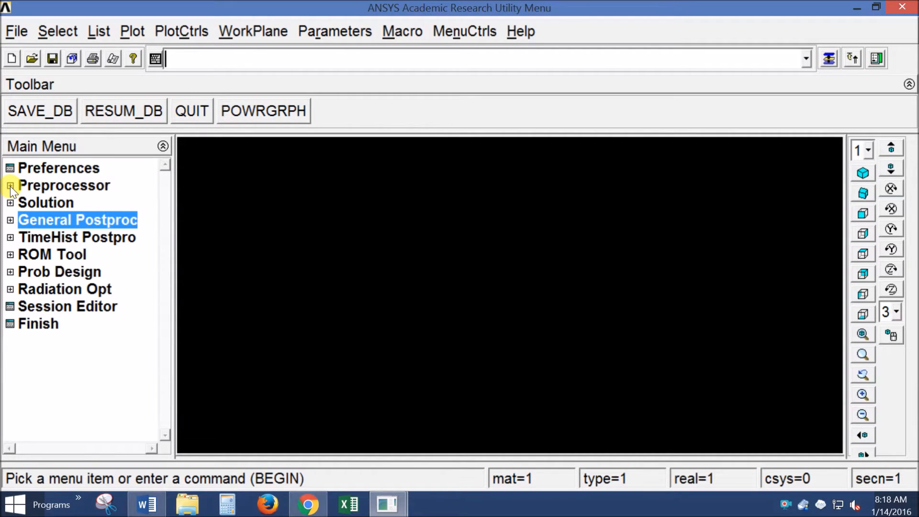
Add element type 1 as the Link 3D finit stn 180 (LINK180) element
{"action": "left_click", "coordinate": [10, 186]}
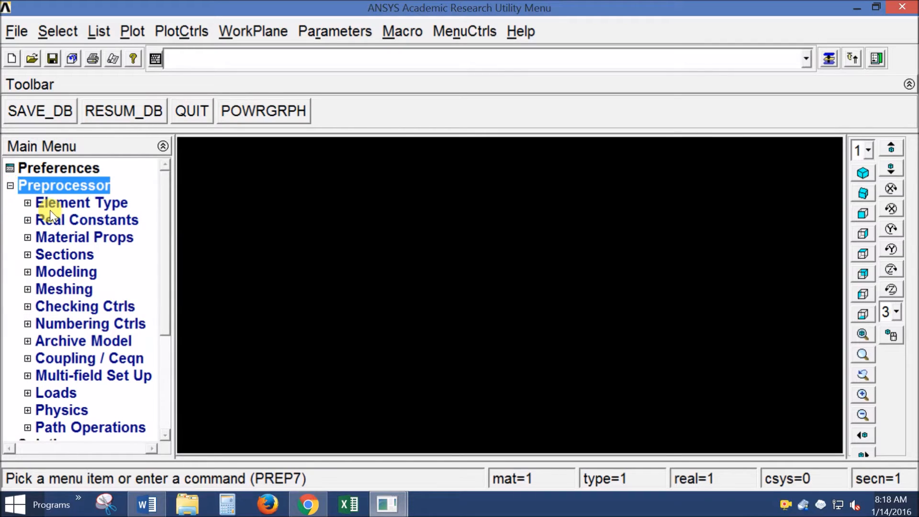
{"action": "left_click", "coordinate": [81, 203]}
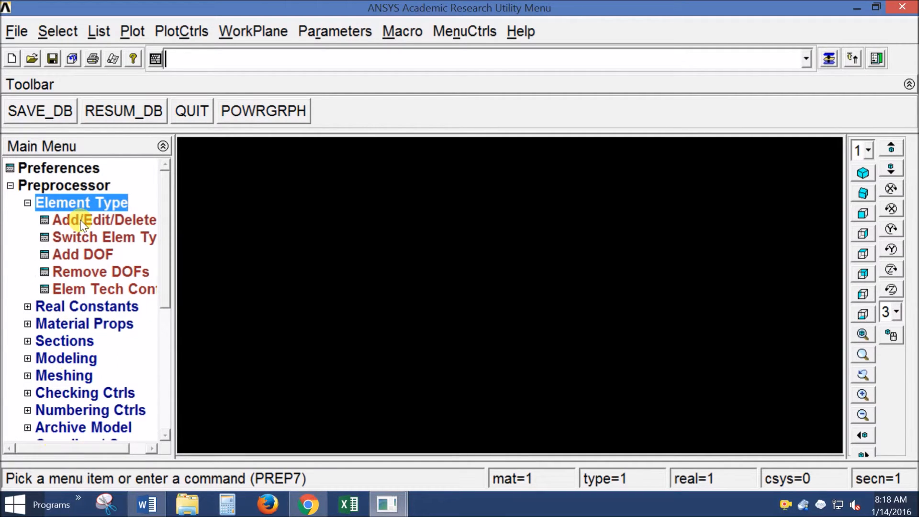
{"action": "left_click", "coordinate": [103, 220]}
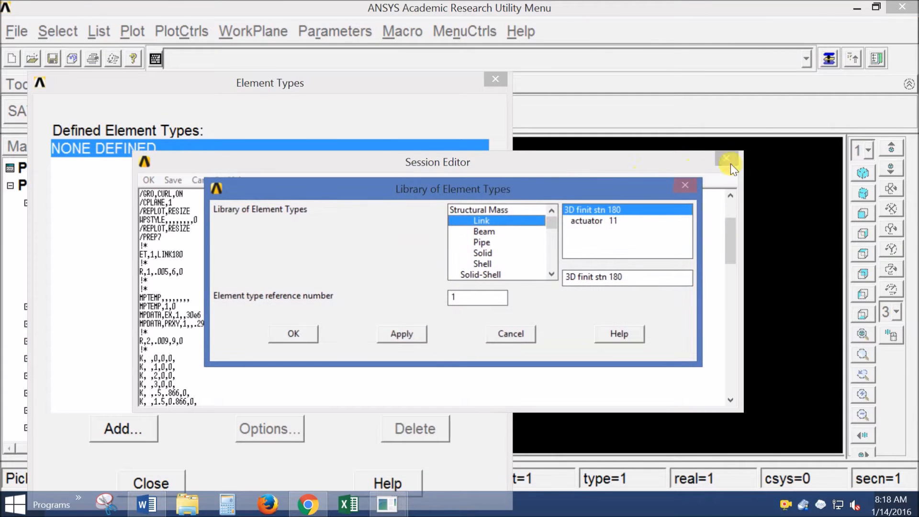
{"action": "left_click", "coordinate": [727, 158]}
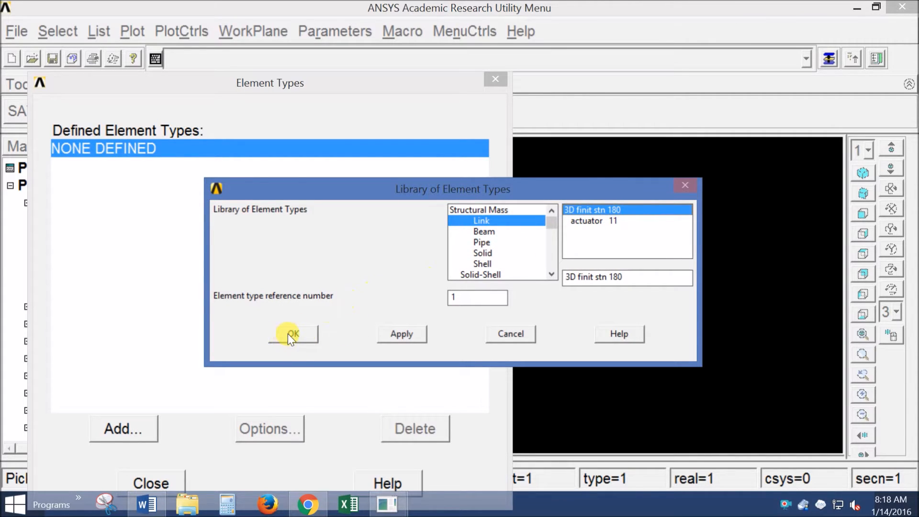
{"action": "left_click", "coordinate": [294, 333]}
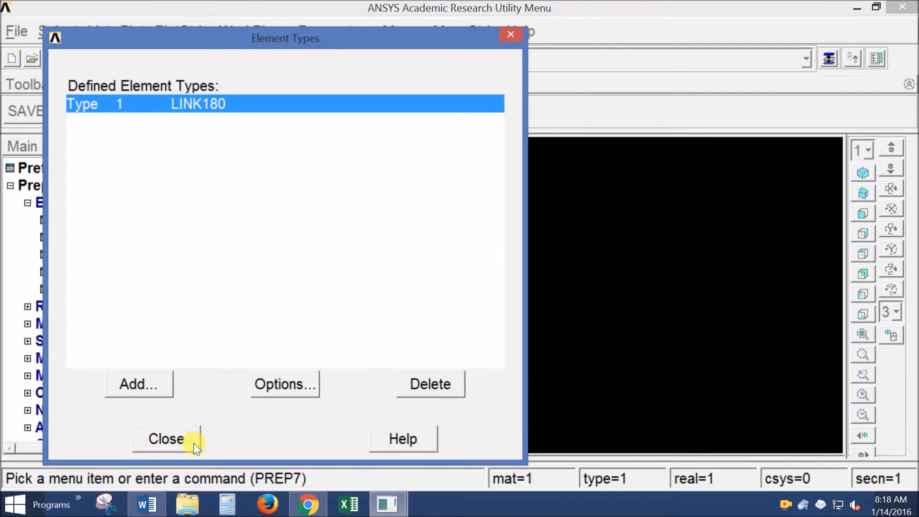
{"action": "left_click", "coordinate": [166, 438]}
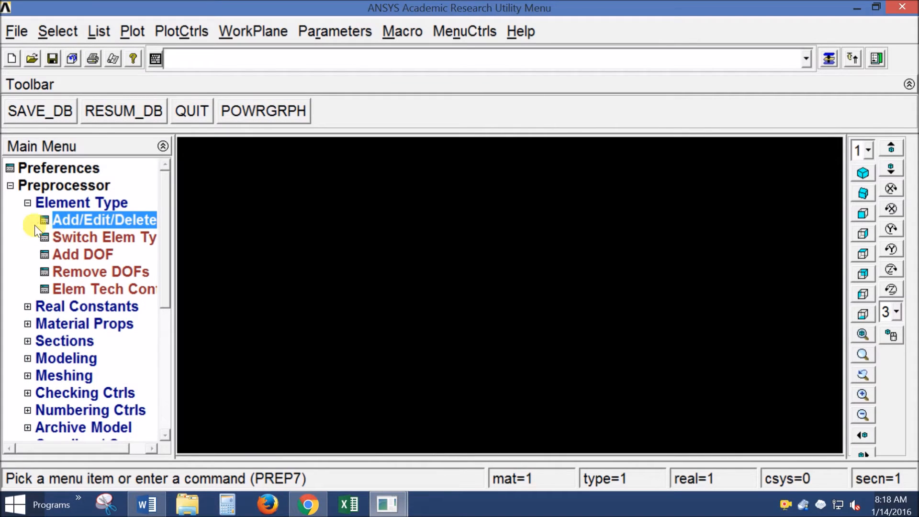
{"action": "left_click", "coordinate": [27, 203]}
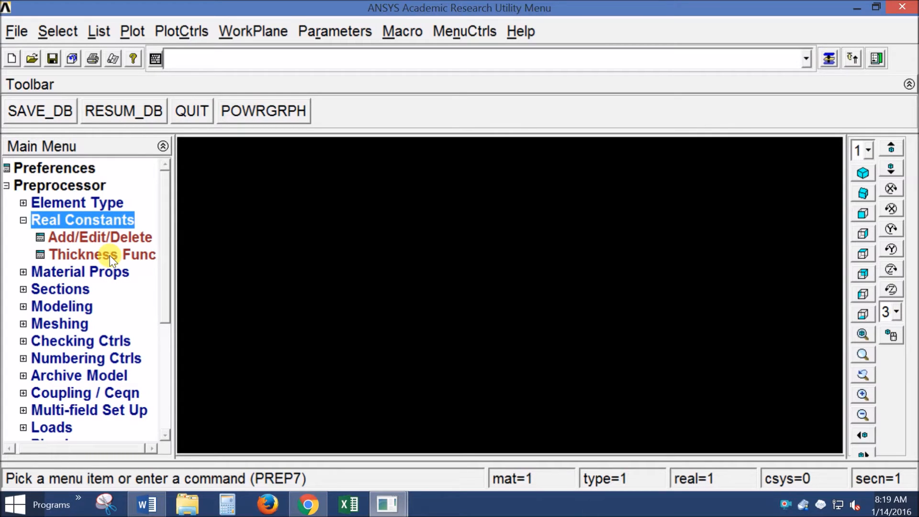
Add LINK180 real constant set 1 with area 0.005 and added mass 6
{"action": "left_click", "coordinate": [99, 237]}
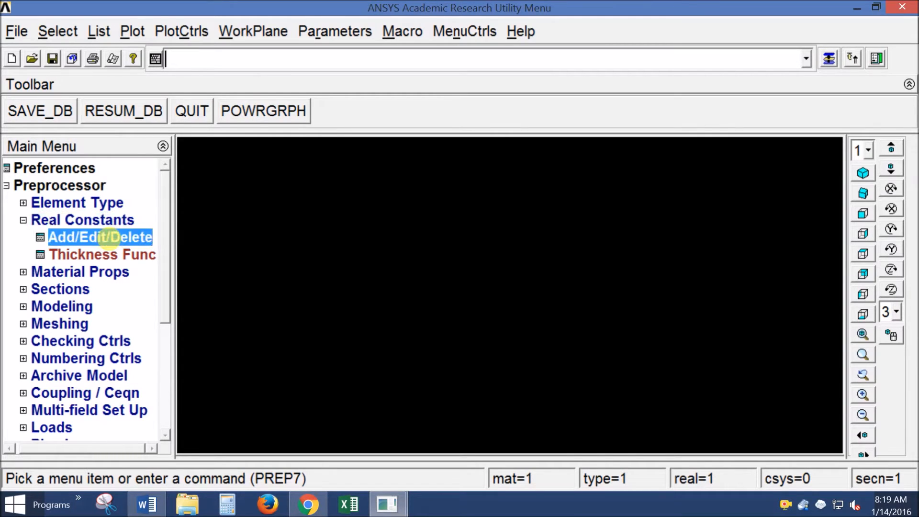
{"action": "left_click", "coordinate": [100, 237]}
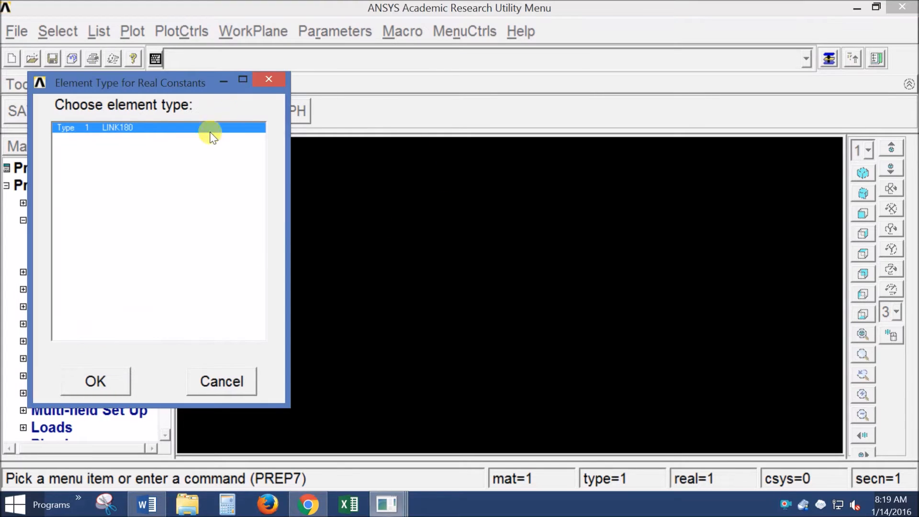
{"action": "left_click", "coordinate": [95, 382]}
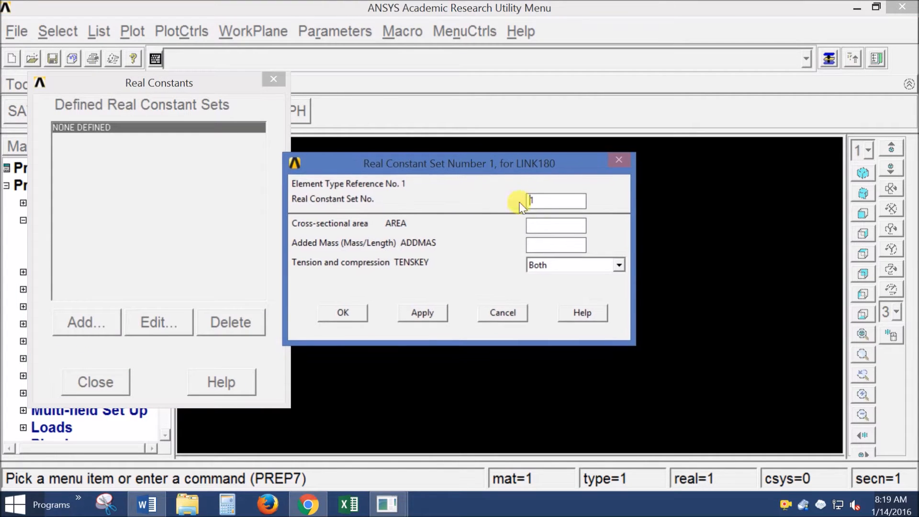
{"action": "left_click", "coordinate": [556, 225]}
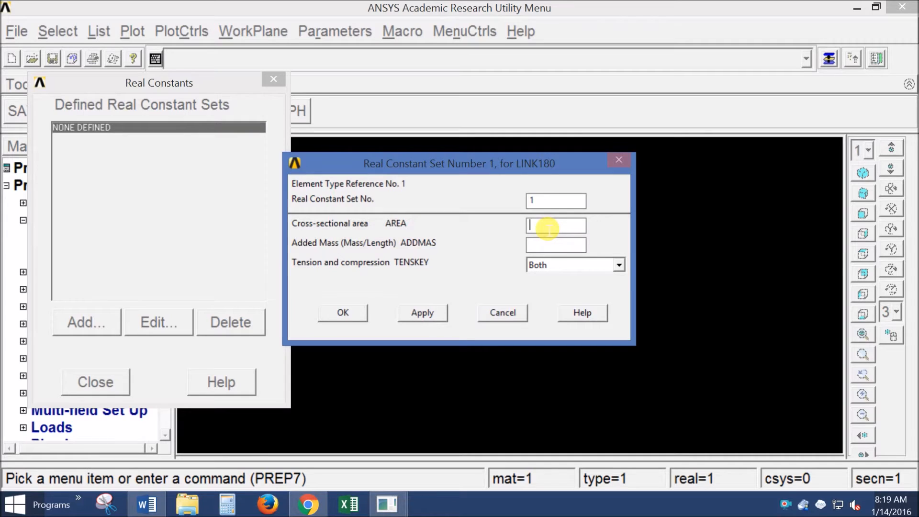
{"action": "type", "text": ".00"}
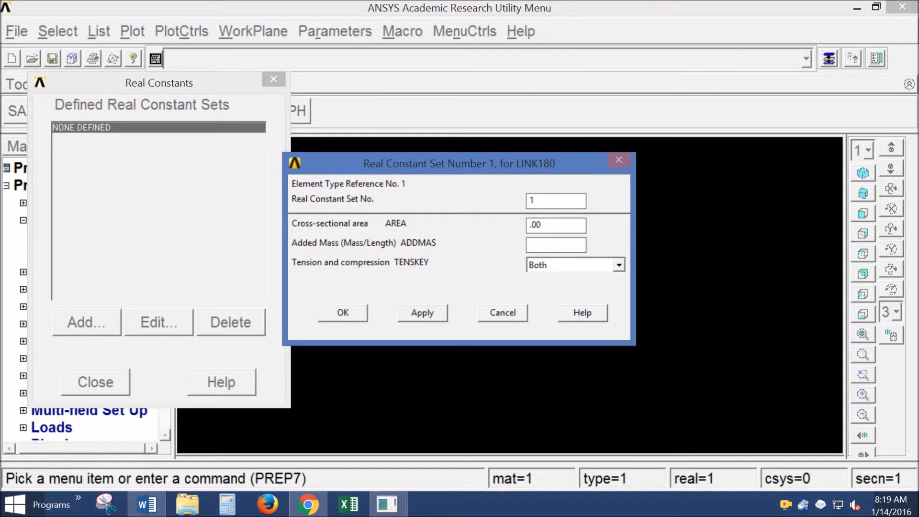
{"action": "type", "text": ".005"}
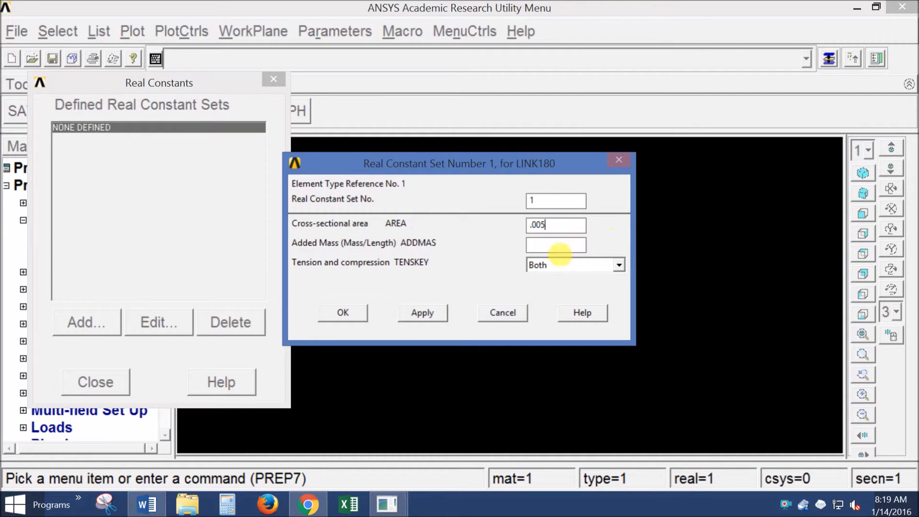
{"action": "left_click", "coordinate": [556, 245]}
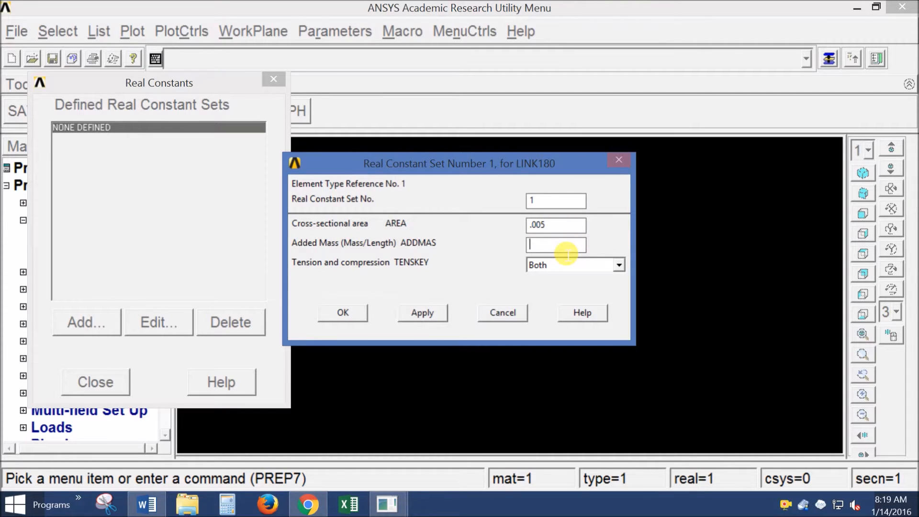
{"action": "type", "text": "6"}
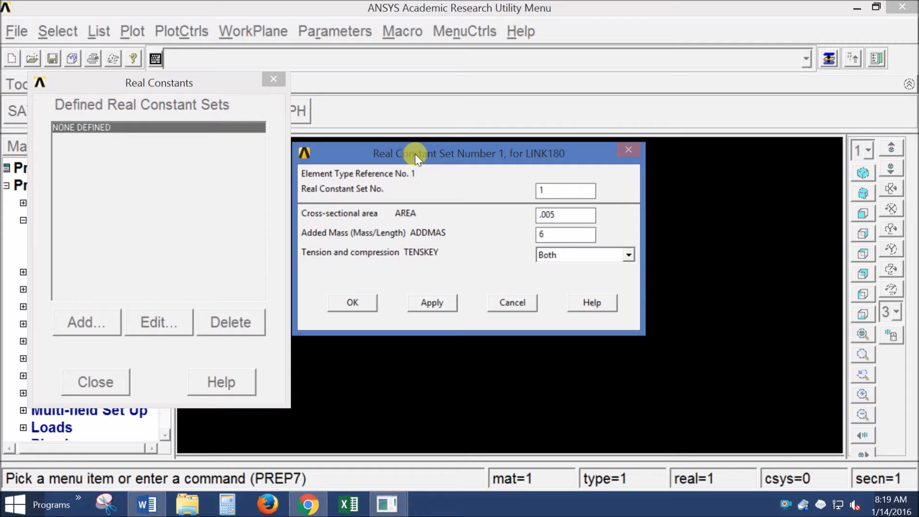
{"action": "left_click_drag", "start_coordinate": [416, 154], "coordinate": [415, 83]}
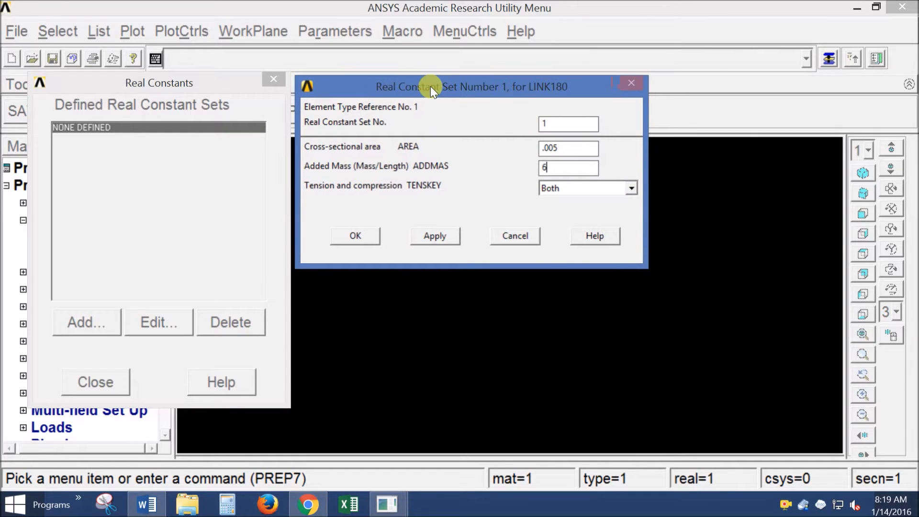
{"action": "left_click", "coordinate": [355, 236]}
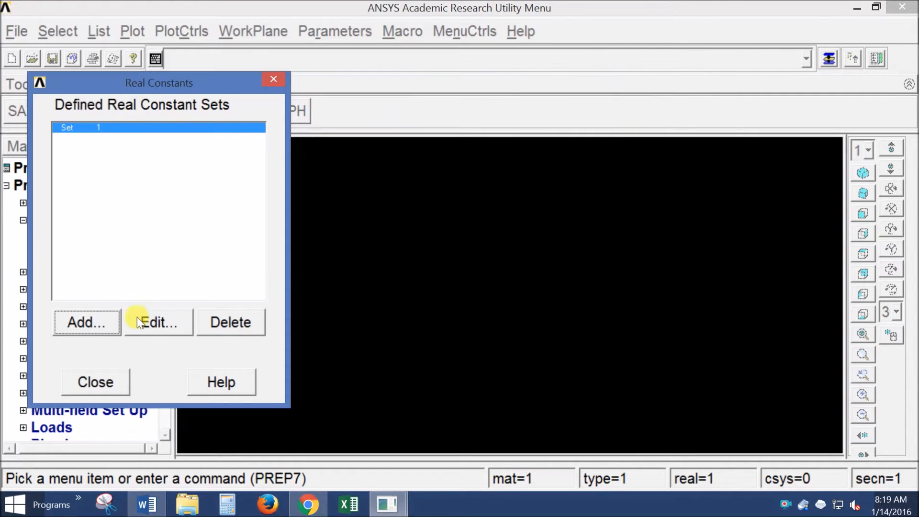
{"action": "left_click", "coordinate": [95, 382]}
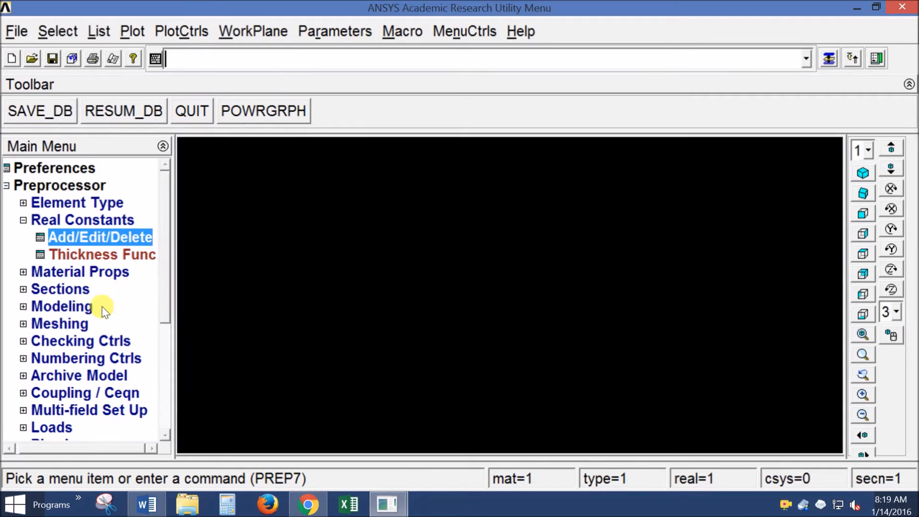
{"action": "left_click", "coordinate": [24, 219]}
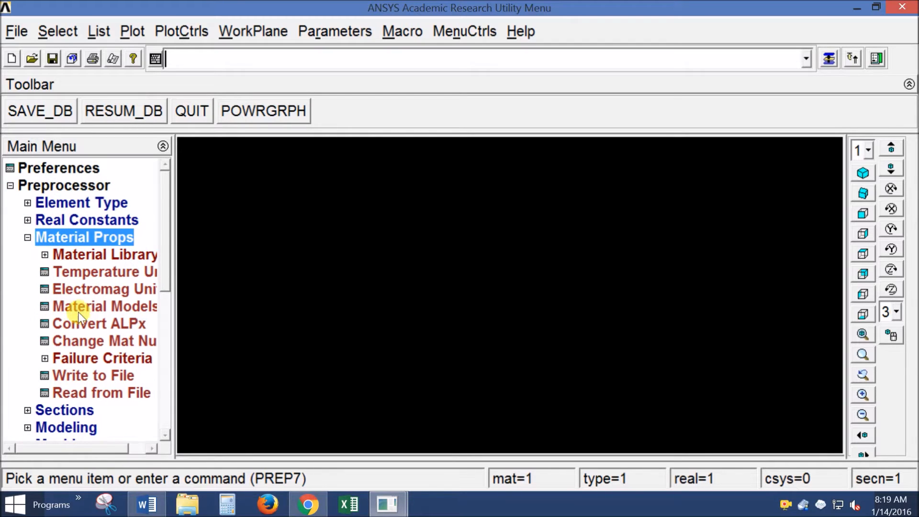
Define material 1 as linear isotropic with EX 30e6 and PRXY 0.29
{"action": "left_click", "coordinate": [104, 306]}
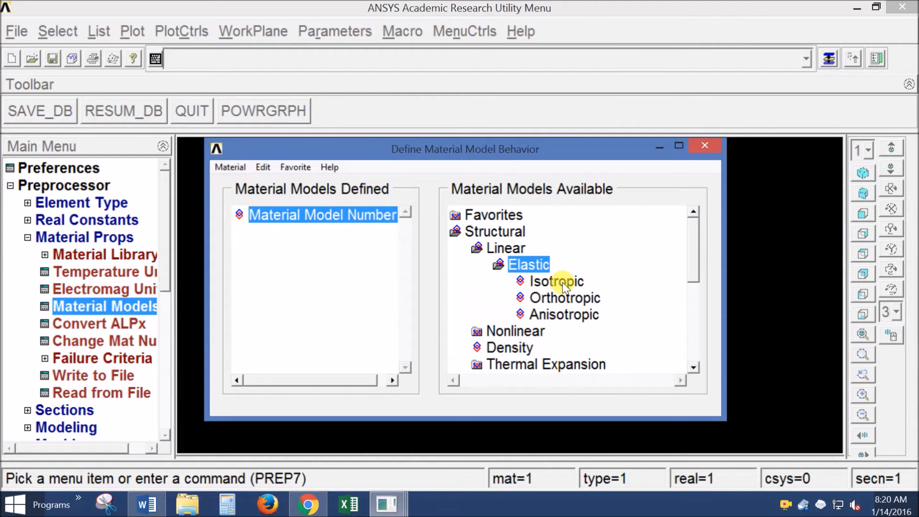
{"action": "double_click", "coordinate": [557, 281]}
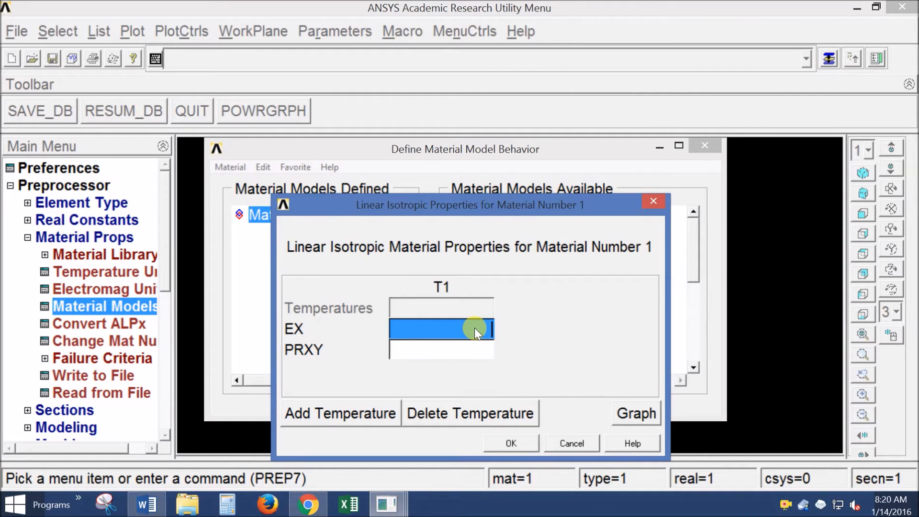
{"action": "type", "text": "30e6"}
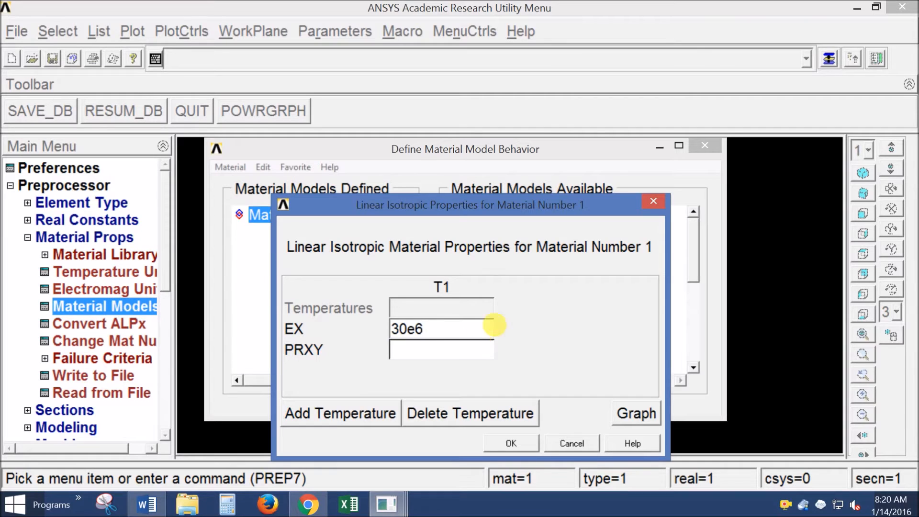
{"action": "type", "text": ".29"}
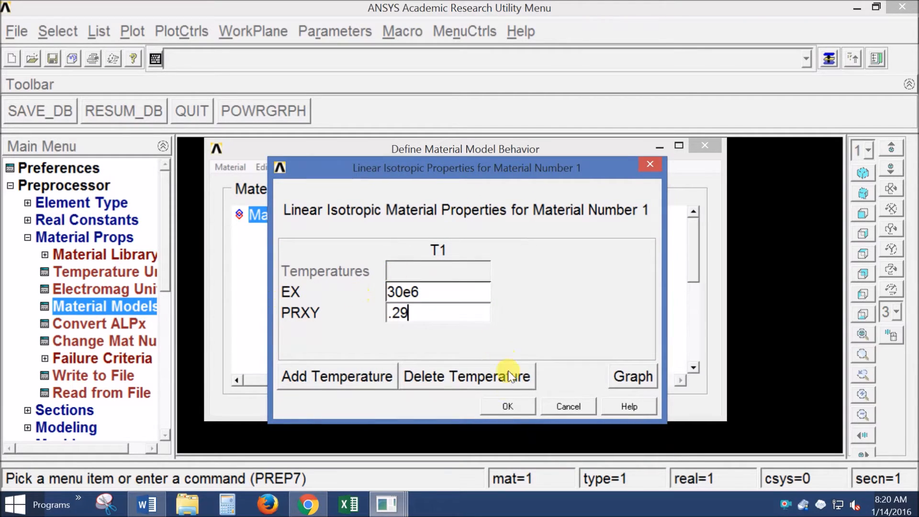
{"action": "left_click", "coordinate": [508, 406]}
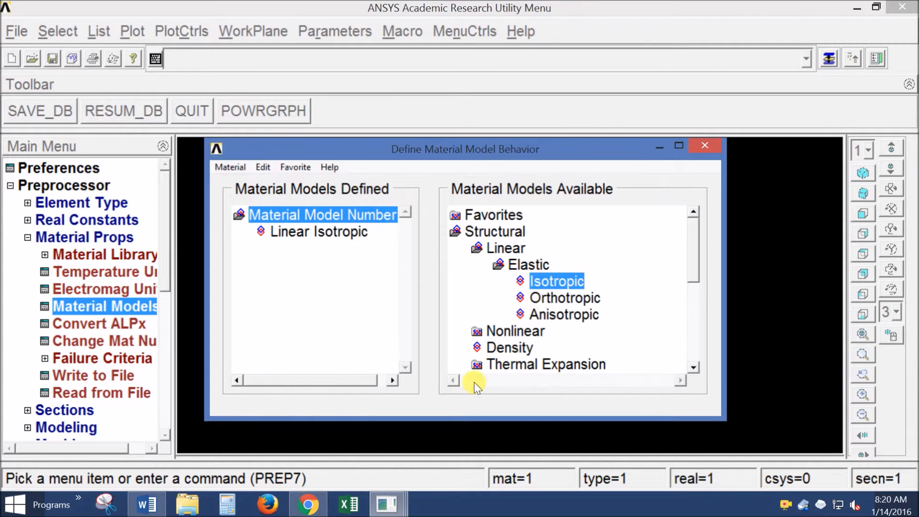
{"action": "left_click", "coordinate": [705, 145]}
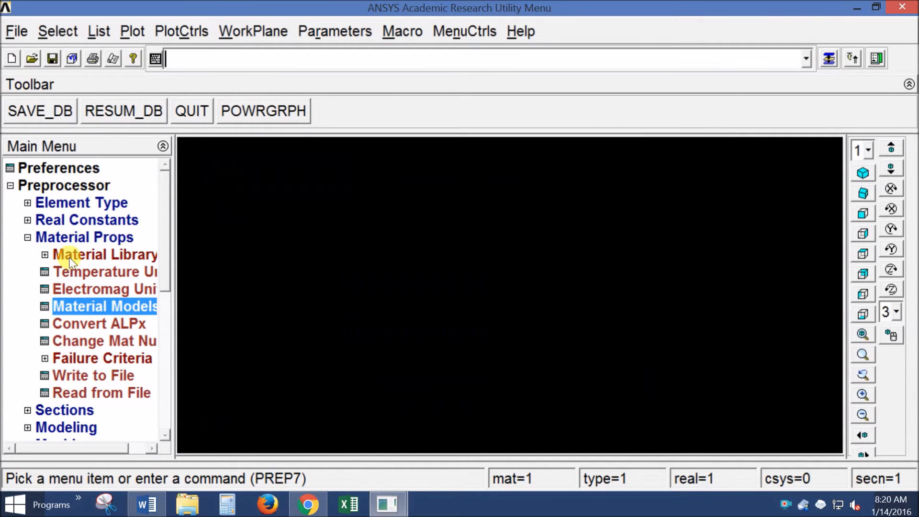
{"action": "left_click", "coordinate": [27, 237]}
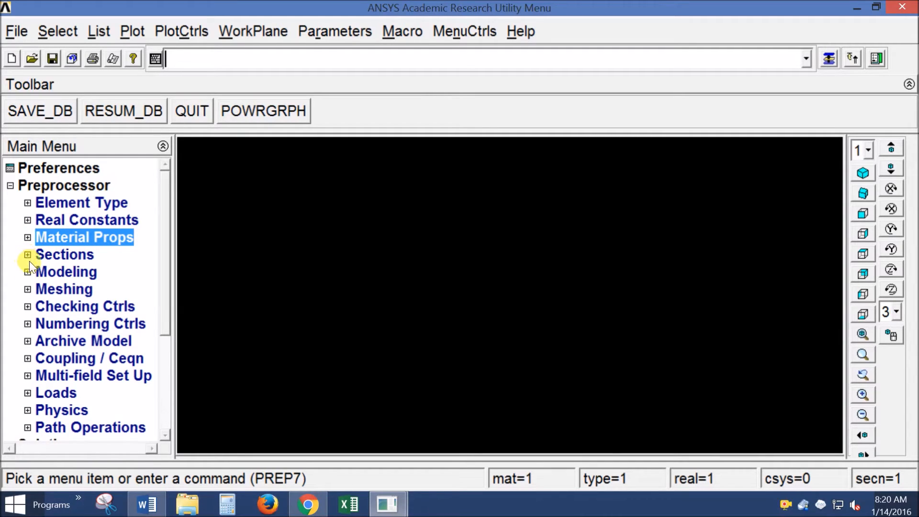
{"action": "mouse_move", "coordinate": [30, 275]}
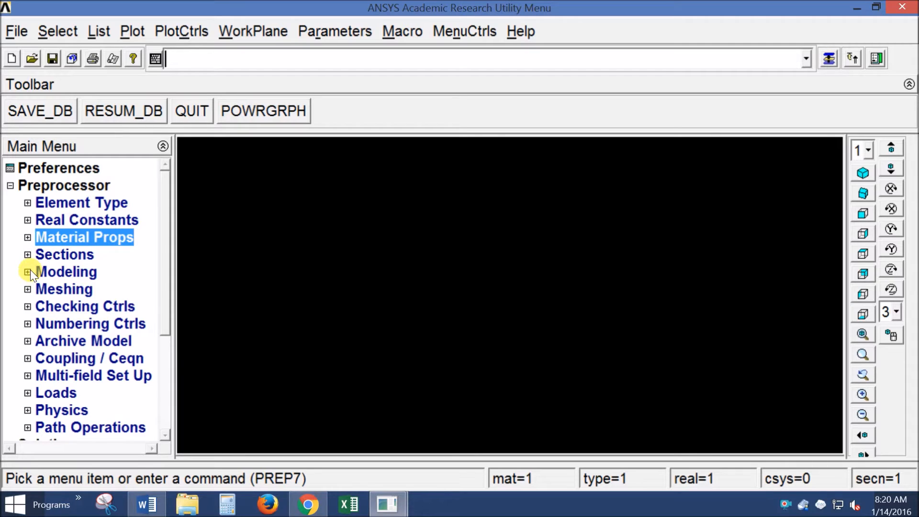
Expand Modeling and open keypoint creation in the active coordinate system
{"action": "left_click", "coordinate": [27, 272]}
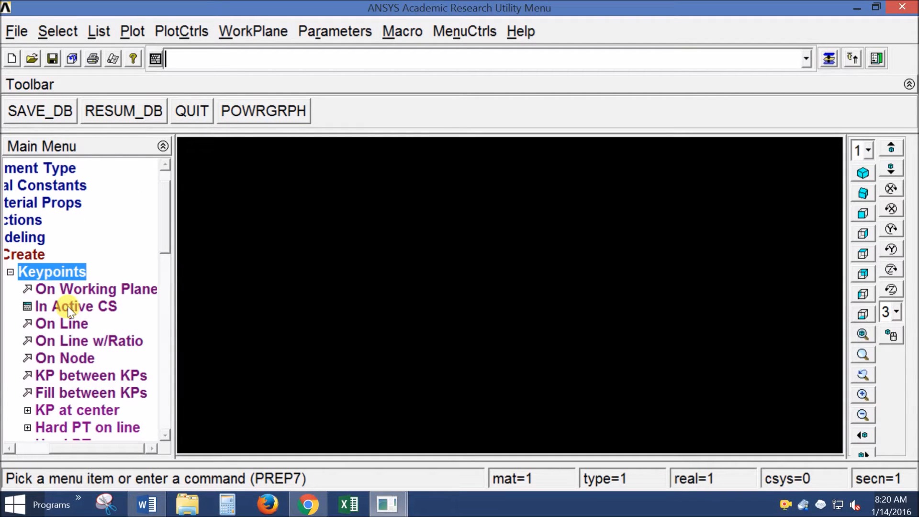
{"action": "left_click", "coordinate": [76, 307]}
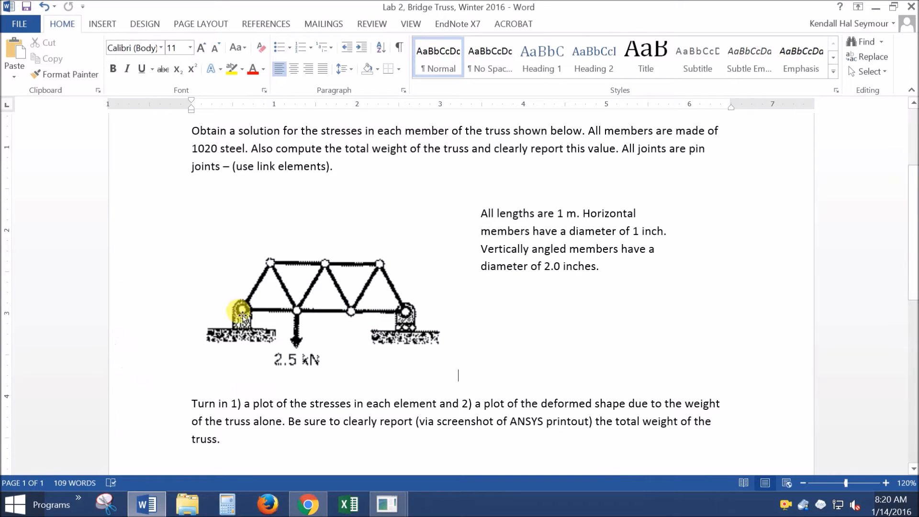
{"action": "mouse_move", "coordinate": [408, 317]}
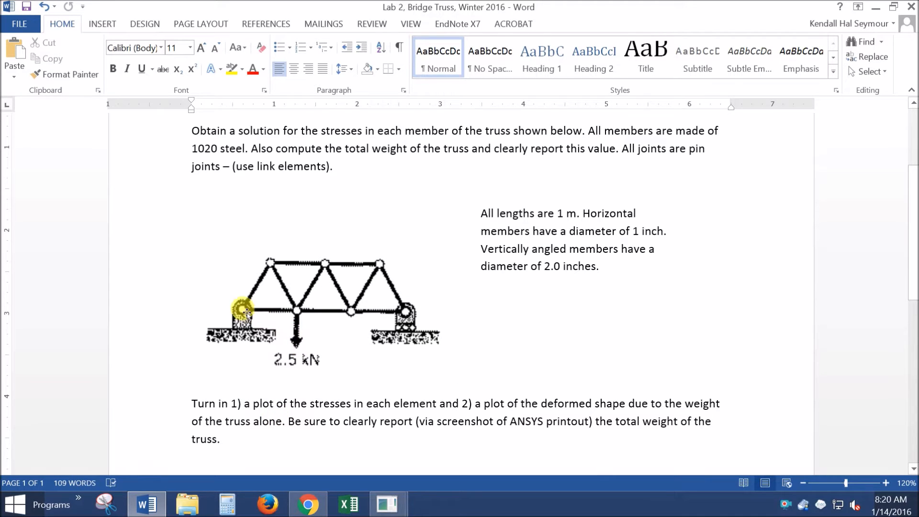
{"action": "mouse_move", "coordinate": [262, 316]}
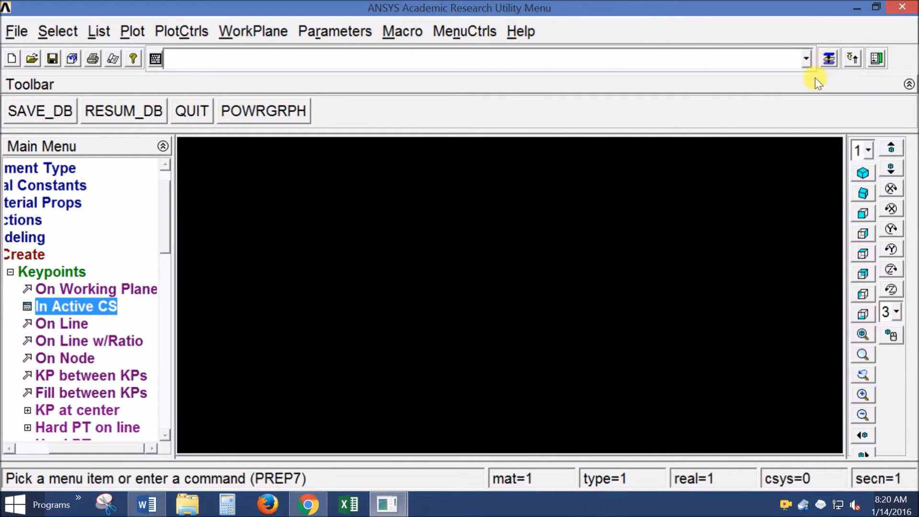
Create bottom-row keypoints at x = 0, 1 and 2 with y = 0
{"action": "left_click", "coordinate": [75, 307]}
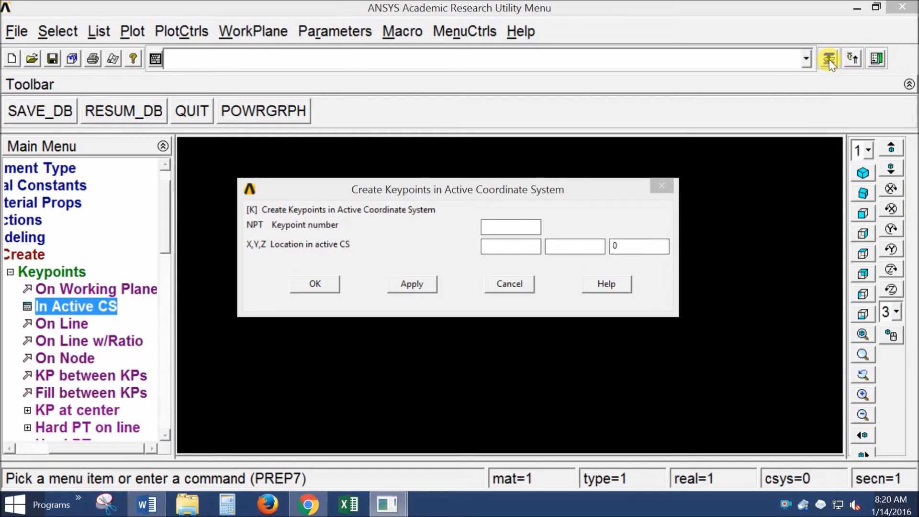
{"action": "type", "text": "0"}
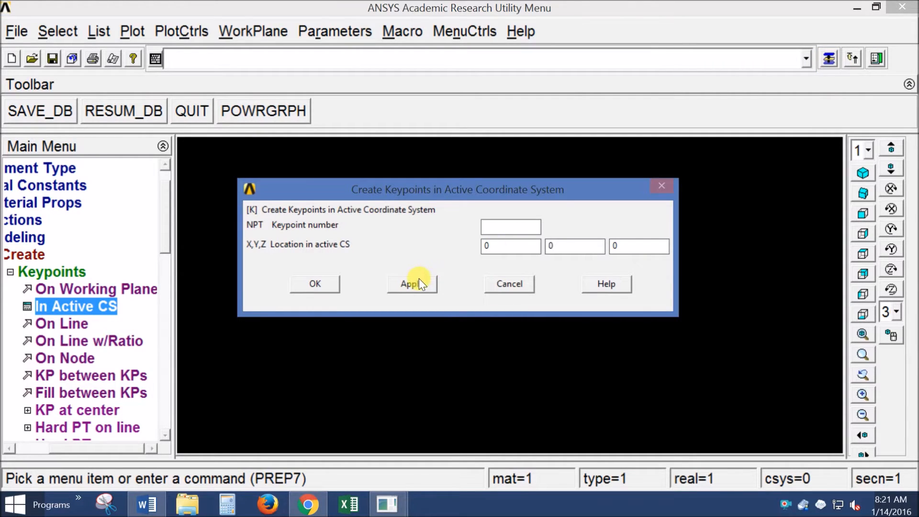
{"action": "left_click", "coordinate": [412, 284]}
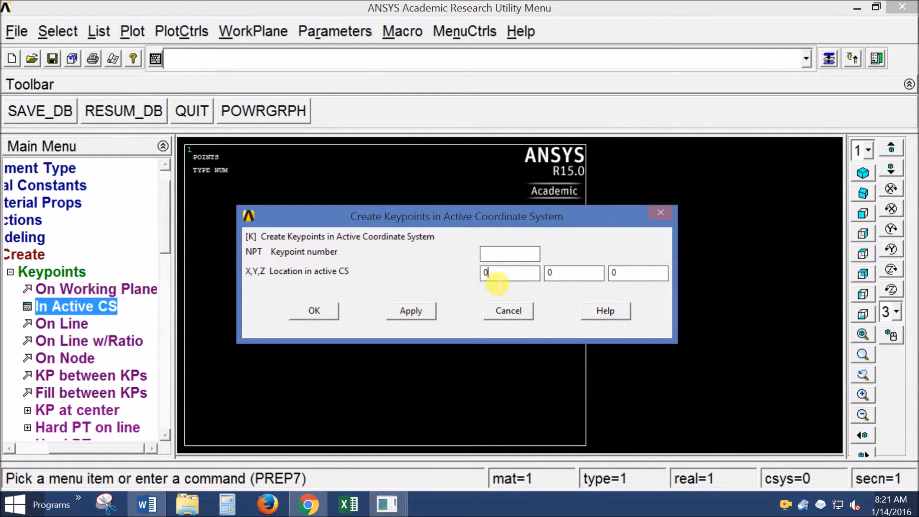
{"action": "type", "text": "1"}
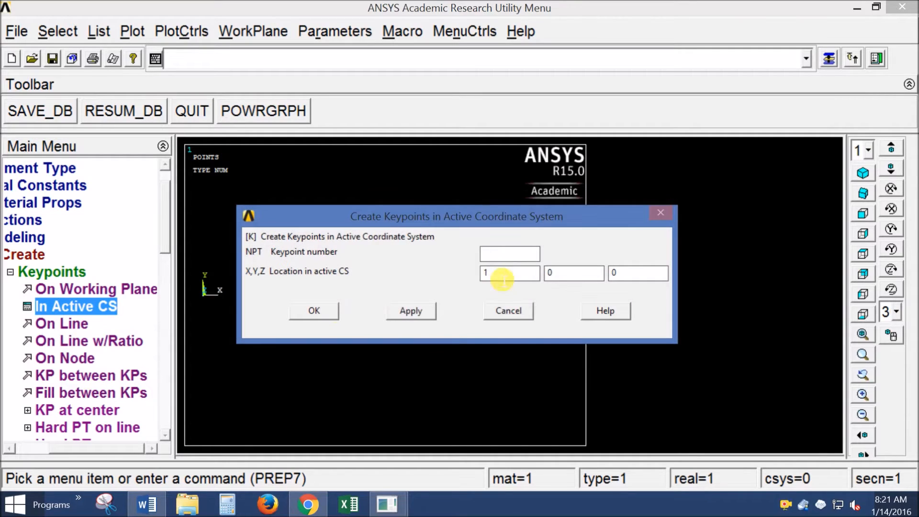
{"action": "type", "text": "2"}
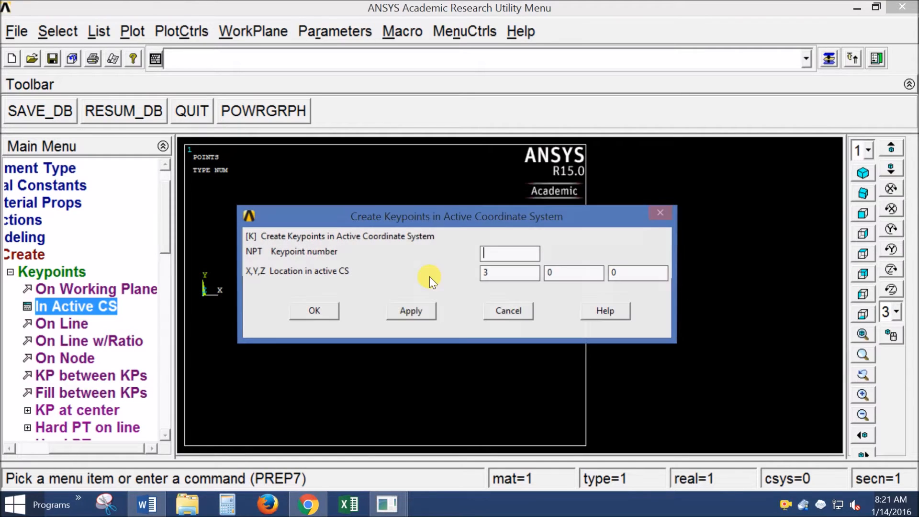
{"action": "left_click", "coordinate": [411, 311]}
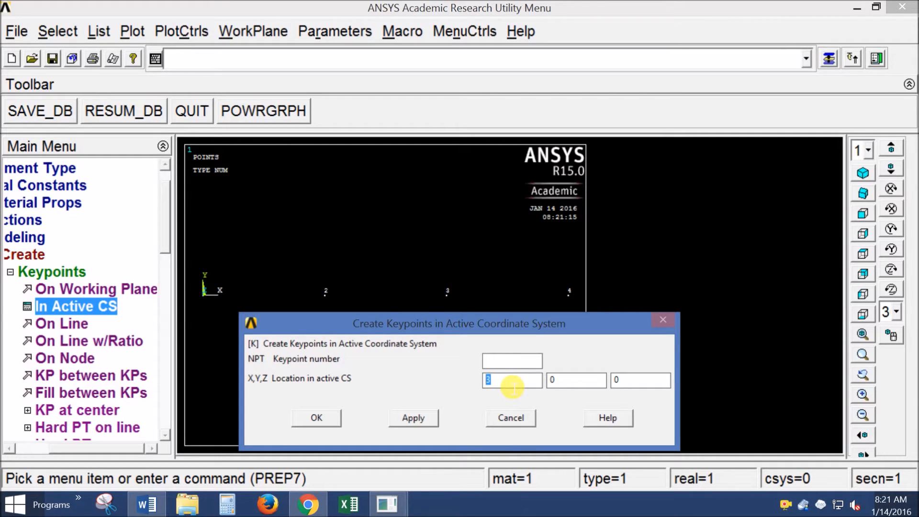
Enter a y coordinate of 0.866 in the keypoint form
{"action": "type", "text": ".866"}
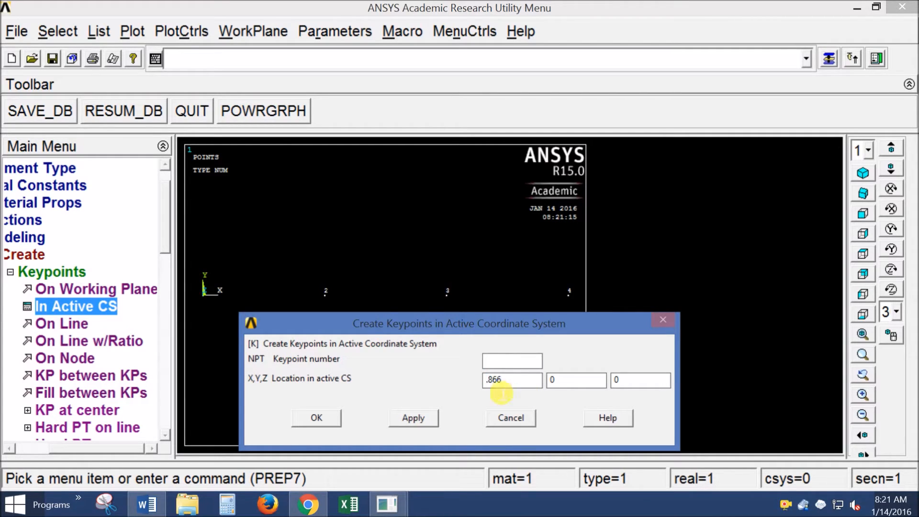
{"action": "left_click", "coordinate": [512, 380]}
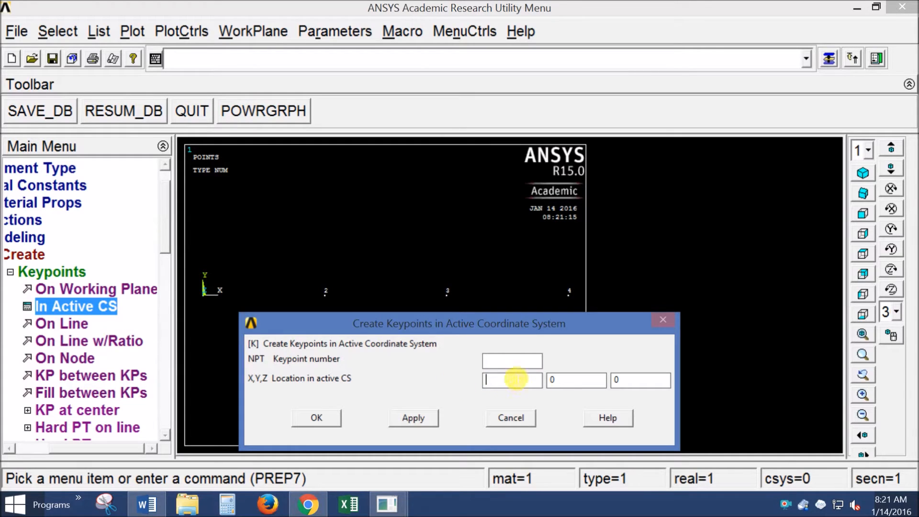
{"action": "left_click", "coordinate": [577, 380]}
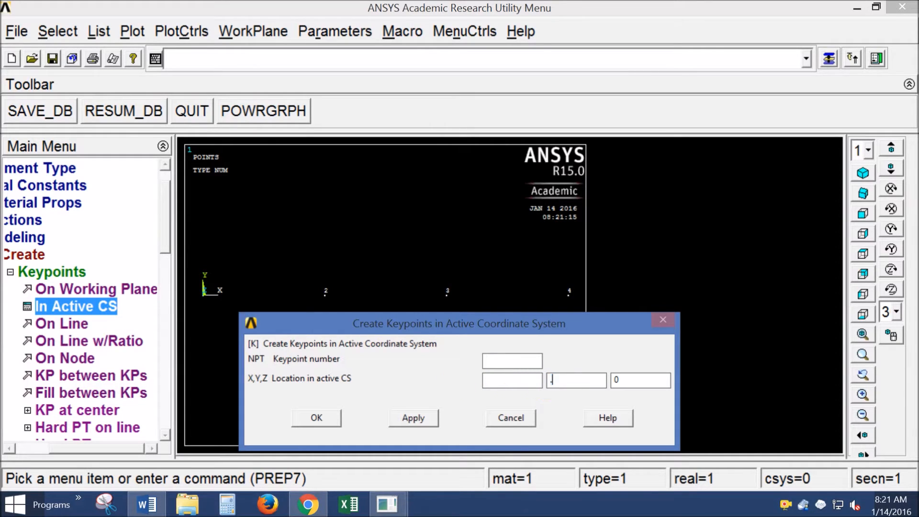
{"action": "type", "text": ".866"}
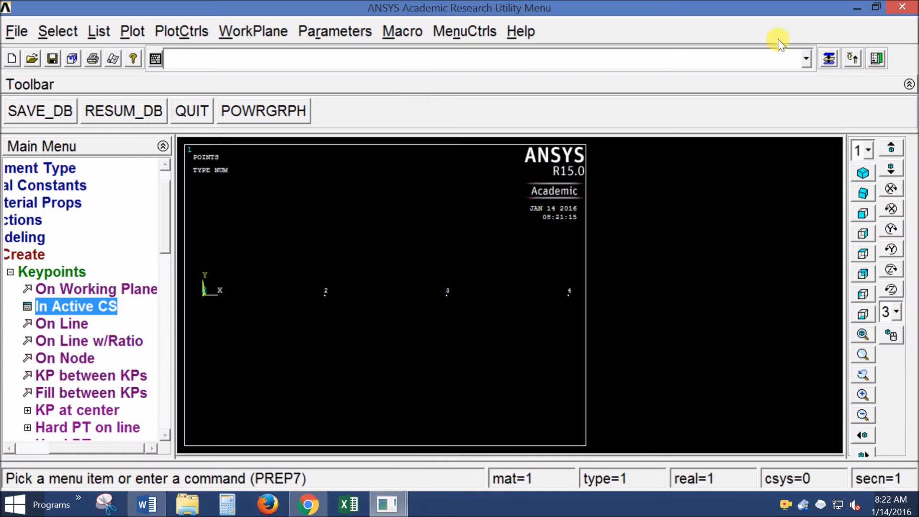
Create top-row keypoints at x = 0.5, 1.5 and 2.5, height 0.866
{"action": "left_click", "coordinate": [75, 306]}
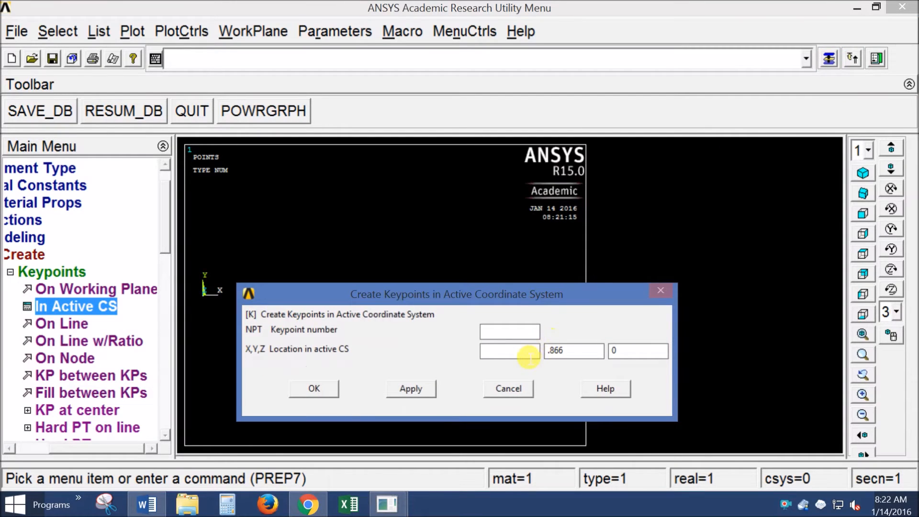
{"action": "type", "text": ".5"}
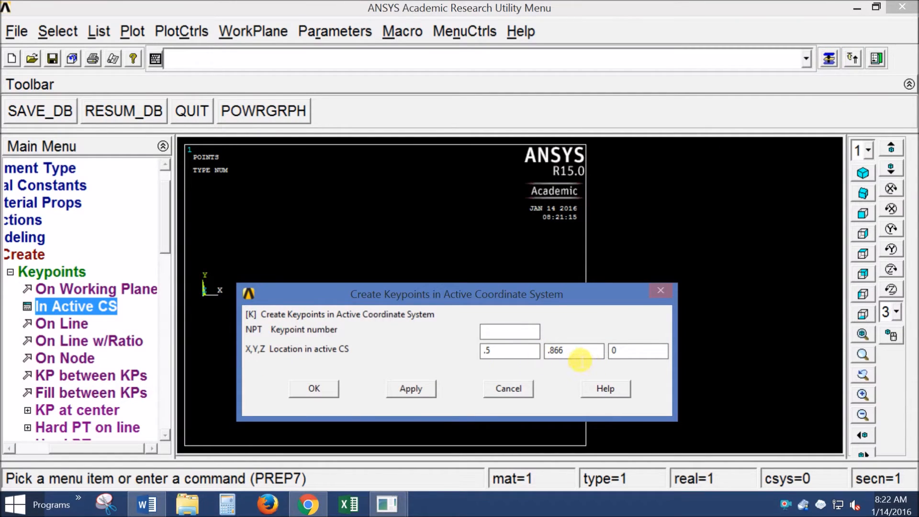
{"action": "left_click", "coordinate": [411, 388]}
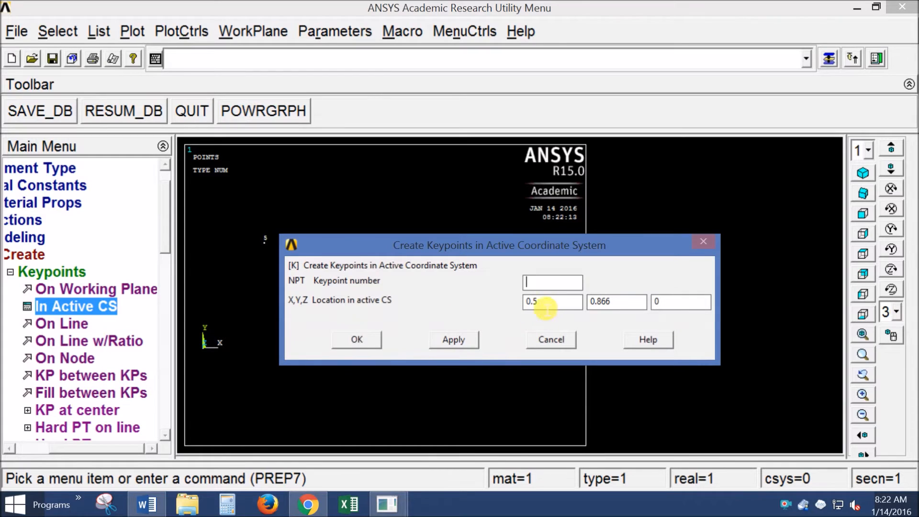
{"action": "type", "text": "1.5"}
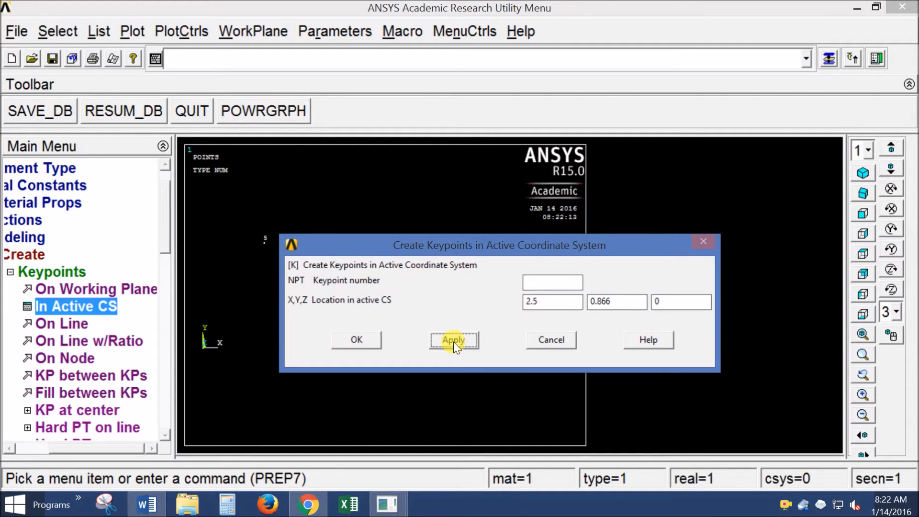
{"action": "left_click", "coordinate": [454, 340]}
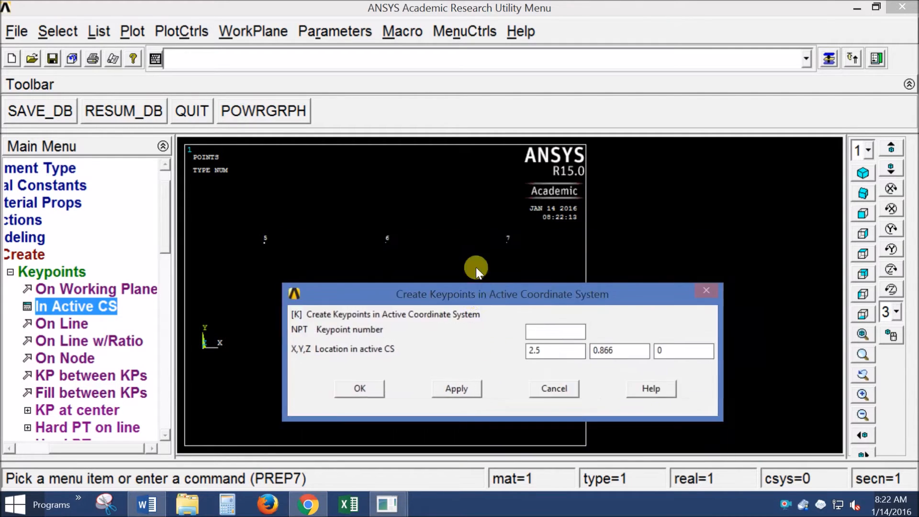
Move the keypoint form off the plot, close it, and collapse Keypoints
{"action": "left_click_drag", "start_coordinate": [502, 294], "coordinate": [479, 282]}
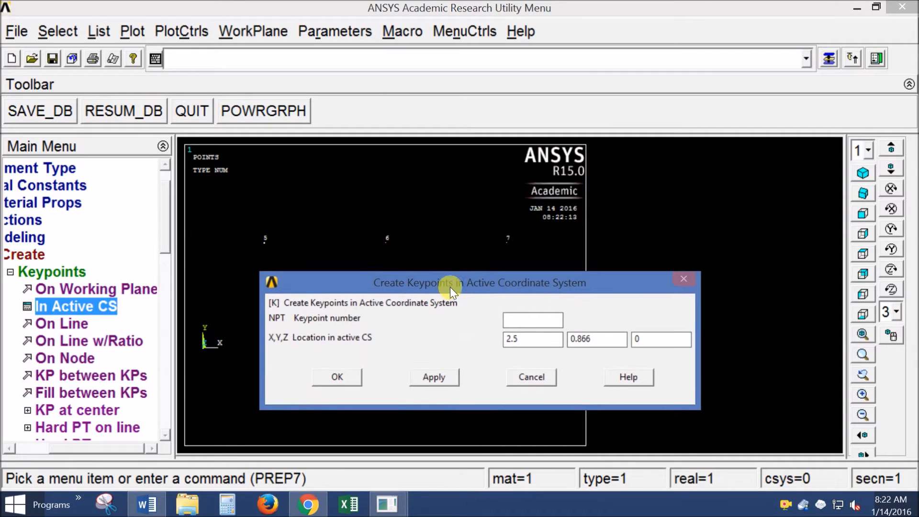
{"action": "left_click_drag", "start_coordinate": [451, 283], "coordinate": [446, 289]}
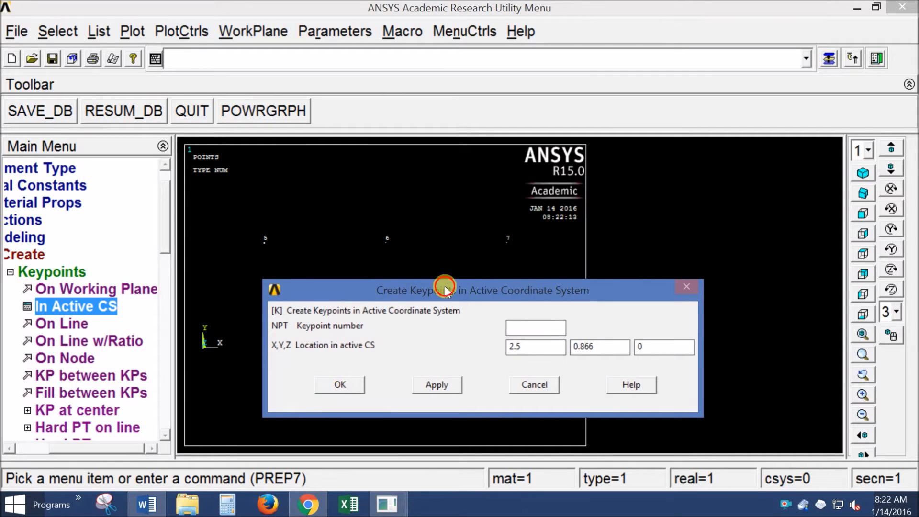
{"action": "left_click_drag", "start_coordinate": [446, 289], "coordinate": [480, 297]}
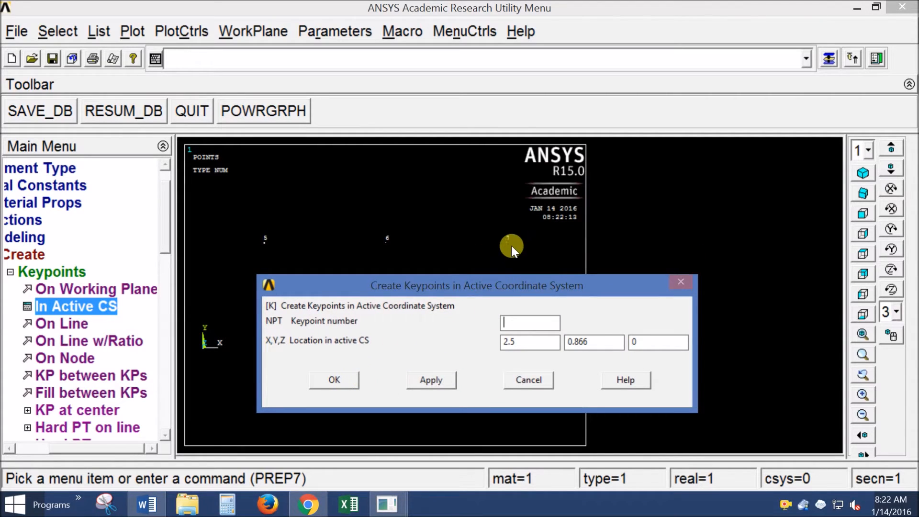
{"action": "left_click", "coordinate": [431, 380]}
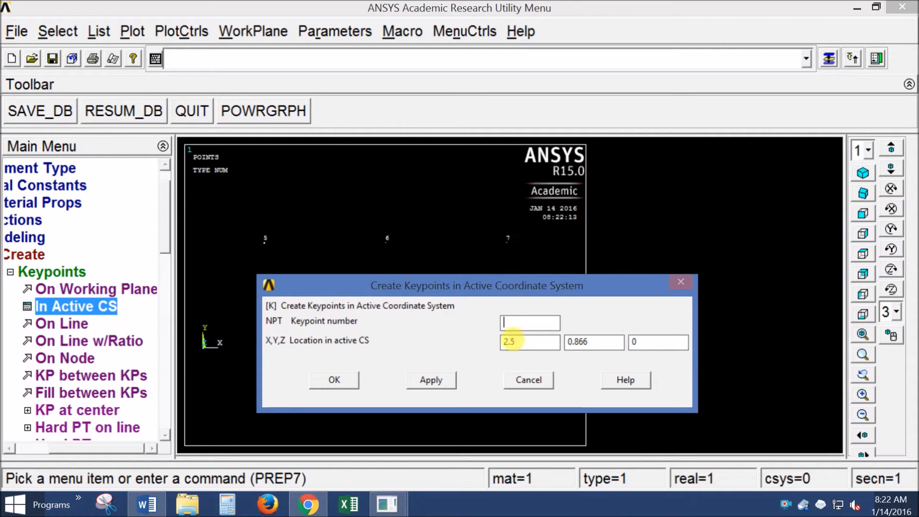
{"action": "left_click", "coordinate": [335, 380]}
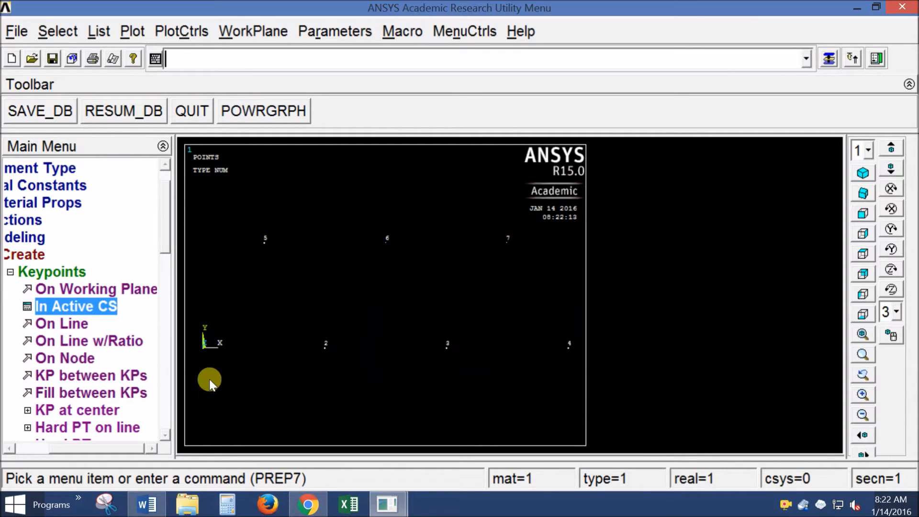
{"action": "left_click", "coordinate": [52, 271]}
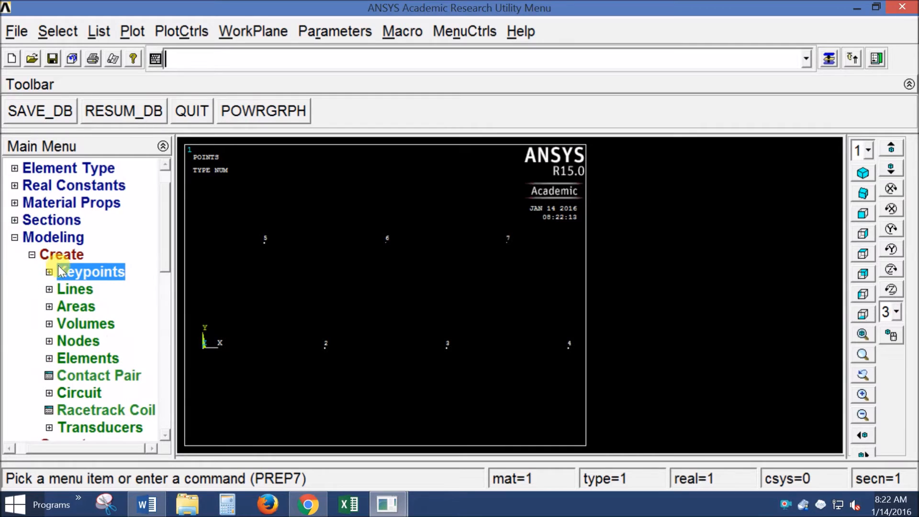
Draw straight lines between keypoint pairs for both chords, end members and diagonals
{"action": "left_click", "coordinate": [74, 289]}
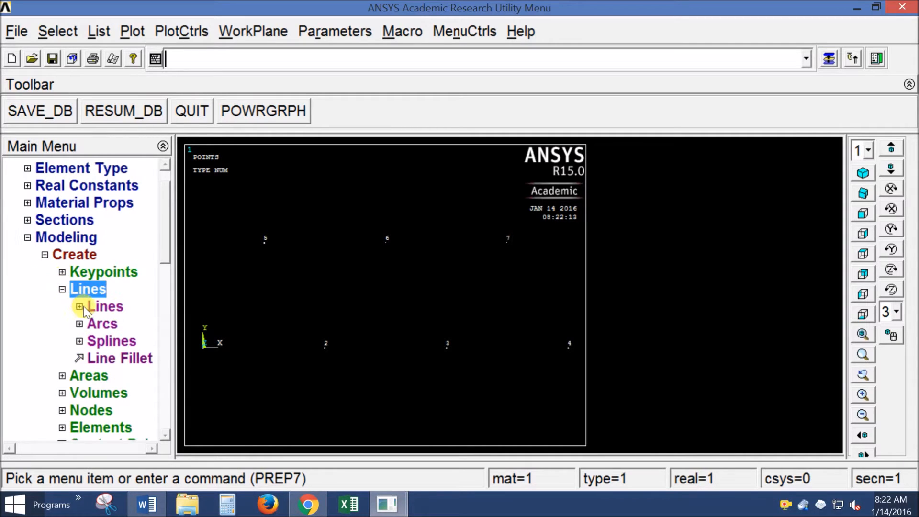
{"action": "left_click", "coordinate": [104, 307]}
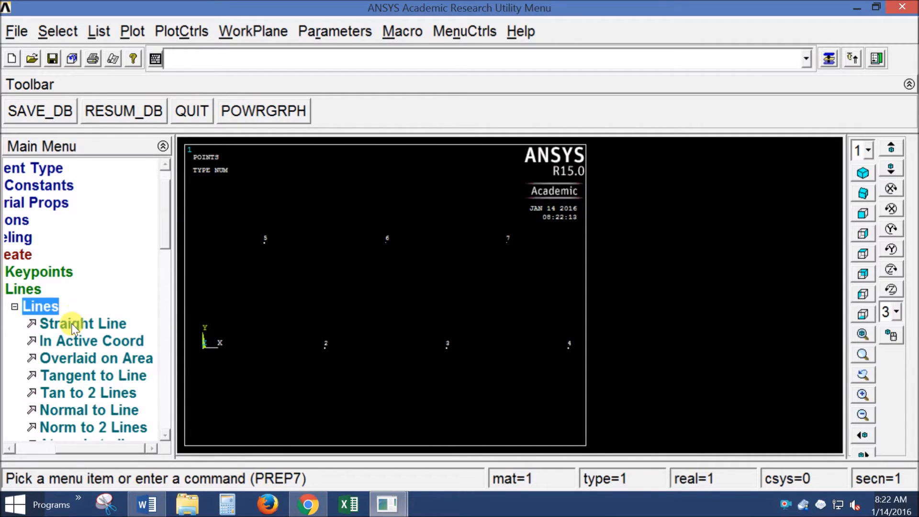
{"action": "left_click", "coordinate": [83, 324]}
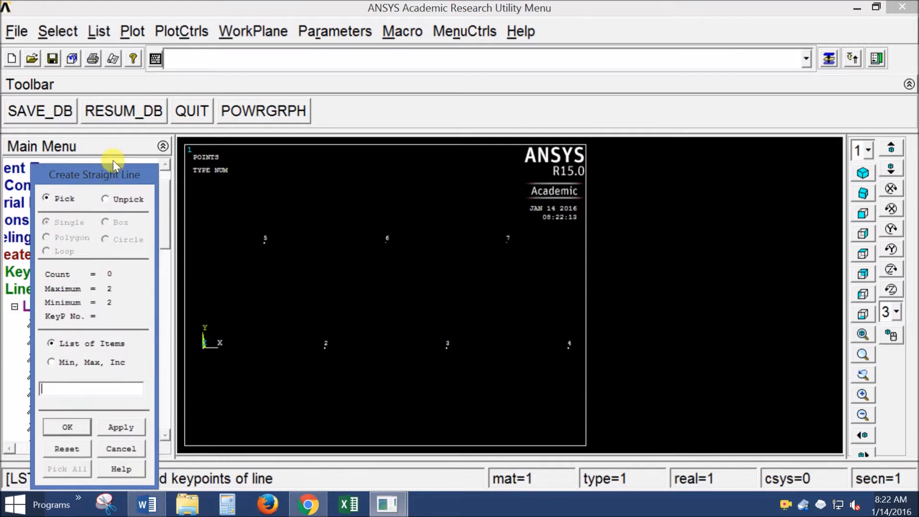
{"action": "left_click", "coordinate": [204, 347]}
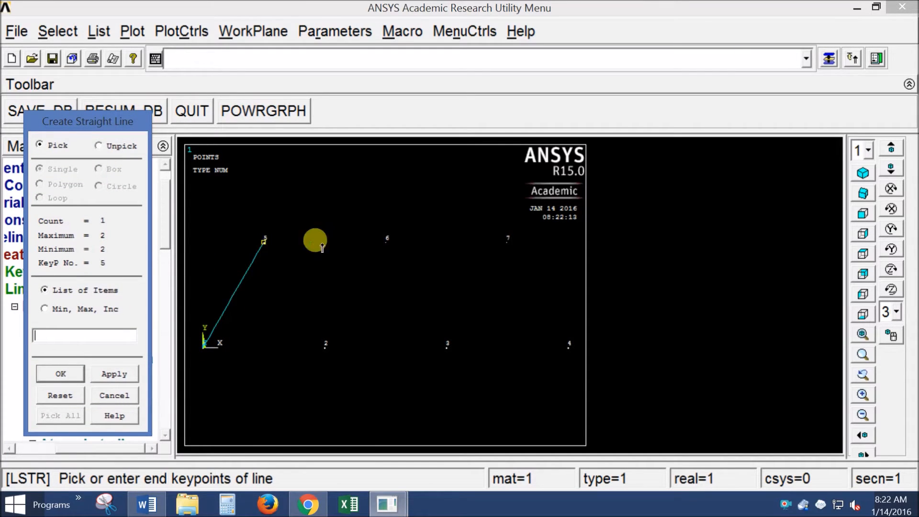
{"action": "left_click", "coordinate": [509, 239]}
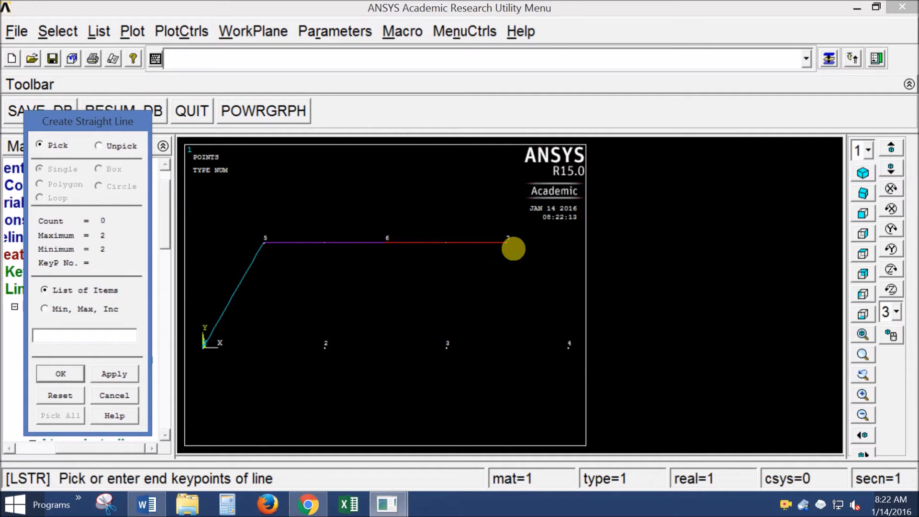
{"action": "left_click", "coordinate": [569, 347]}
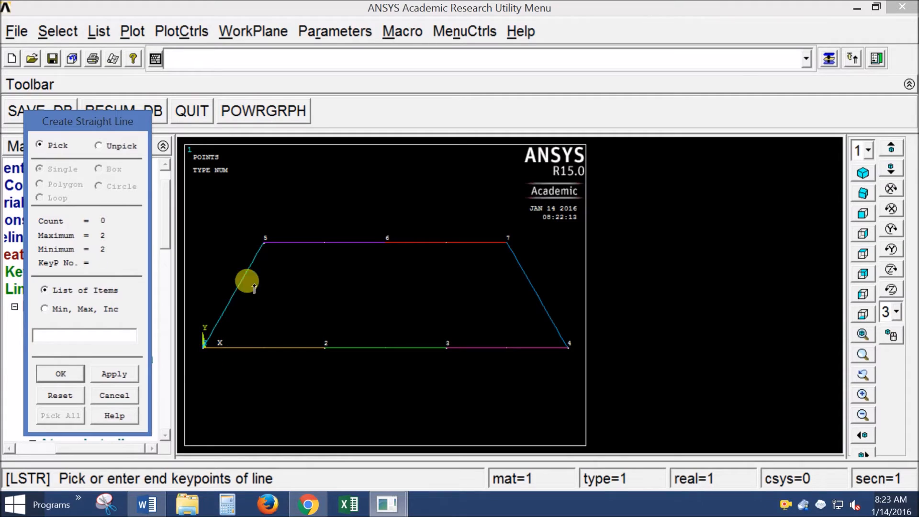
{"action": "left_click", "coordinate": [388, 243]}
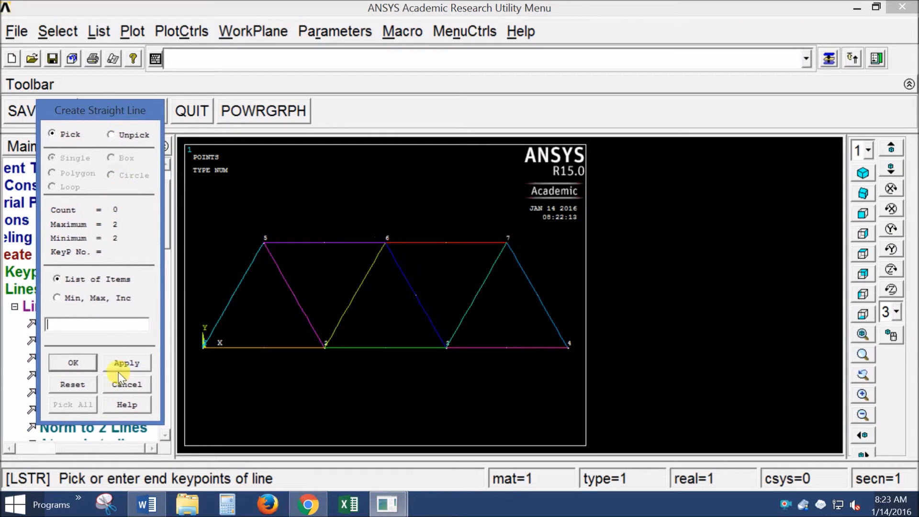
{"action": "left_click", "coordinate": [73, 363]}
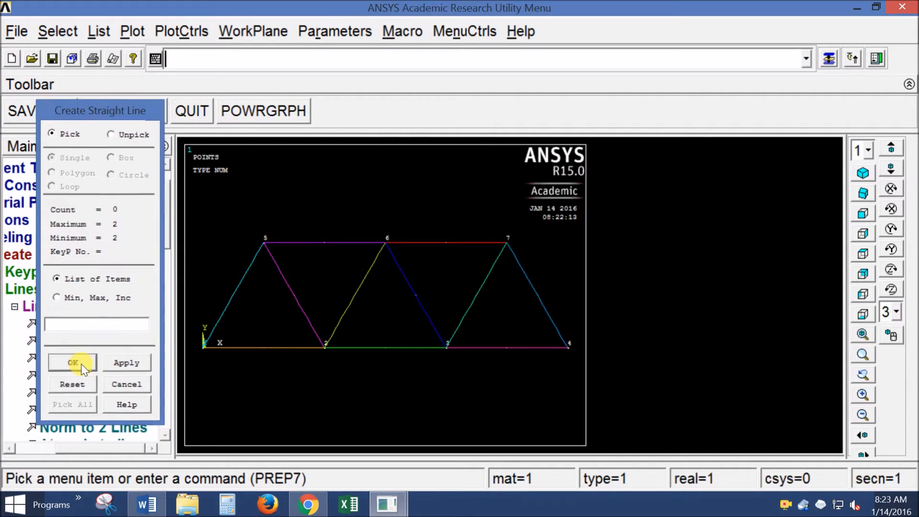
{"action": "left_click", "coordinate": [73, 362]}
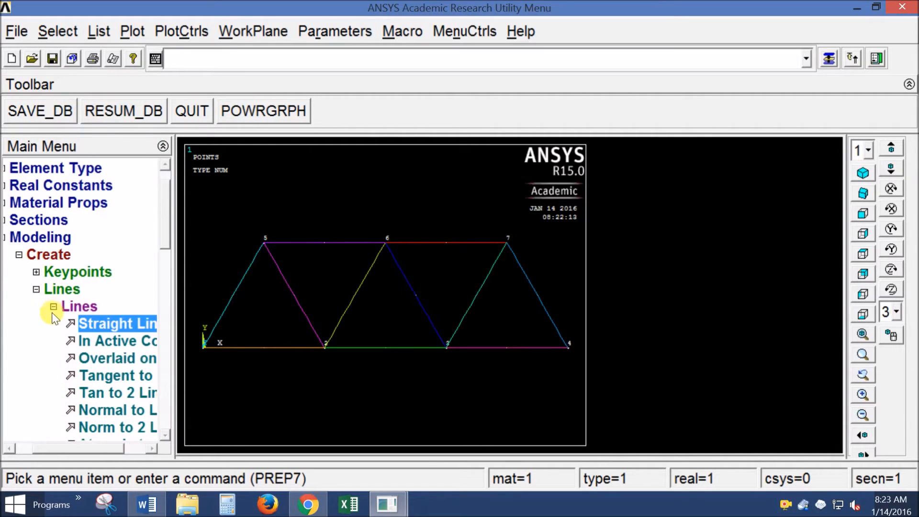
Collapse Lines and Modeling, then expand Meshing and its Mesh Attributes options
{"action": "left_click", "coordinate": [54, 289]}
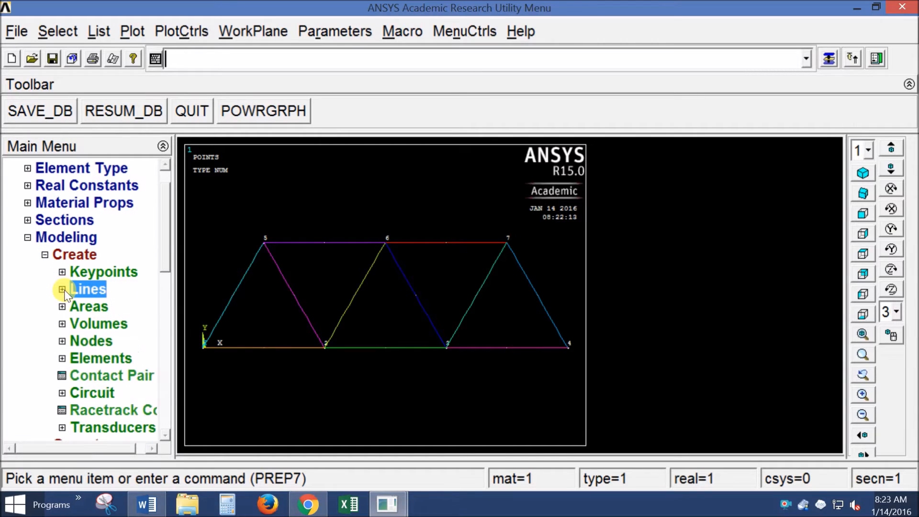
{"action": "left_click", "coordinate": [44, 254]}
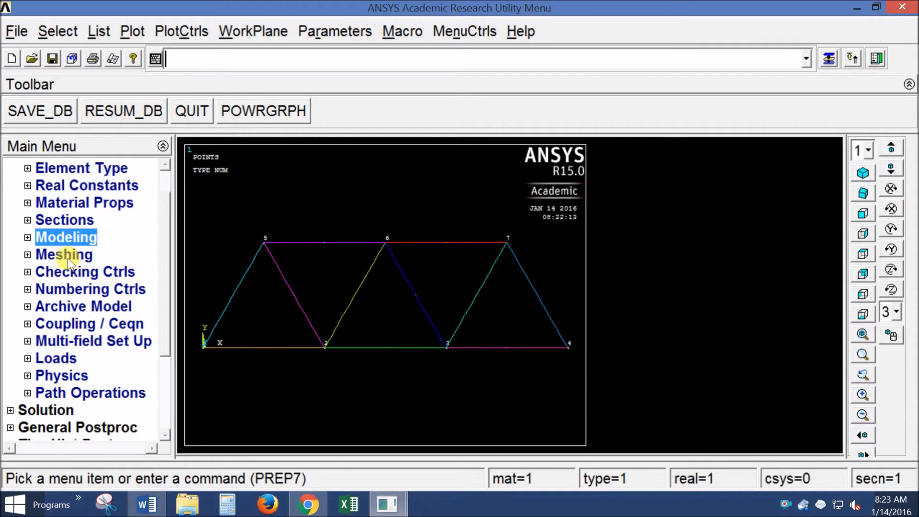
{"action": "left_click", "coordinate": [63, 254]}
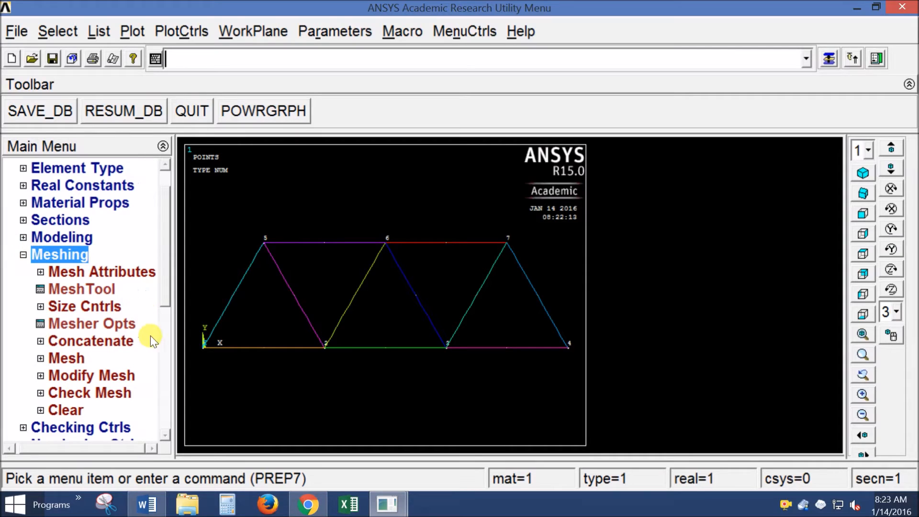
{"action": "scroll", "scroll_direction": "down", "scroll_amount": 3}
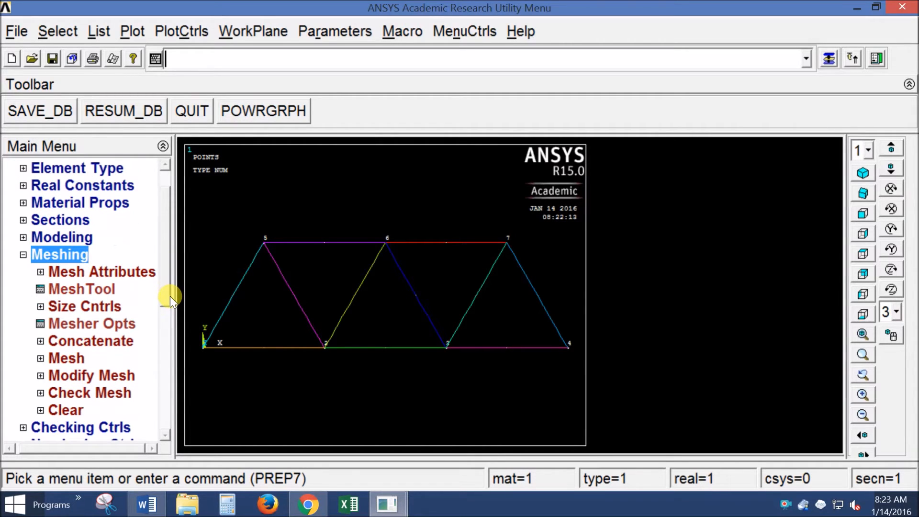
{"action": "mouse_move", "coordinate": [162, 293]}
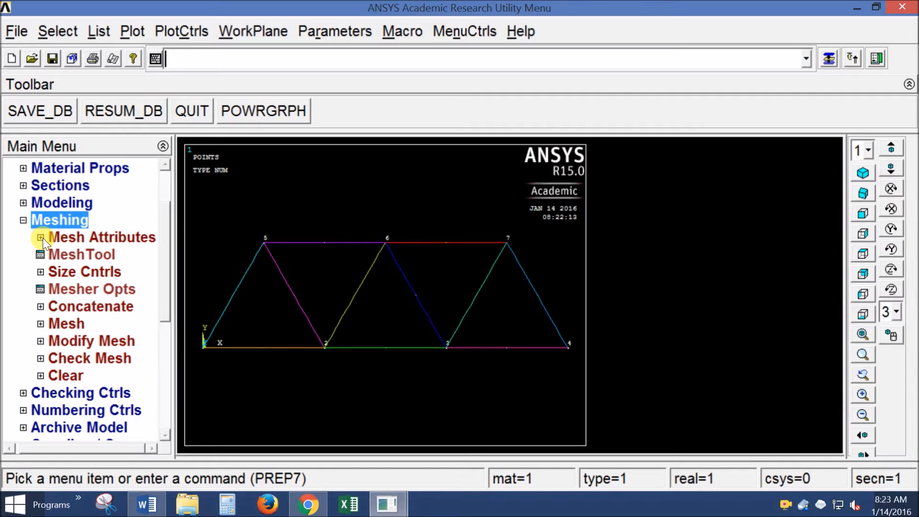
{"action": "left_click", "coordinate": [38, 238]}
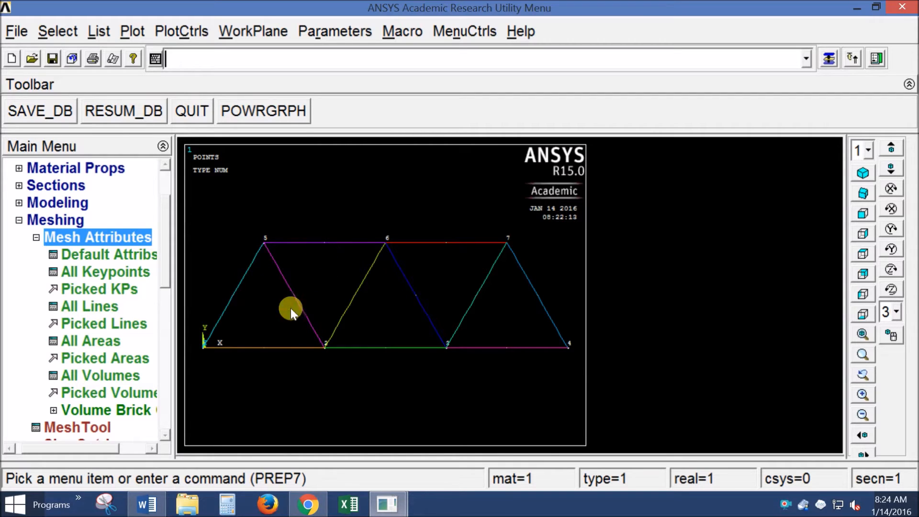
{"action": "mouse_move", "coordinate": [186, 272]}
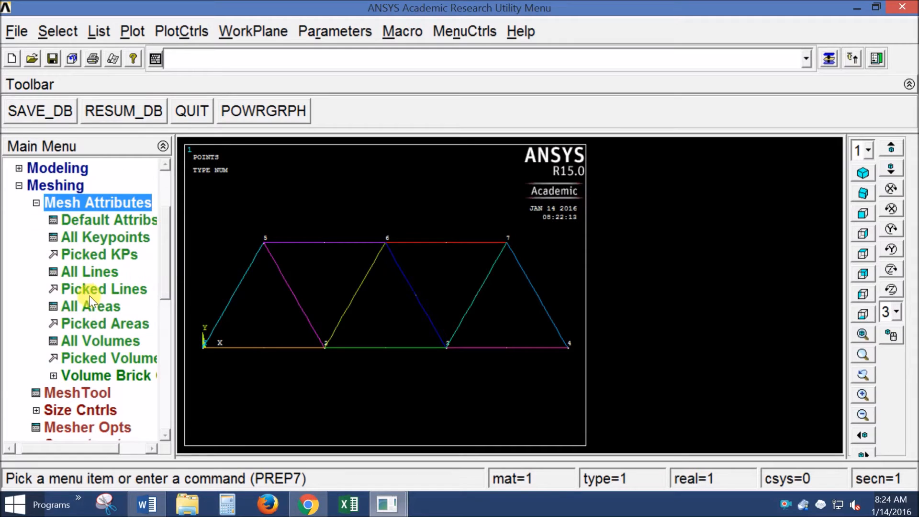
{"action": "left_click", "coordinate": [103, 289]}
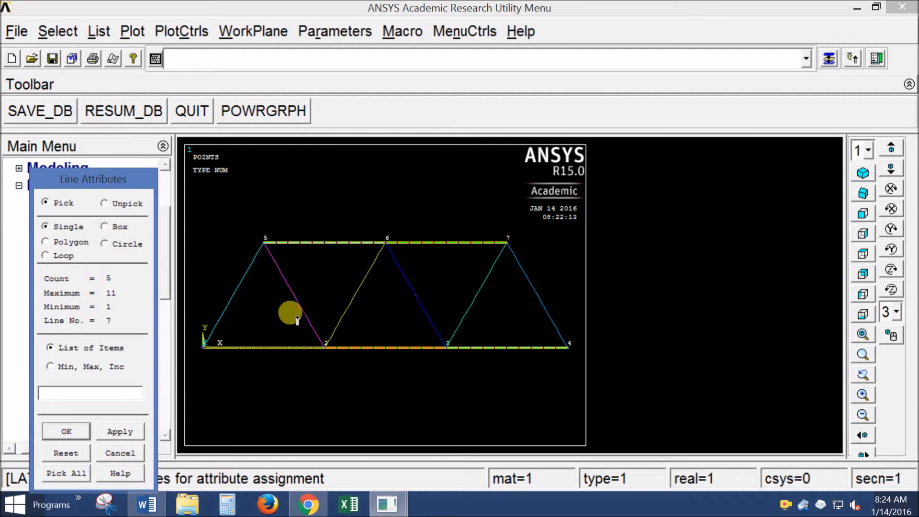
{"action": "left_click", "coordinate": [66, 431]}
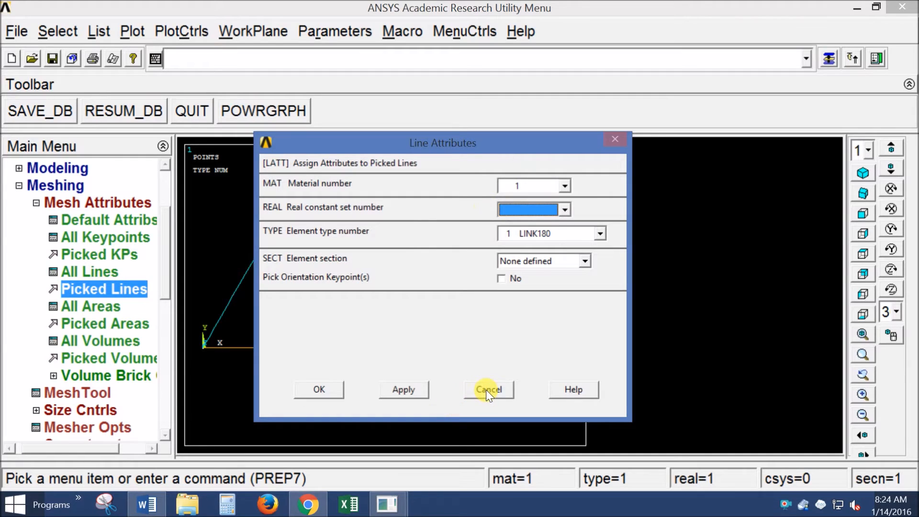
{"action": "left_click", "coordinate": [489, 389]}
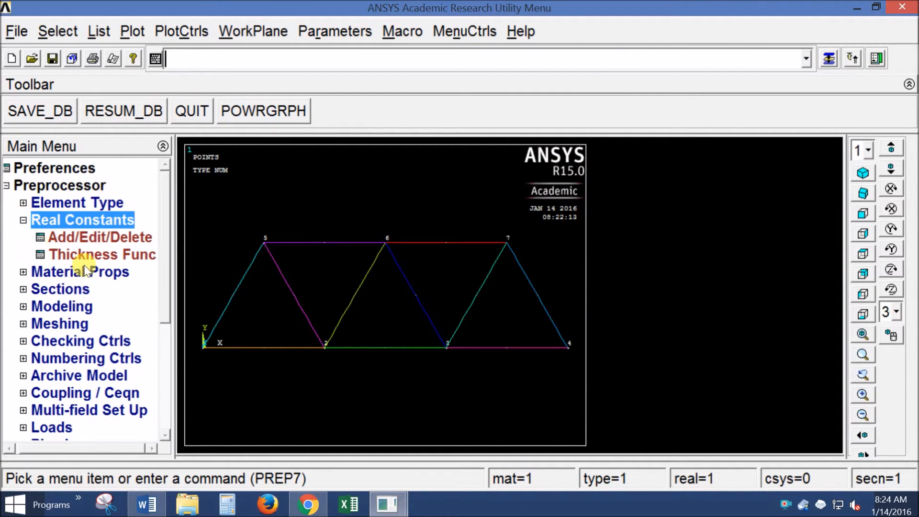
Review real constant set 1 and close it with values unchanged
{"action": "left_click", "coordinate": [85, 238]}
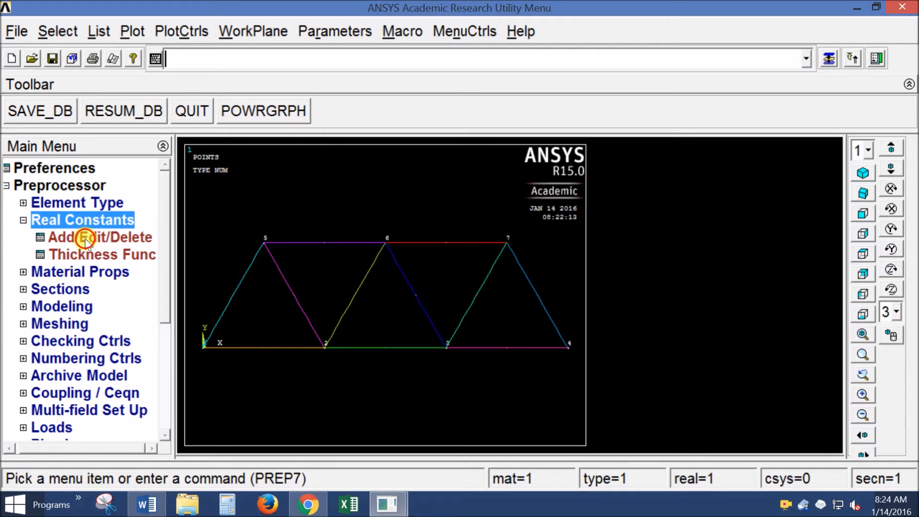
{"action": "left_click", "coordinate": [99, 237]}
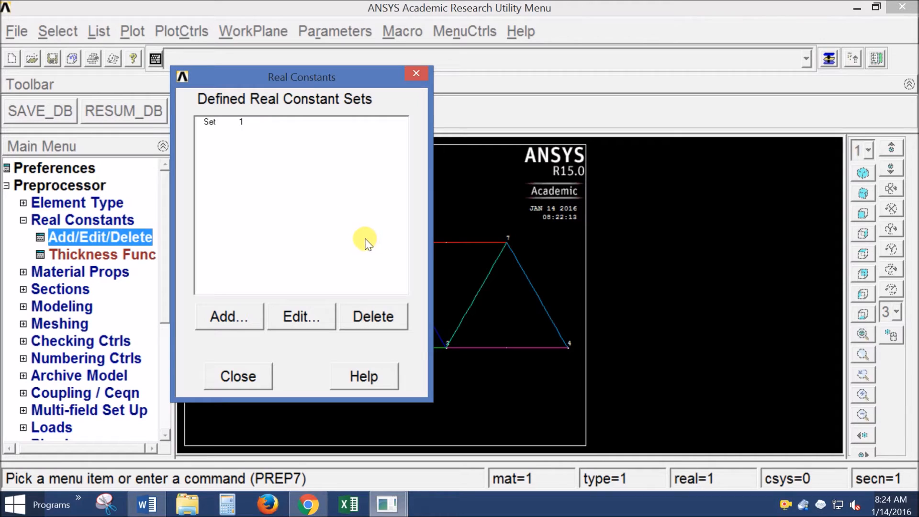
{"action": "left_click", "coordinate": [222, 122]}
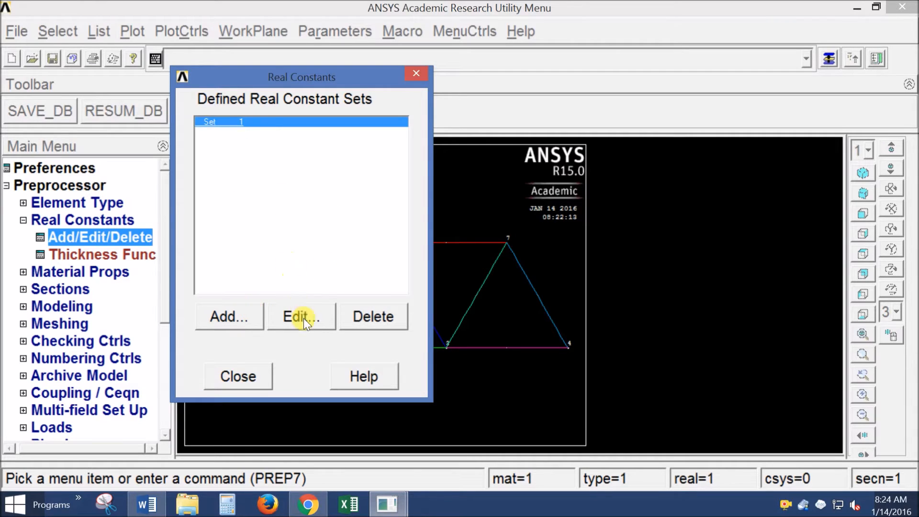
{"action": "left_click", "coordinate": [302, 316]}
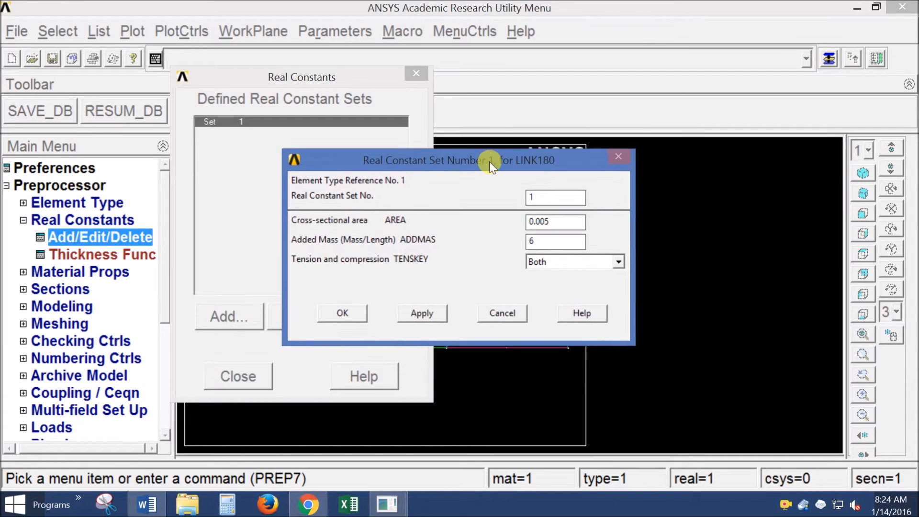
{"action": "left_click", "coordinate": [556, 198]}
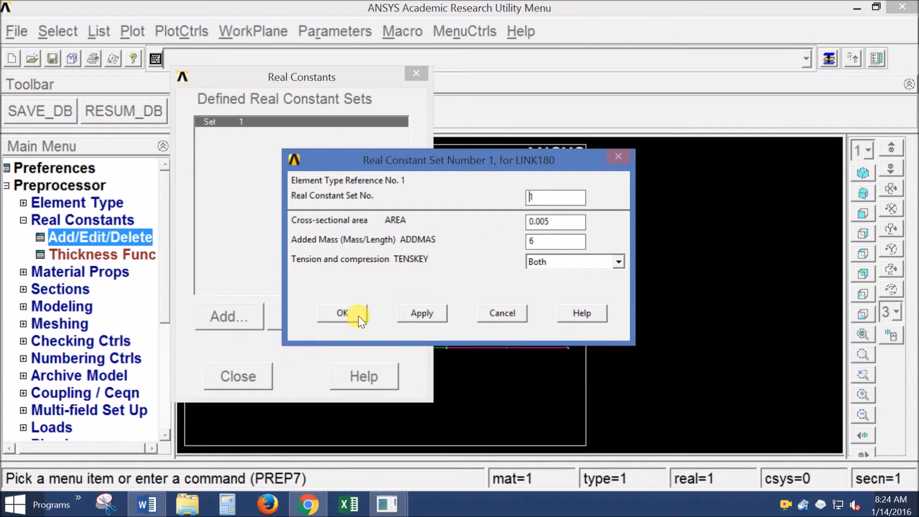
{"action": "left_click", "coordinate": [343, 313]}
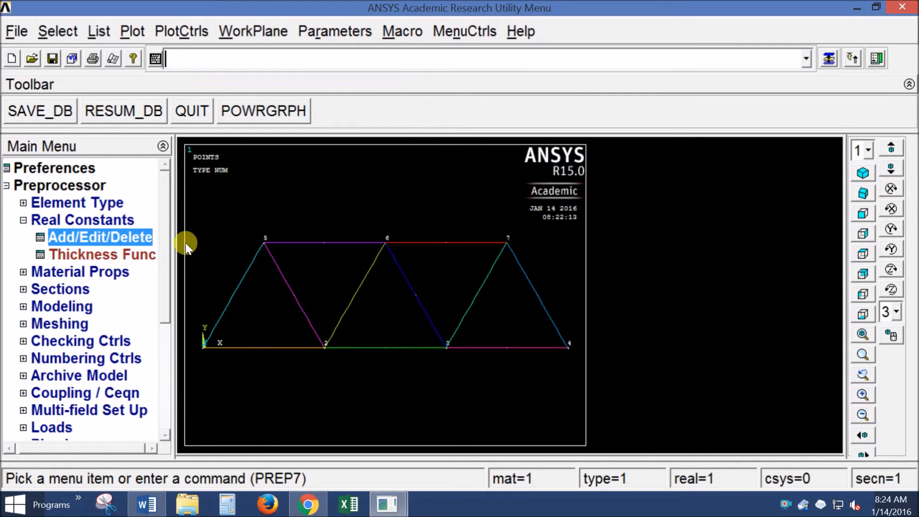
Add LINK180 real constant set 2 with area 0.009 and added mass 9
{"action": "left_click", "coordinate": [99, 237]}
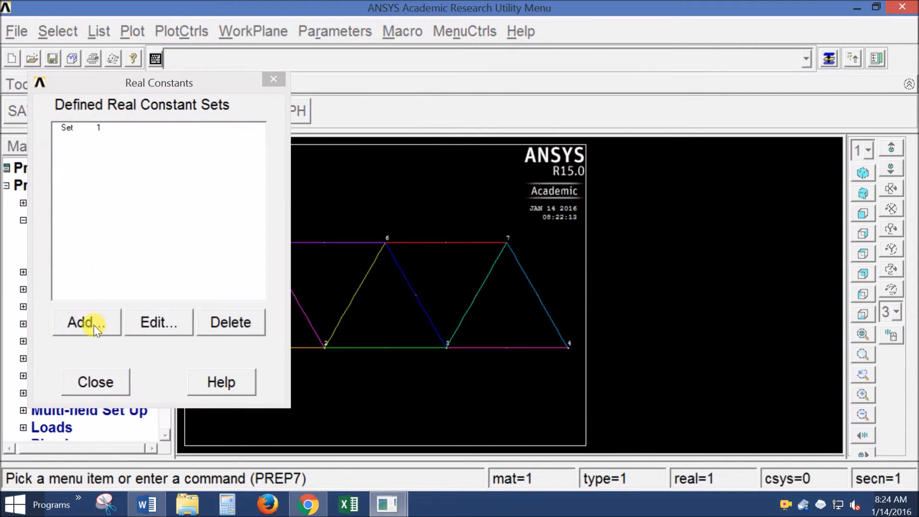
{"action": "left_click", "coordinate": [86, 322]}
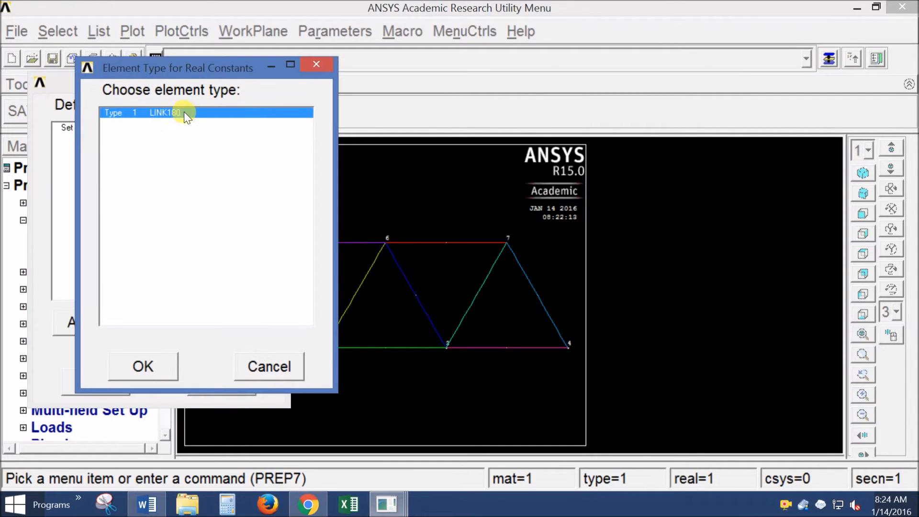
{"action": "left_click", "coordinate": [142, 367]}
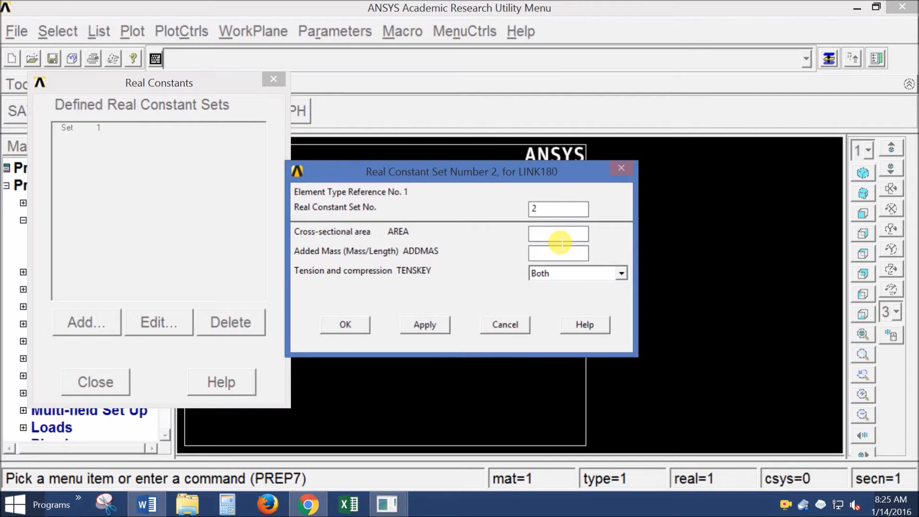
{"action": "type", "text": ".009"}
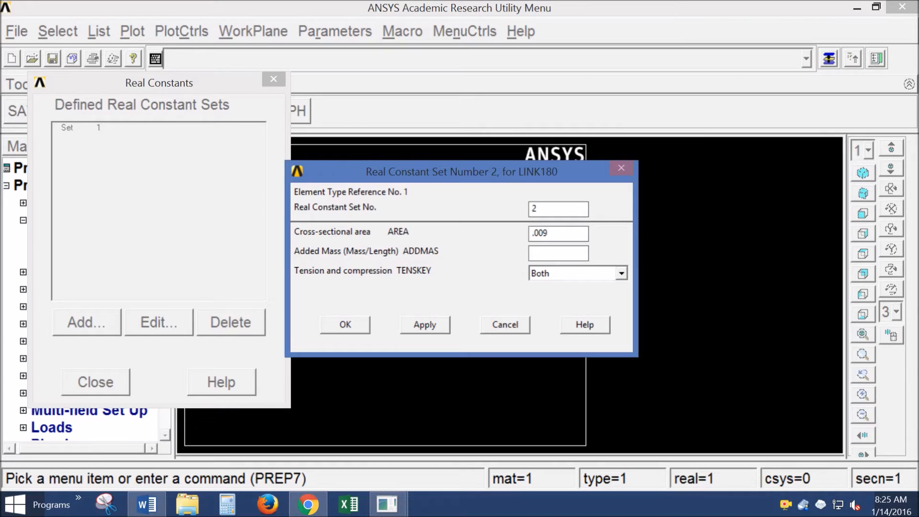
{"action": "left_click", "coordinate": [558, 233]}
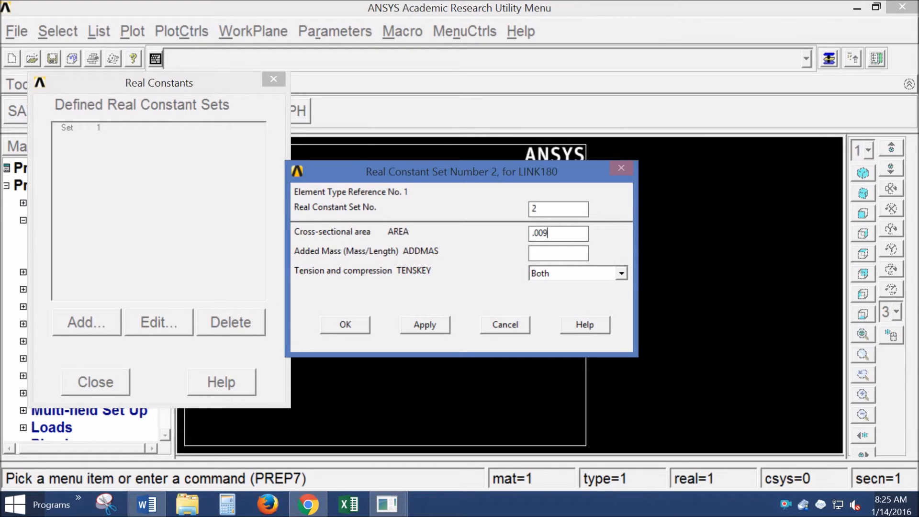
{"action": "type", "text": "9"}
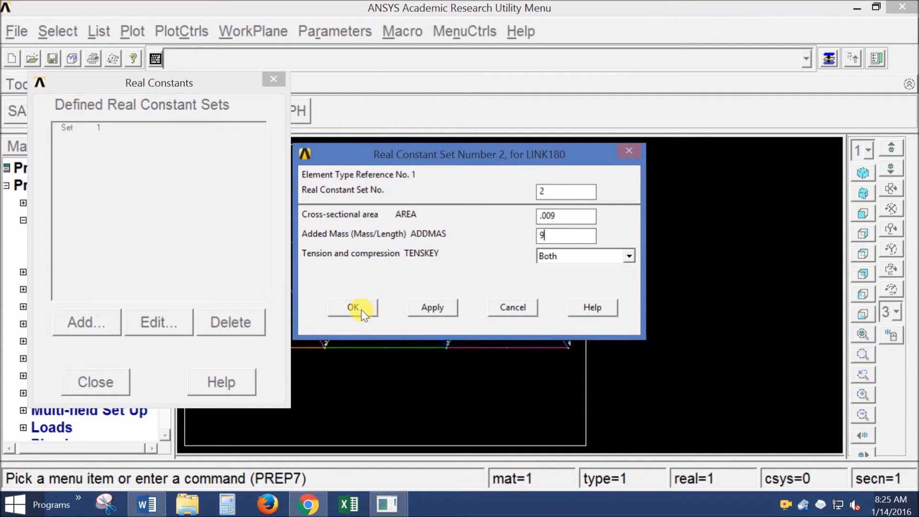
{"action": "left_click", "coordinate": [352, 307]}
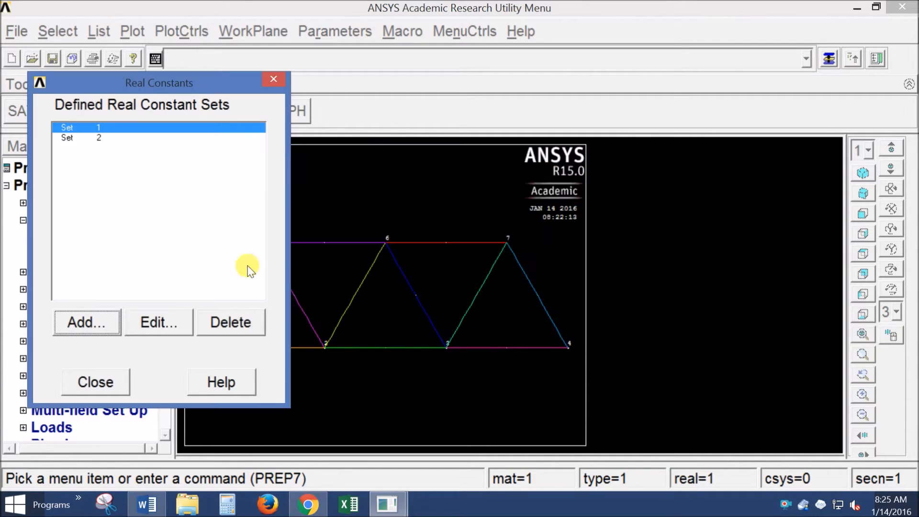
{"action": "mouse_move", "coordinate": [139, 315]}
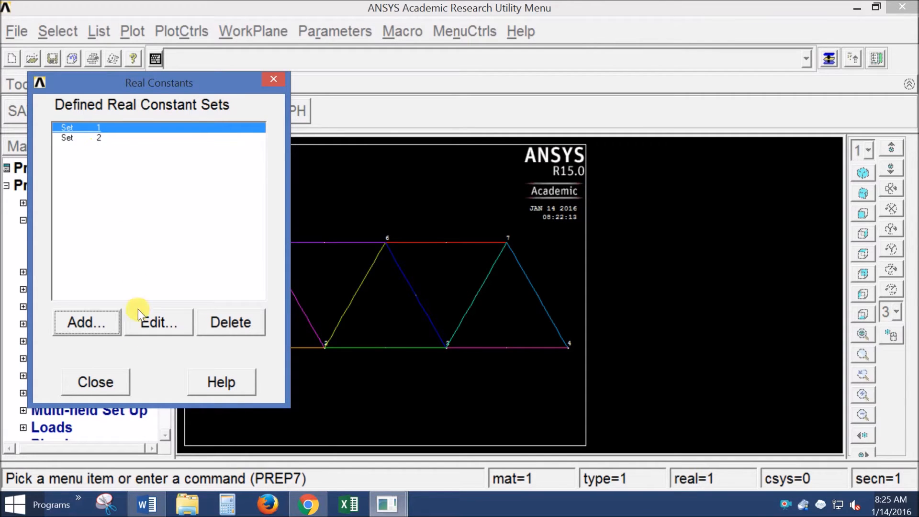
{"action": "left_click", "coordinate": [94, 381]}
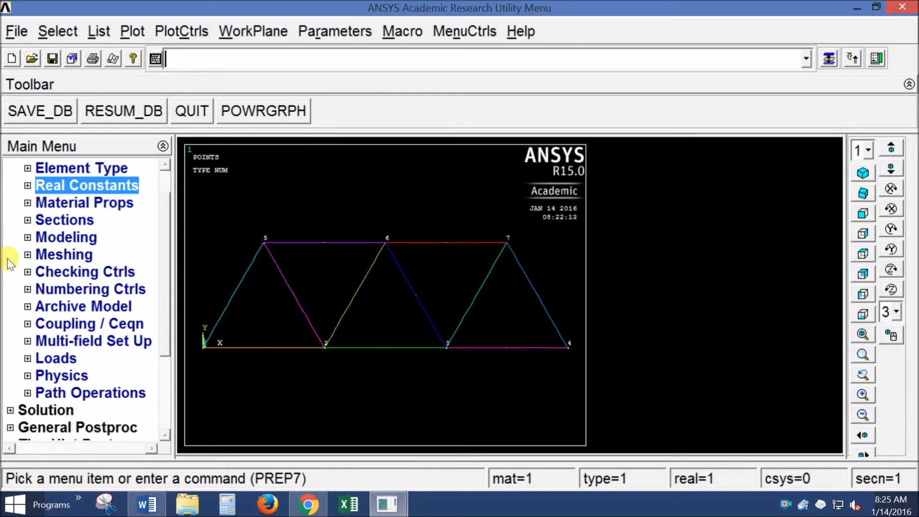
Assign real constant set 1 to the picked horizontal truss lines
{"action": "left_click", "coordinate": [63, 254]}
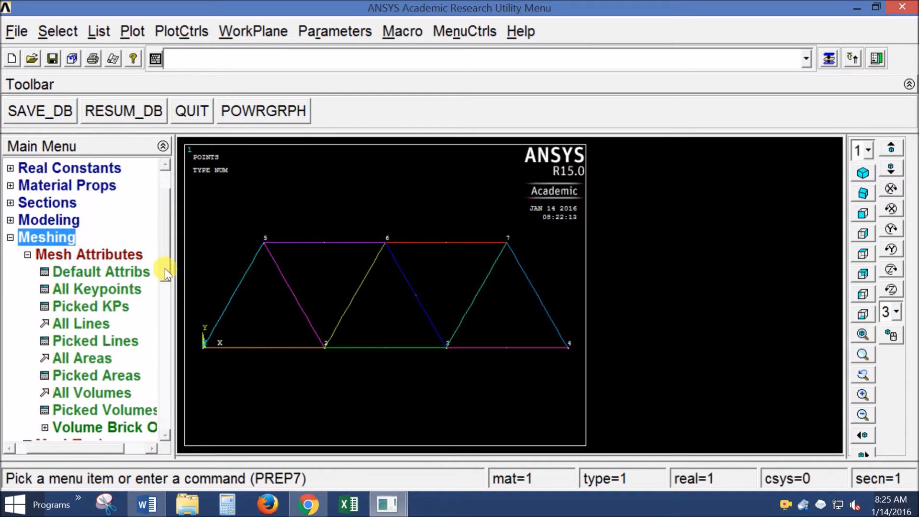
{"action": "left_click", "coordinate": [95, 340]}
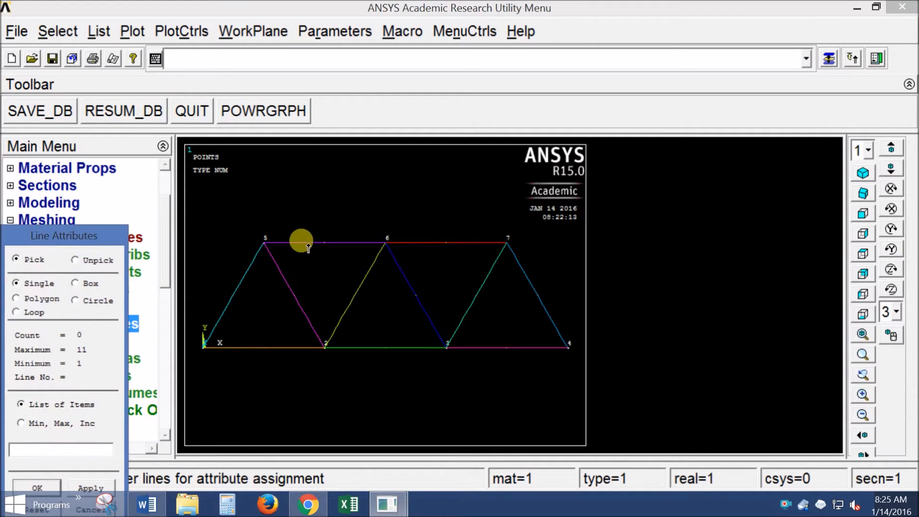
{"action": "left_click", "coordinate": [322, 245]}
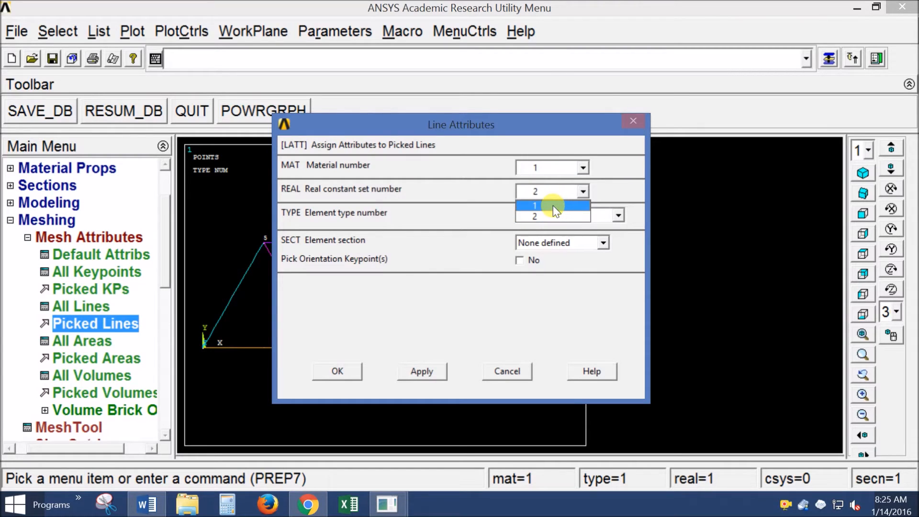
{"action": "left_click", "coordinate": [533, 206]}
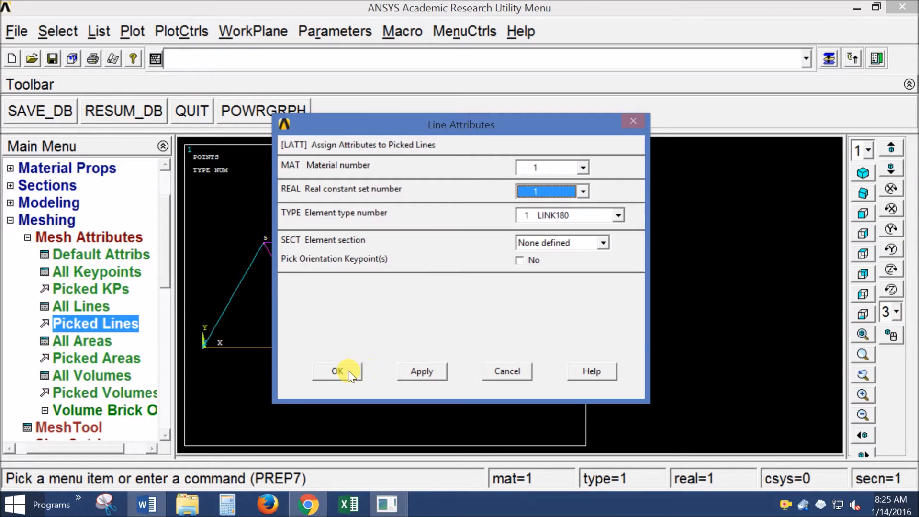
{"action": "left_click", "coordinate": [338, 371]}
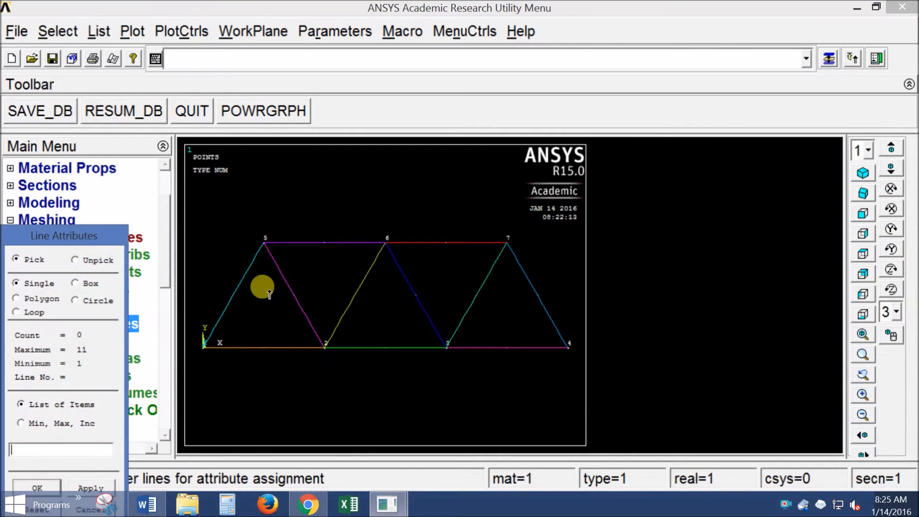
Assign real constant set 2 to the angled truss lines
{"action": "left_click", "coordinate": [471, 296]}
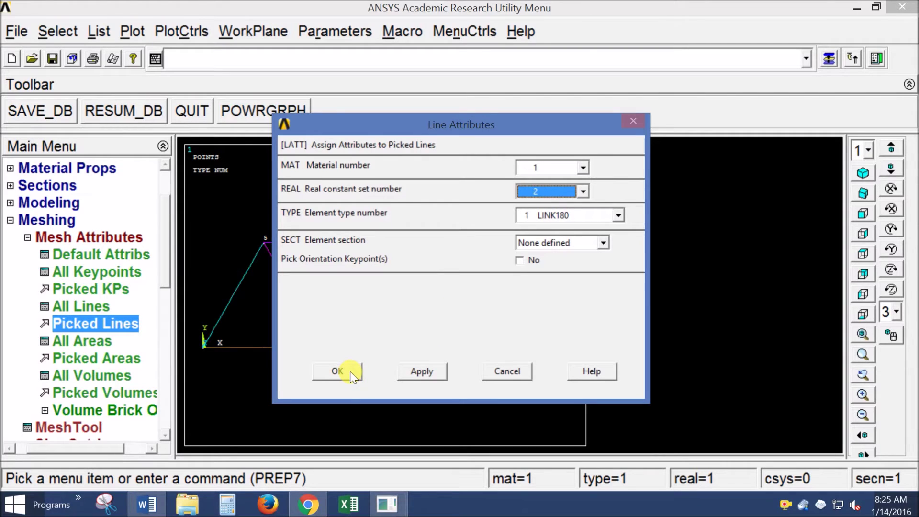
{"action": "left_click", "coordinate": [337, 371]}
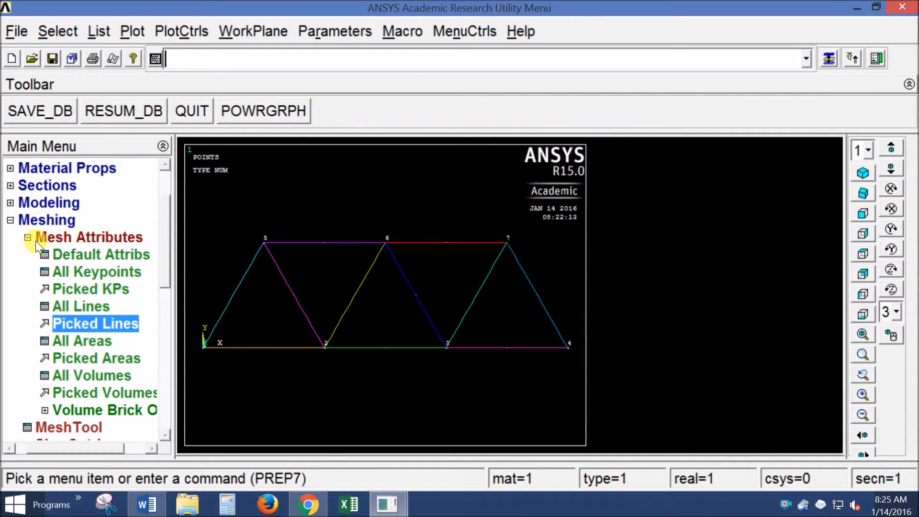
{"action": "left_click", "coordinate": [28, 237]}
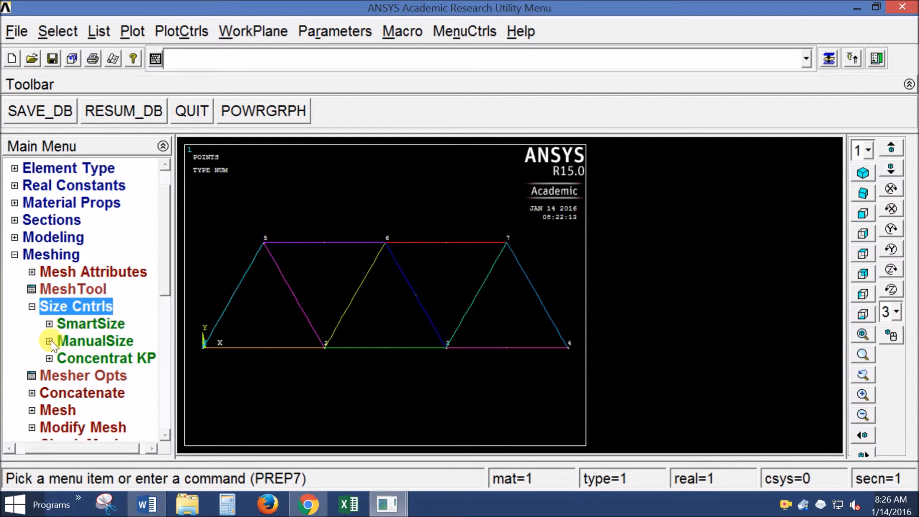
Give All Lines a manual size of NDIV 1 element division
{"action": "left_click", "coordinate": [49, 340]}
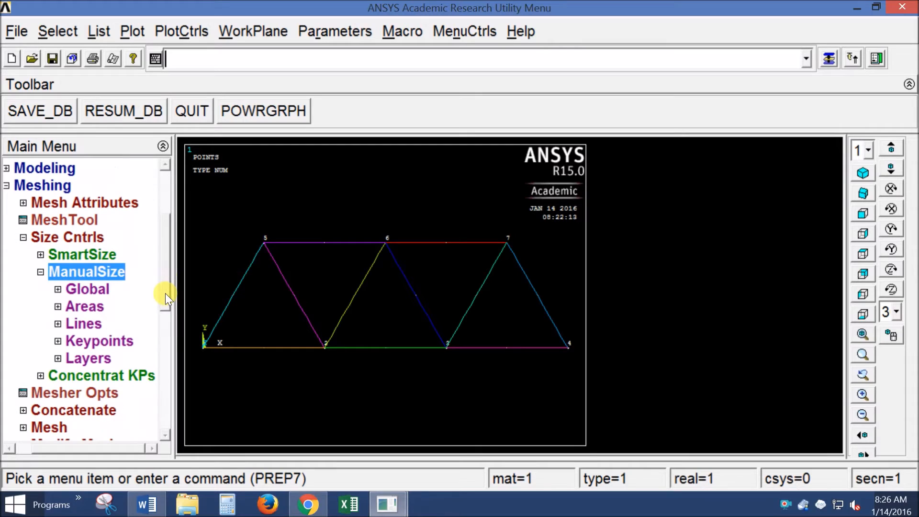
{"action": "mouse_move", "coordinate": [64, 306]}
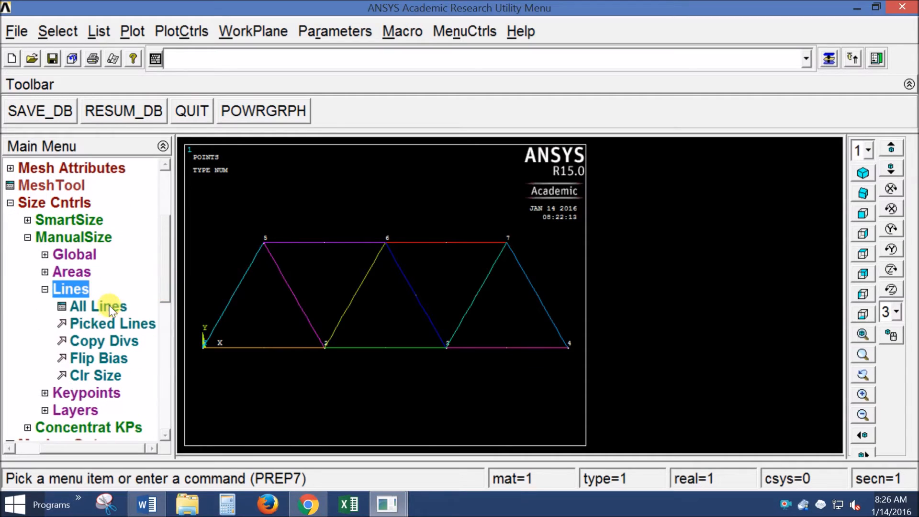
{"action": "mouse_move", "coordinate": [101, 306]}
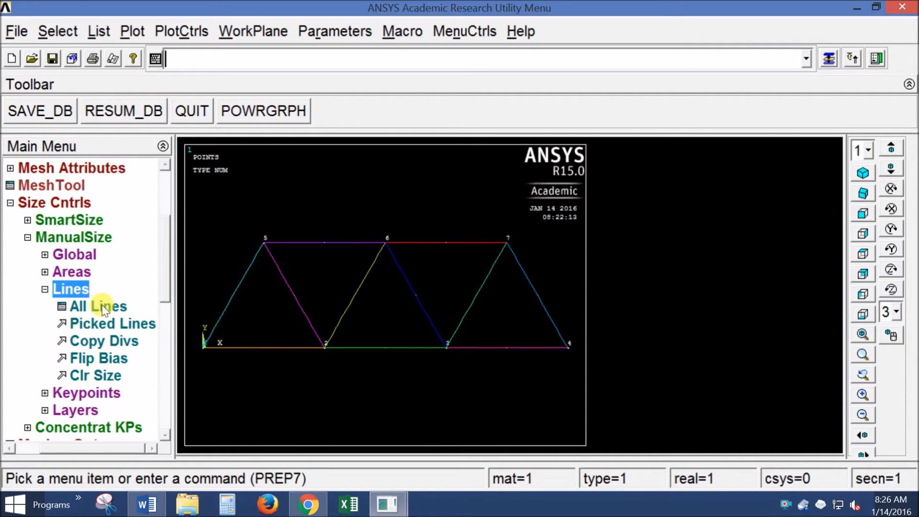
{"action": "left_click", "coordinate": [98, 307]}
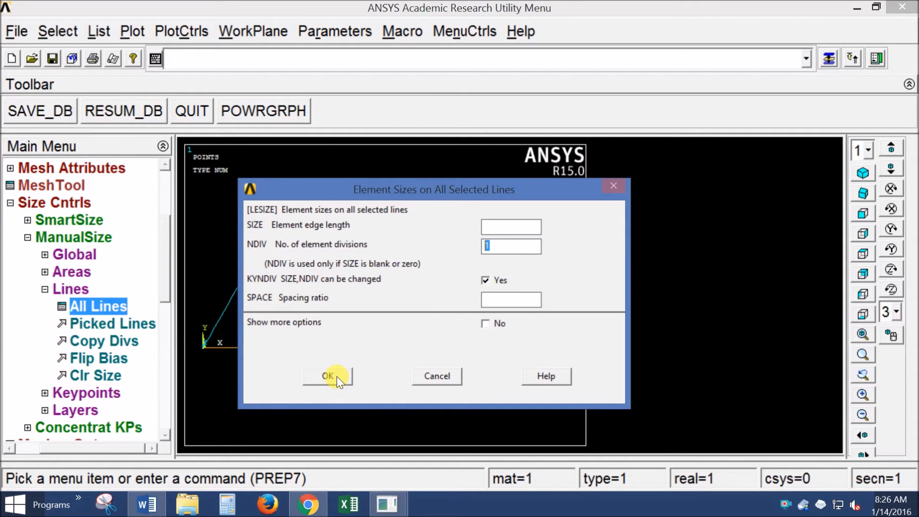
{"action": "left_click", "coordinate": [328, 376]}
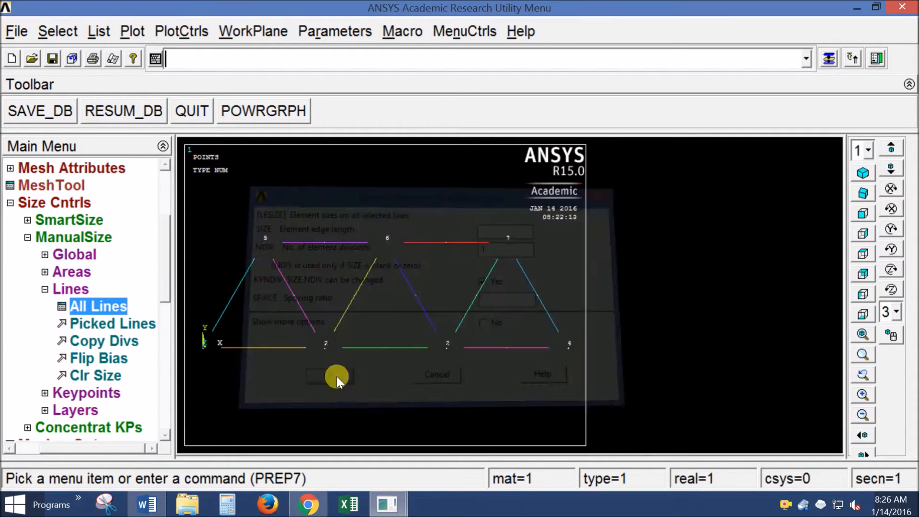
{"action": "left_click", "coordinate": [331, 376]}
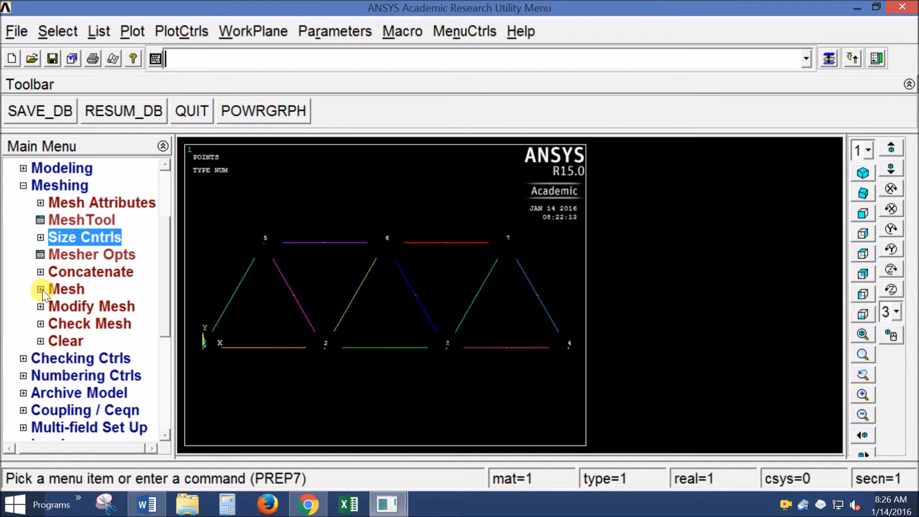
Mesh the truss lines into line elements across every member
{"action": "left_click", "coordinate": [40, 289]}
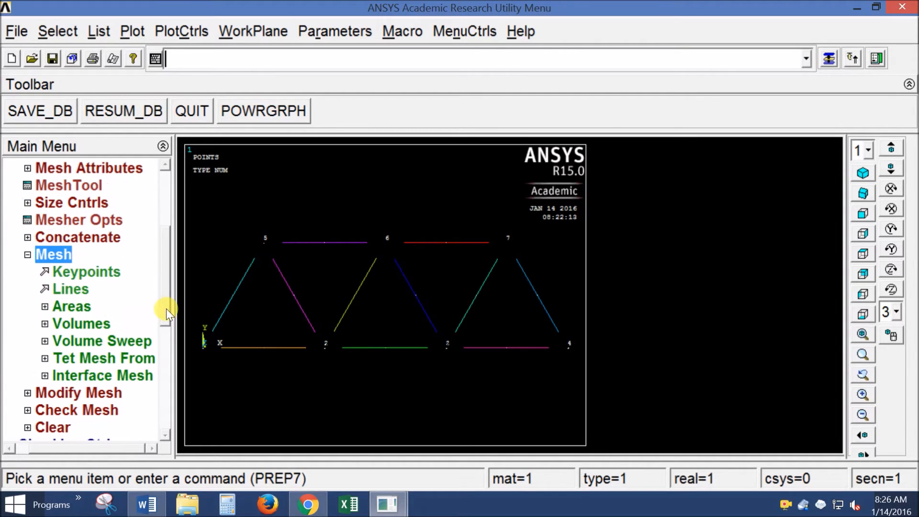
{"action": "mouse_move", "coordinate": [70, 290]}
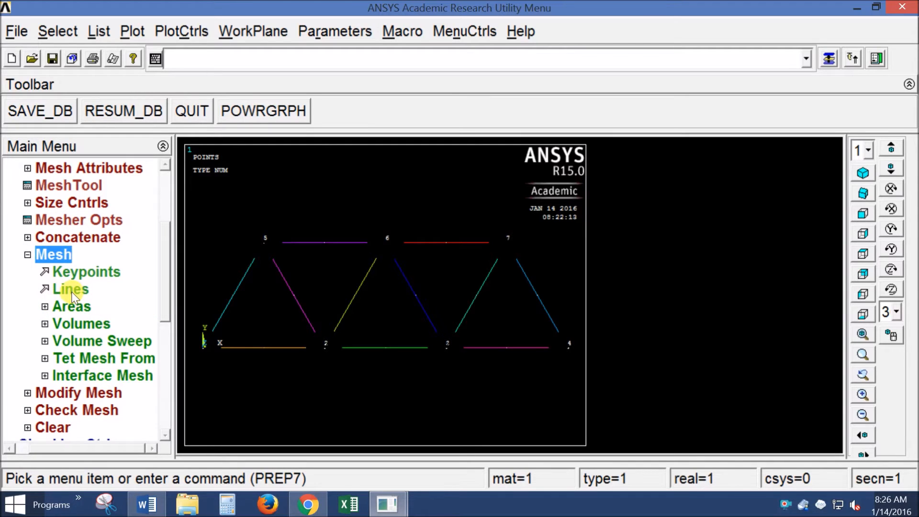
{"action": "left_click", "coordinate": [71, 289]}
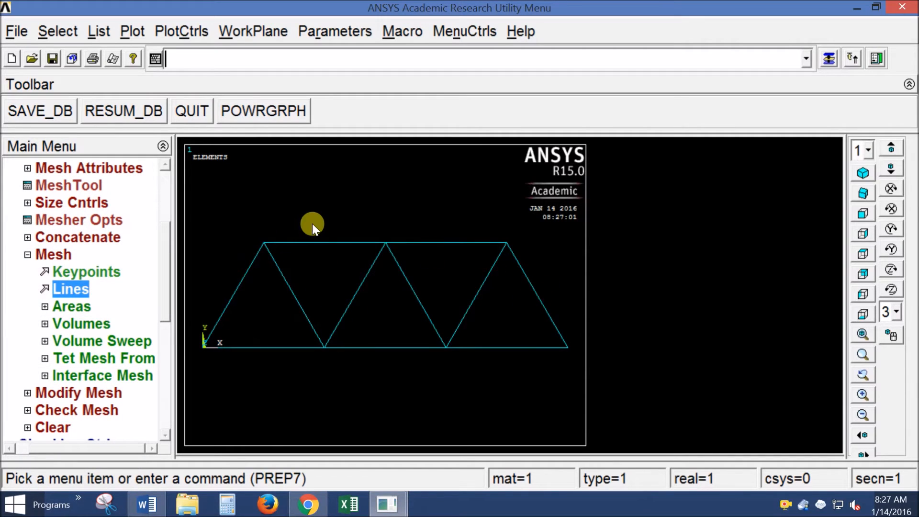
{"action": "left_click", "coordinate": [179, 30]}
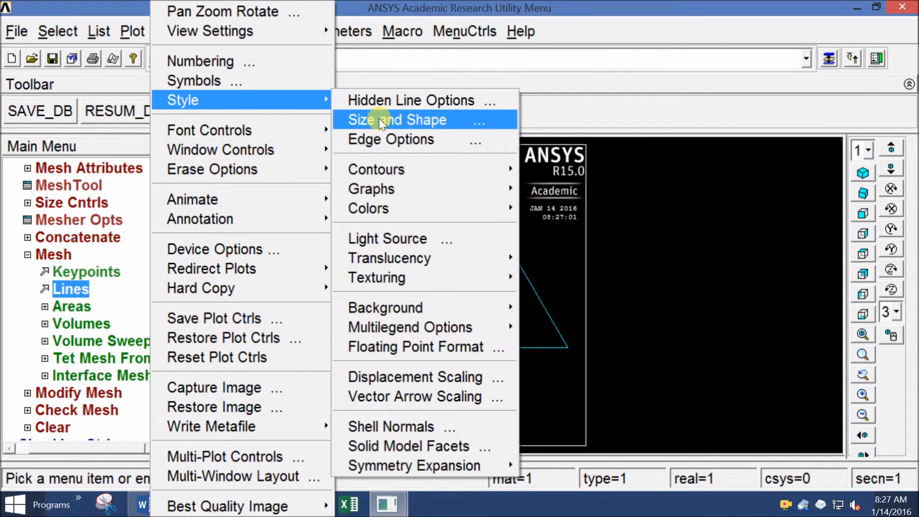
Turn on /ESHAPE so elements display their real-constant cross-sections as thick bars
{"action": "left_click", "coordinate": [397, 119]}
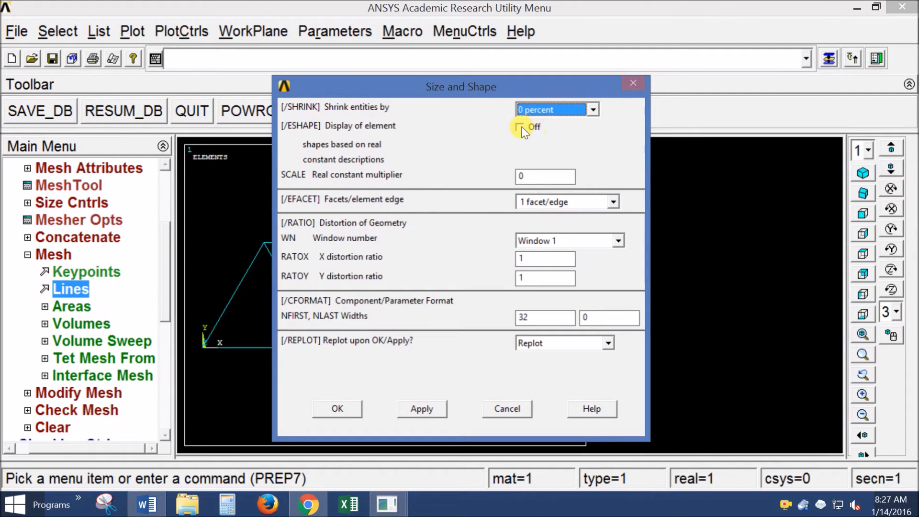
{"action": "left_click", "coordinate": [519, 128]}
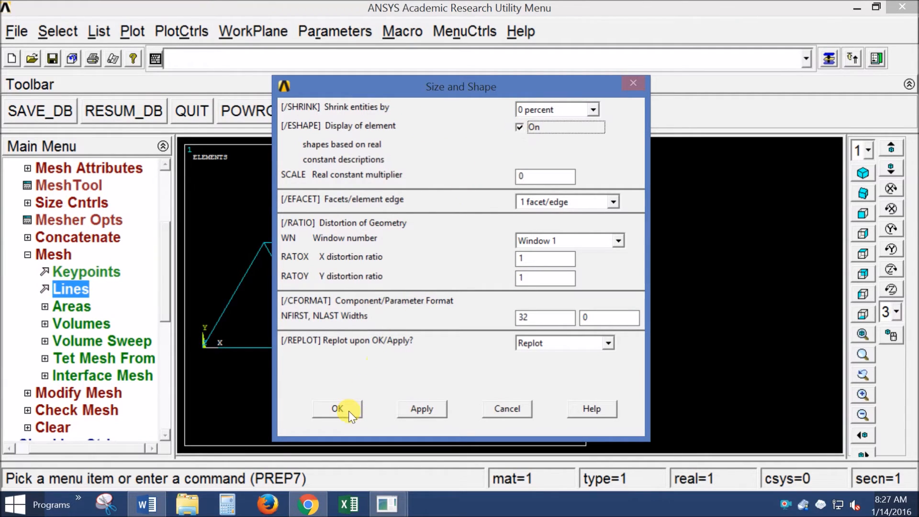
{"action": "left_click", "coordinate": [337, 409]}
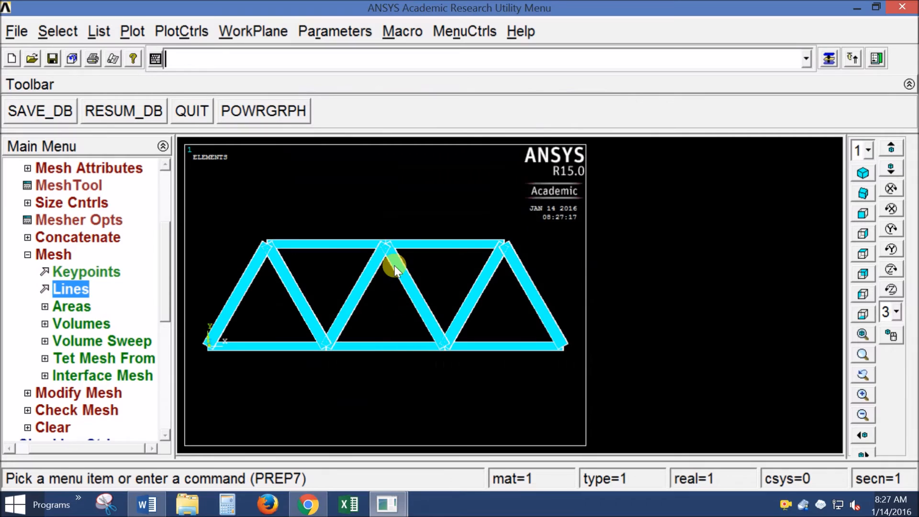
{"action": "mouse_move", "coordinate": [385, 240]}
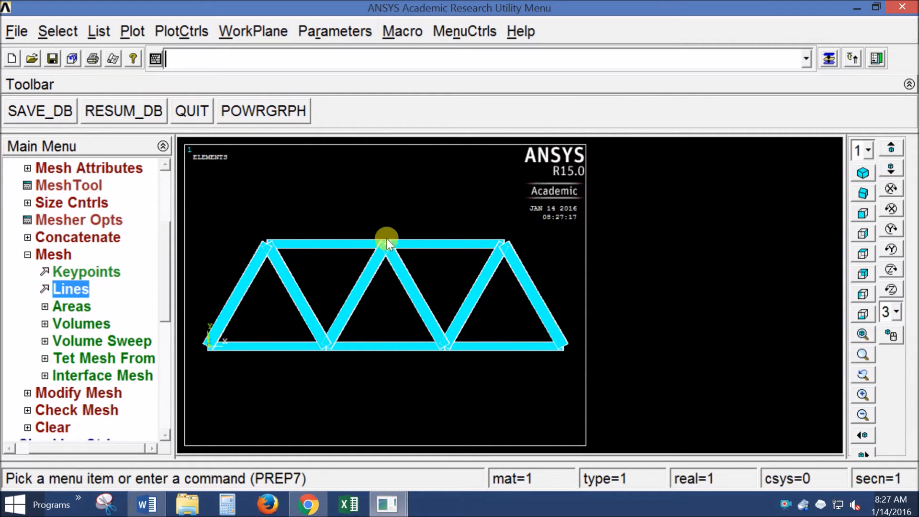
{"action": "mouse_move", "coordinate": [372, 350]}
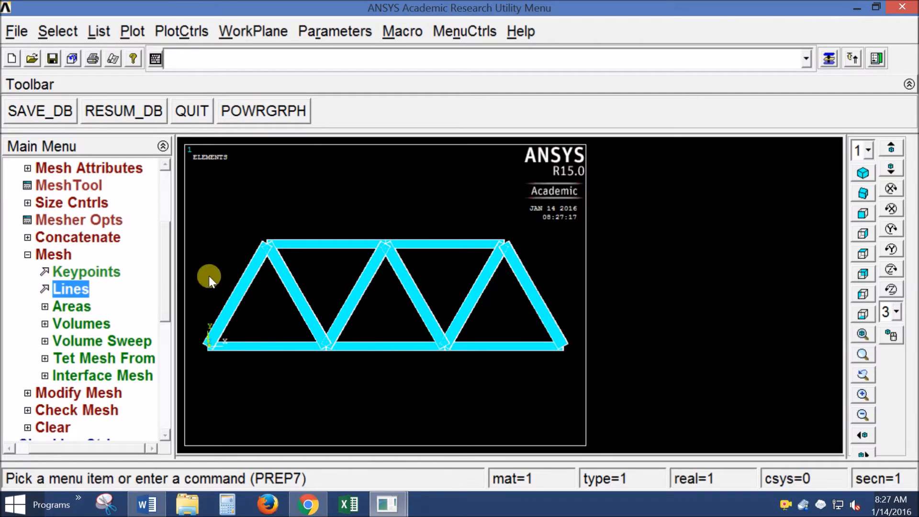
{"action": "scroll", "scroll_direction": "down", "scroll_amount": 3}
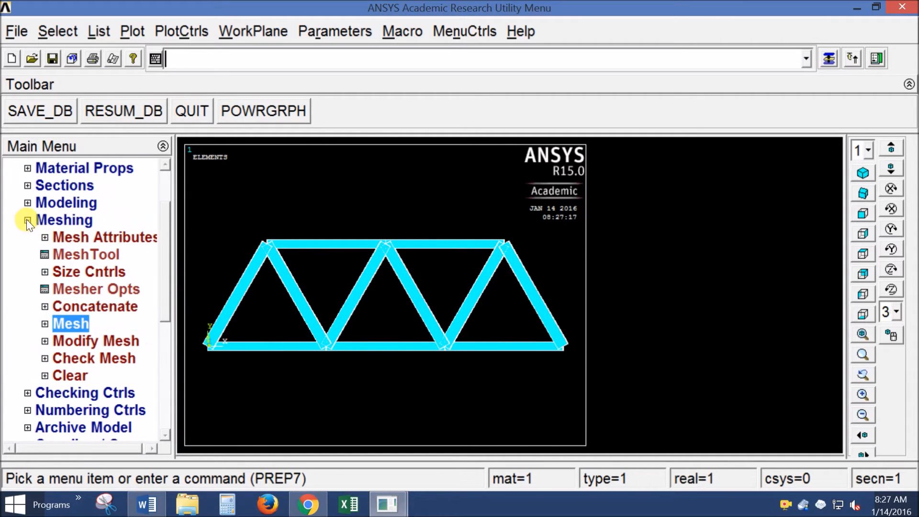
Reach Loads > Apply > Structural > Displacement and bring up the Word assignment
{"action": "left_click", "coordinate": [27, 219]}
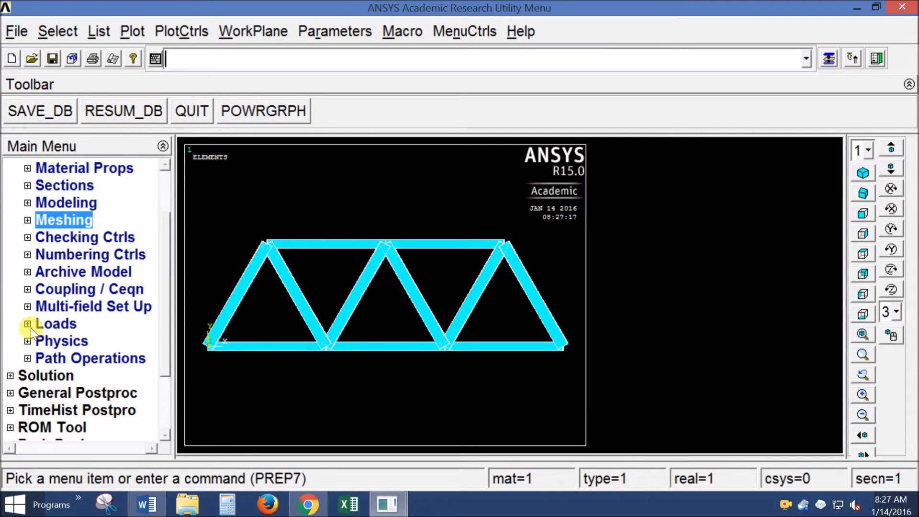
{"action": "left_click", "coordinate": [28, 324]}
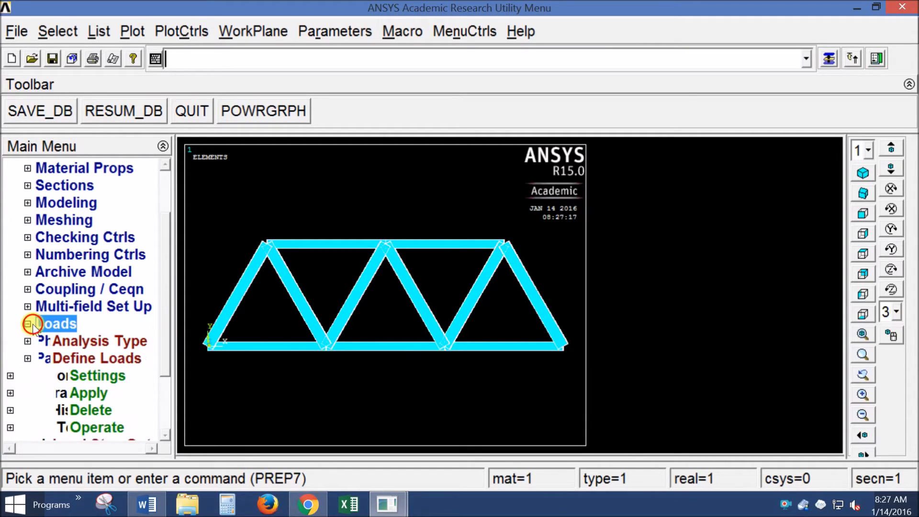
{"action": "left_click", "coordinate": [28, 323]}
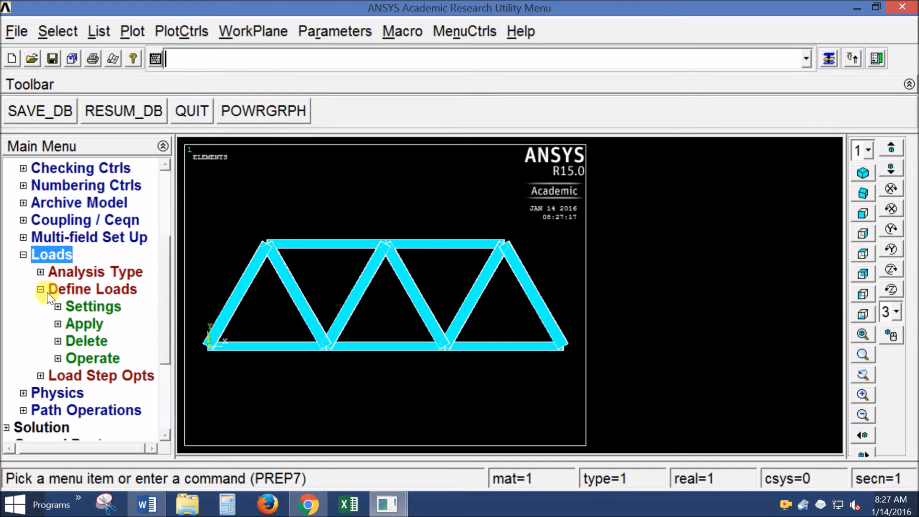
{"action": "left_click", "coordinate": [93, 288]}
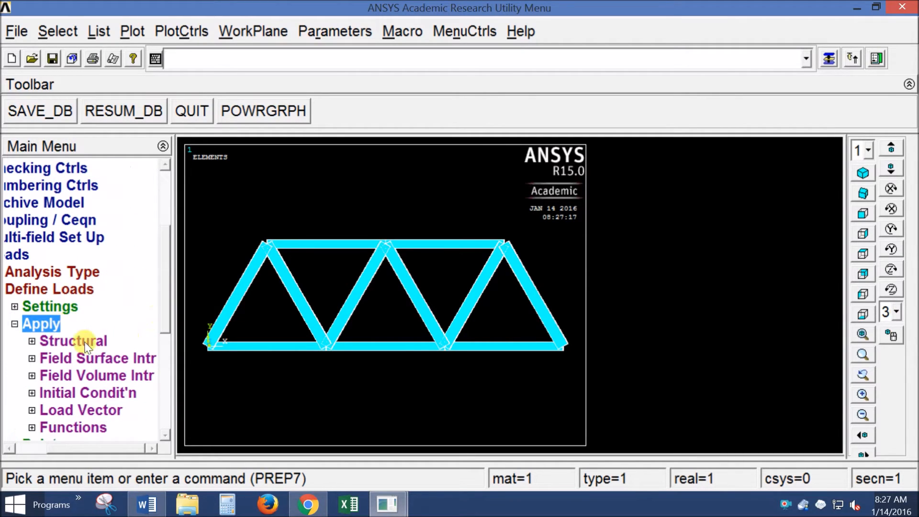
{"action": "left_click", "coordinate": [73, 341]}
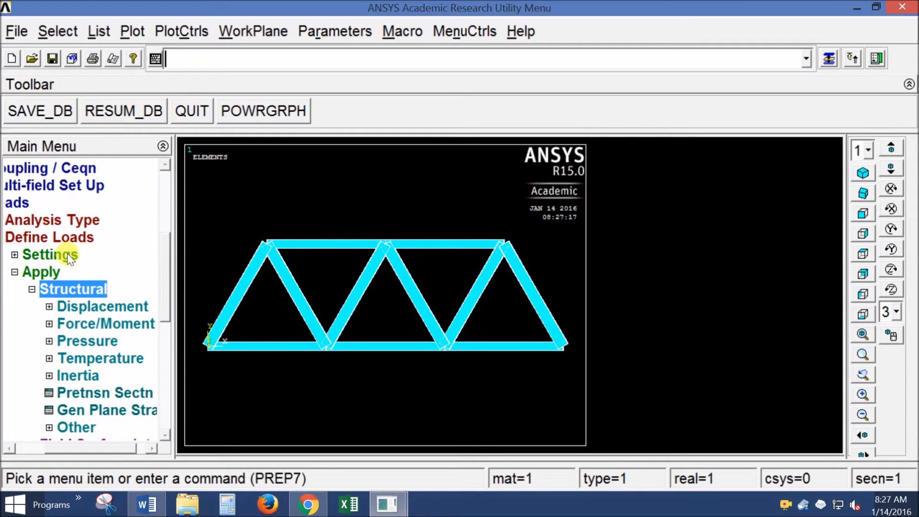
{"action": "mouse_move", "coordinate": [65, 298]}
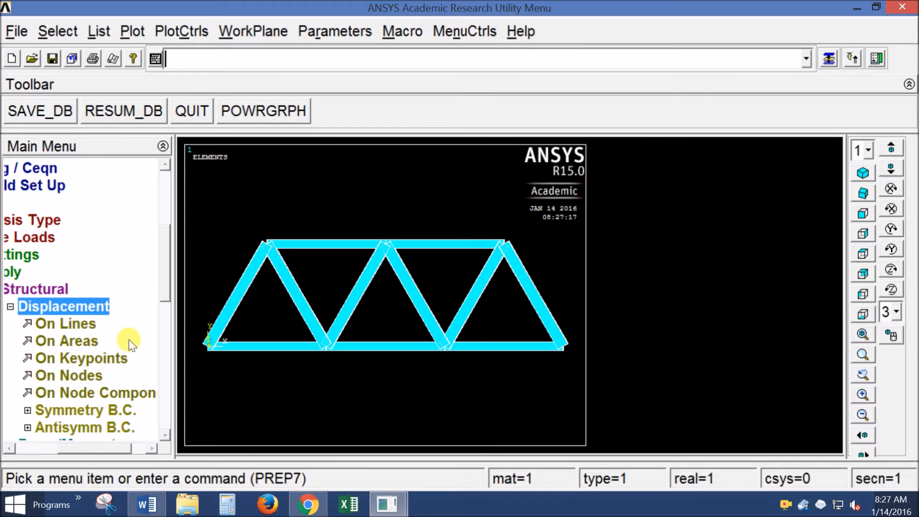
{"action": "mouse_move", "coordinate": [74, 362]}
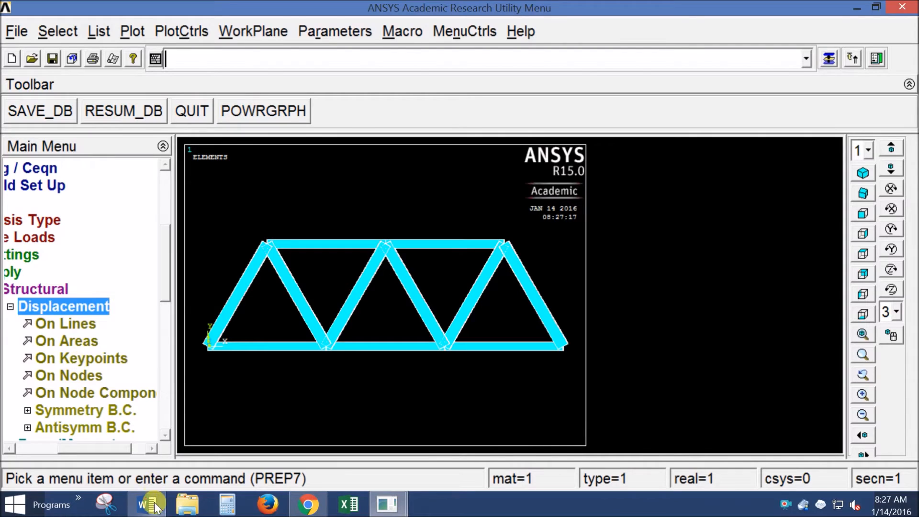
{"action": "left_click", "coordinate": [145, 504]}
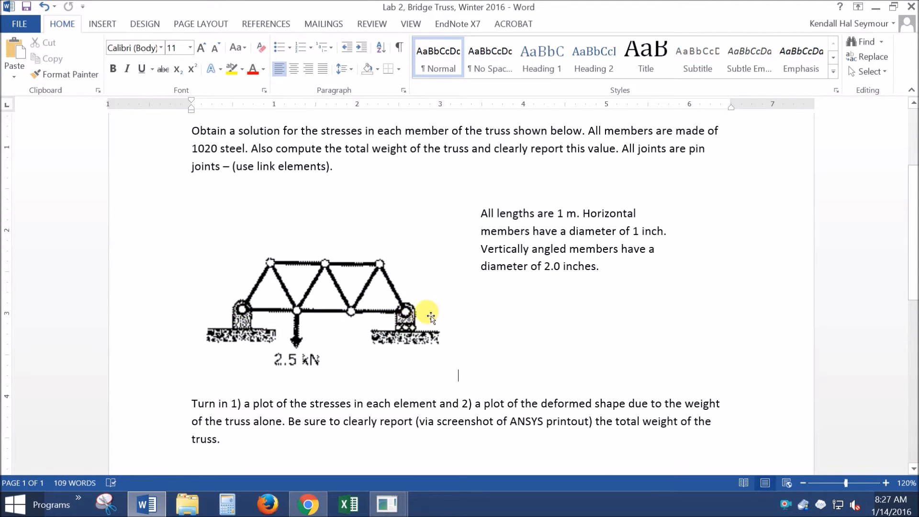
{"action": "mouse_move", "coordinate": [251, 319]}
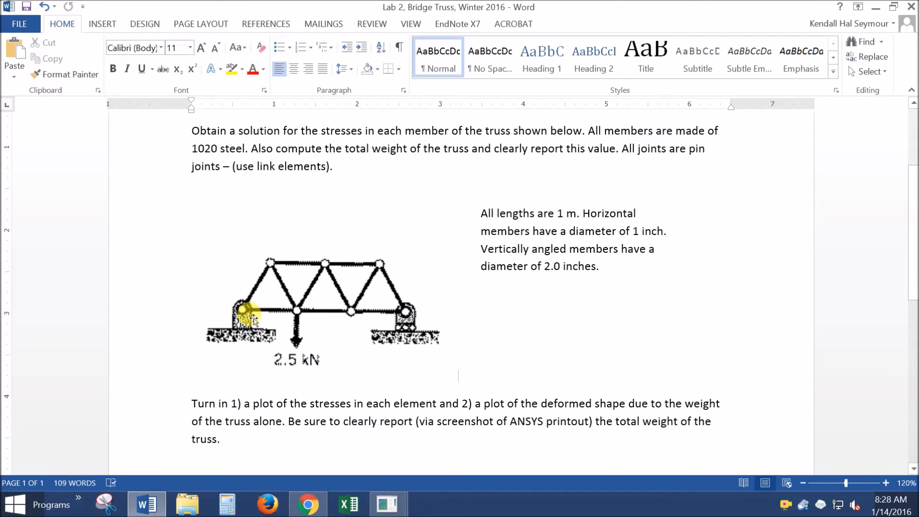
{"action": "mouse_move", "coordinate": [413, 325]}
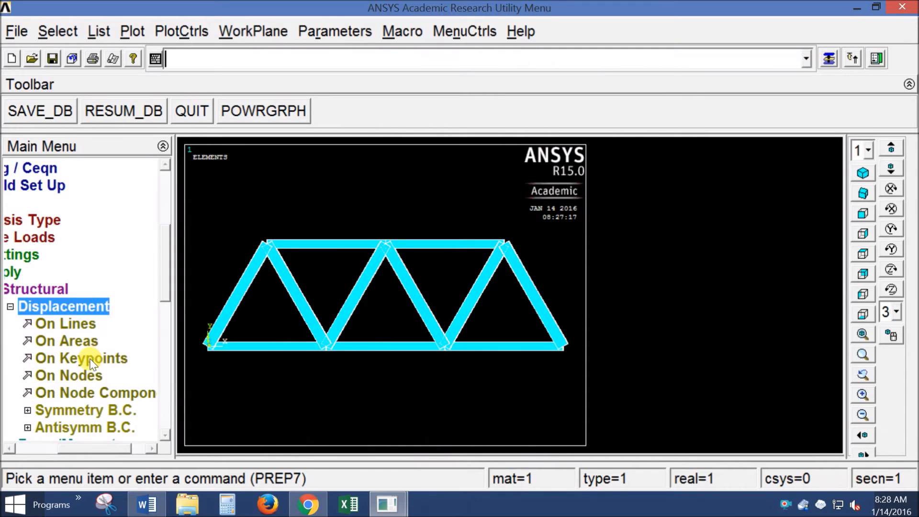
Fix the bottom-left keypoint in All DOF
{"action": "left_click", "coordinate": [82, 358]}
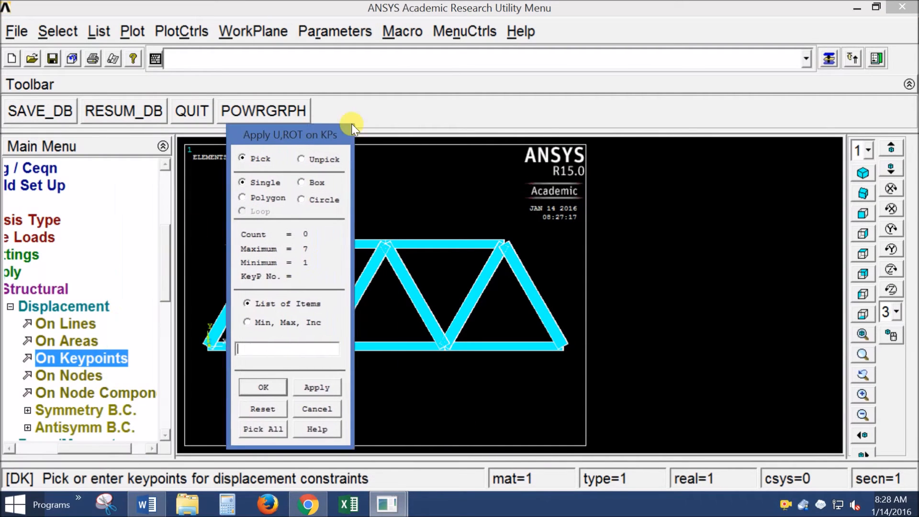
{"action": "left_click_drag", "start_coordinate": [290, 134], "coordinate": [332, 129]}
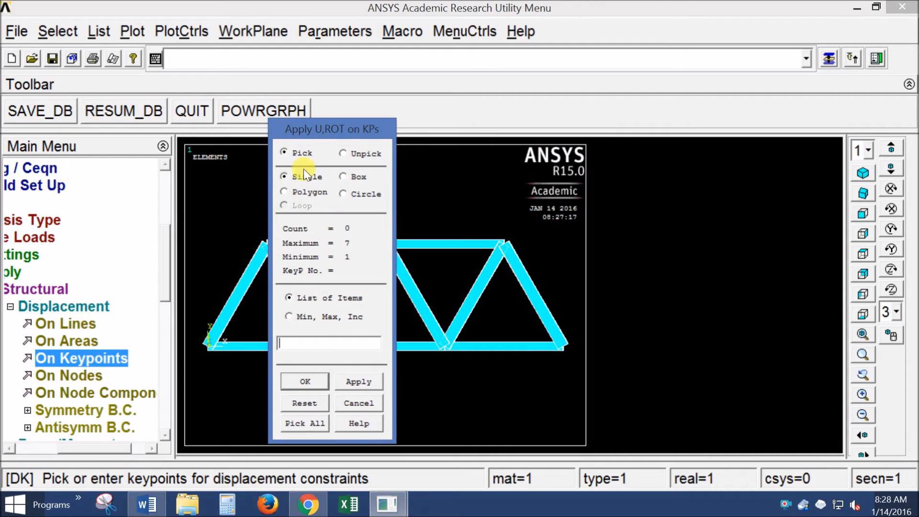
{"action": "left_click_drag", "start_coordinate": [332, 129], "coordinate": [673, 98]}
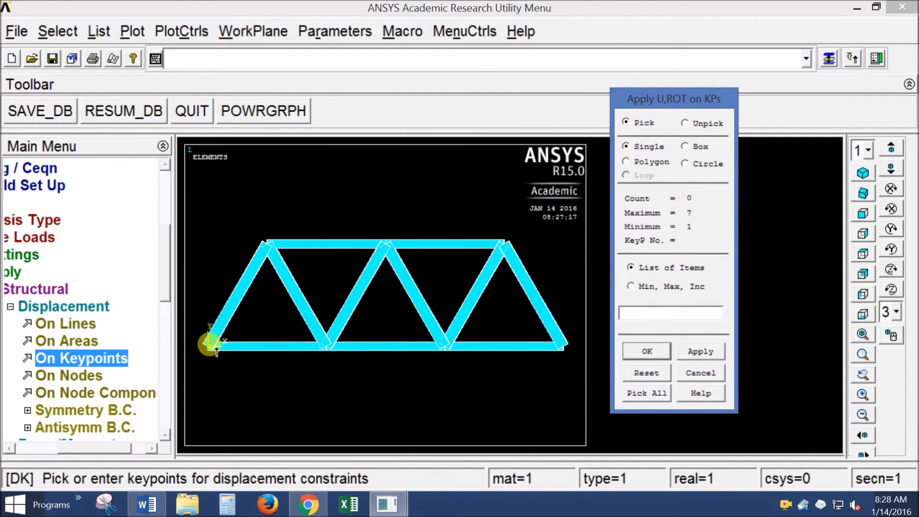
{"action": "left_click", "coordinate": [208, 347]}
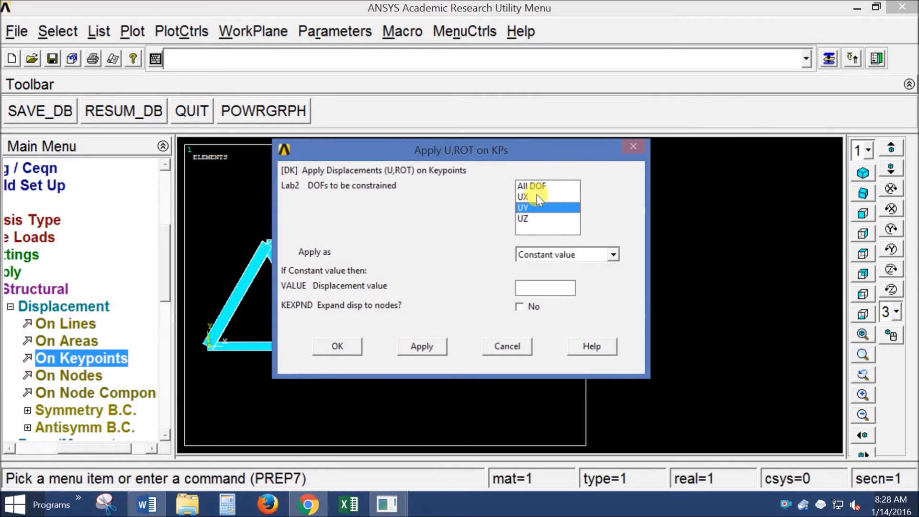
{"action": "left_click", "coordinate": [545, 186]}
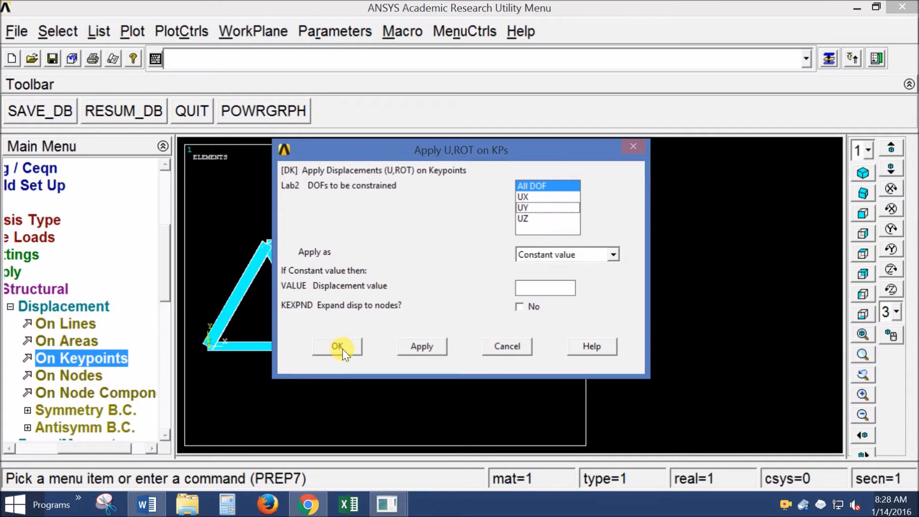
{"action": "left_click", "coordinate": [339, 346]}
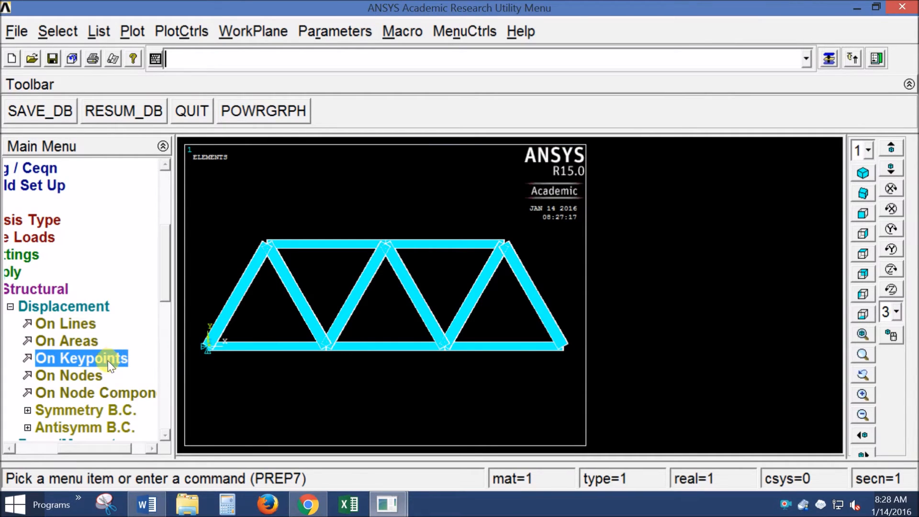
Constrain the bottom-right keypoint in UY and UZ as a roller support
{"action": "left_click", "coordinate": [82, 358]}
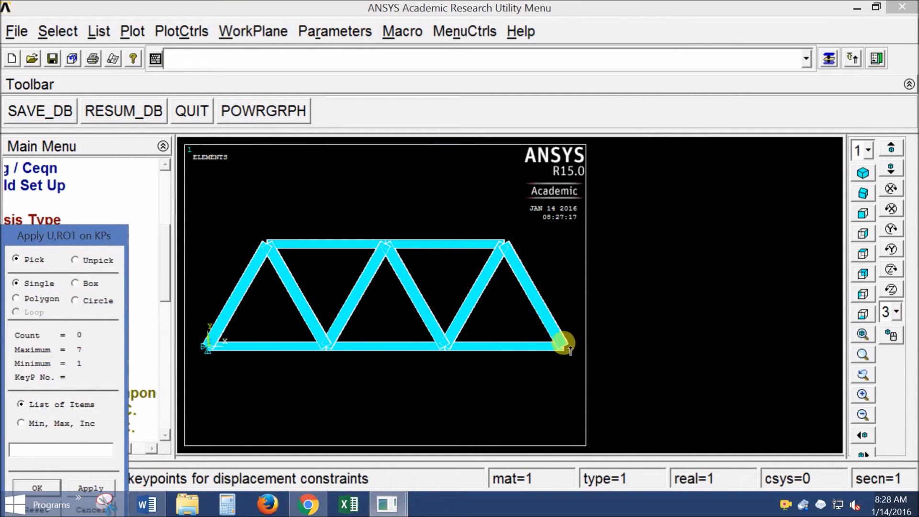
{"action": "left_click", "coordinate": [562, 348]}
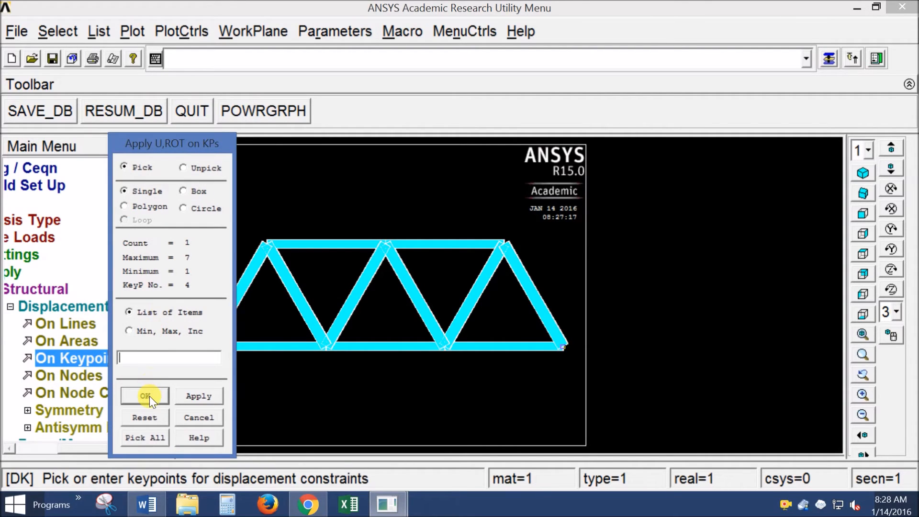
{"action": "left_click", "coordinate": [144, 396]}
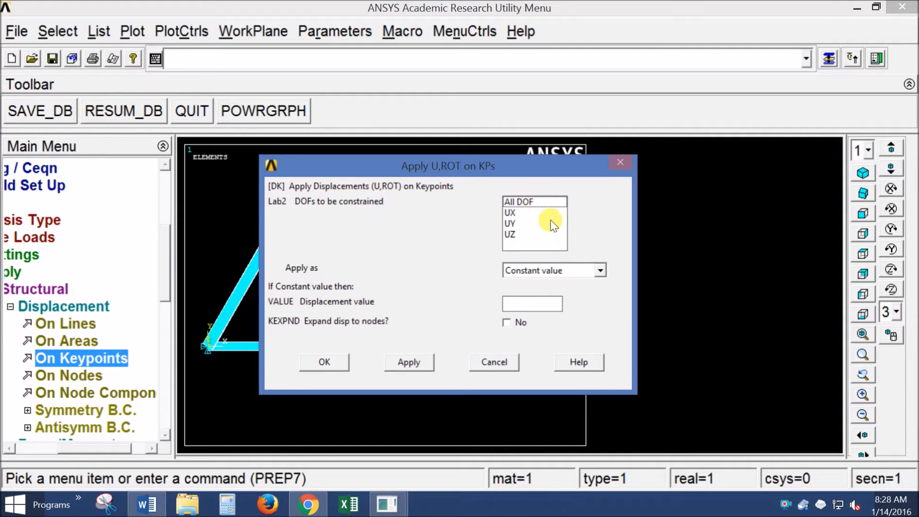
{"action": "mouse_move", "coordinate": [526, 230]}
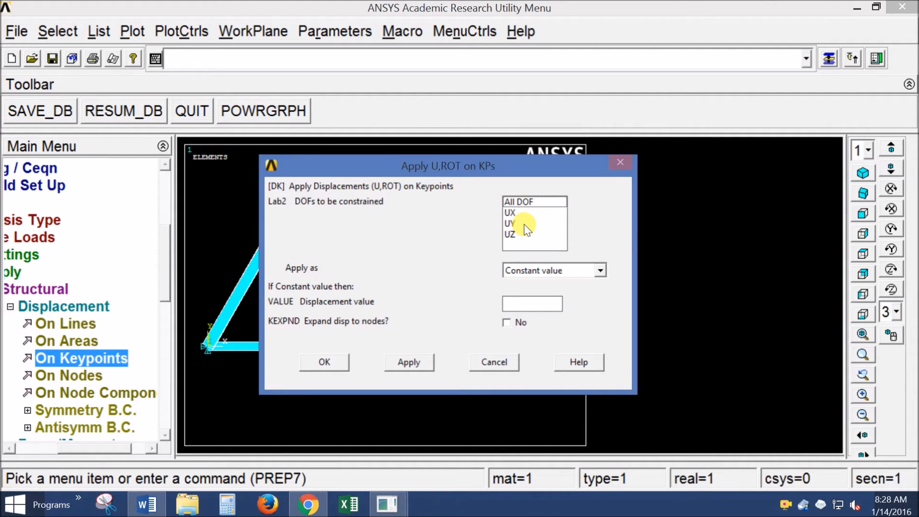
{"action": "left_click", "coordinate": [519, 223]}
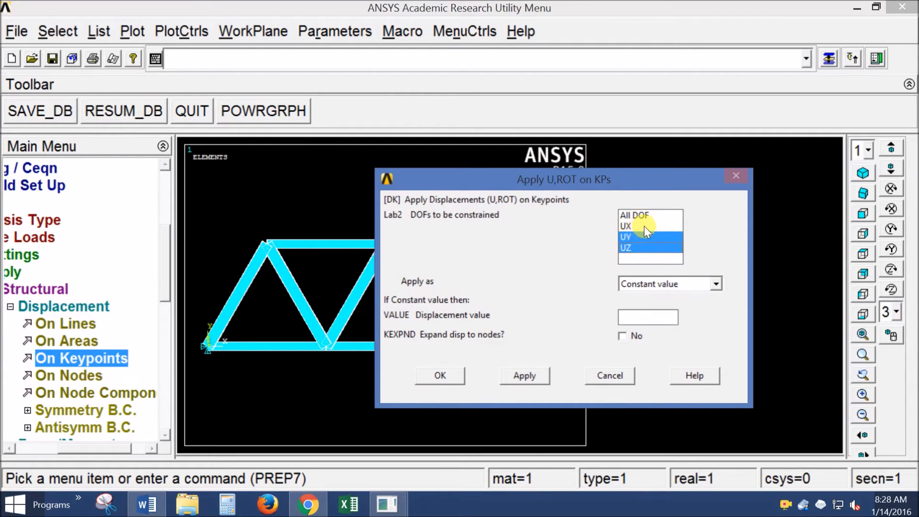
{"action": "mouse_move", "coordinate": [649, 229]}
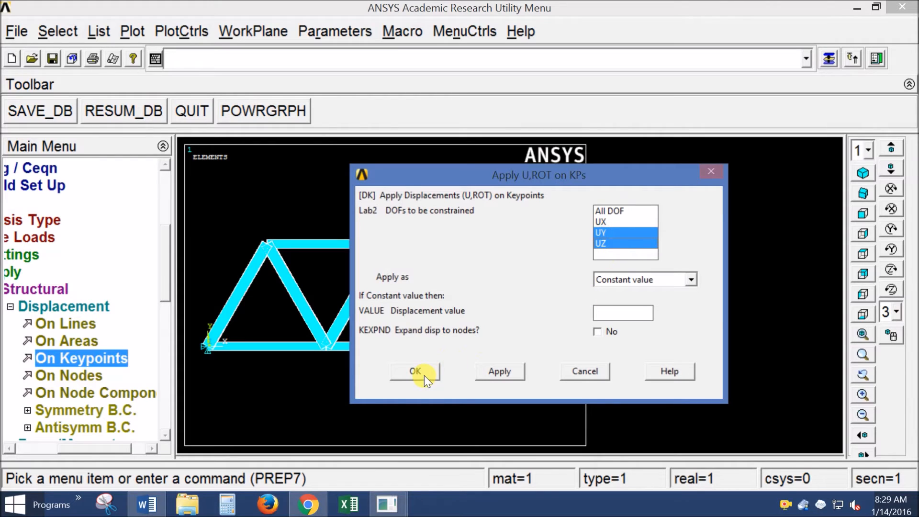
{"action": "left_click", "coordinate": [415, 371]}
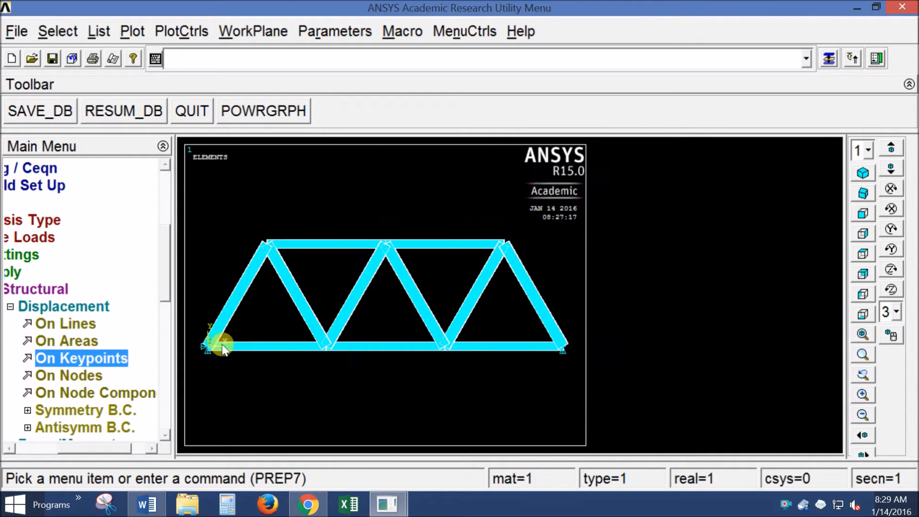
{"action": "mouse_move", "coordinate": [553, 357]}
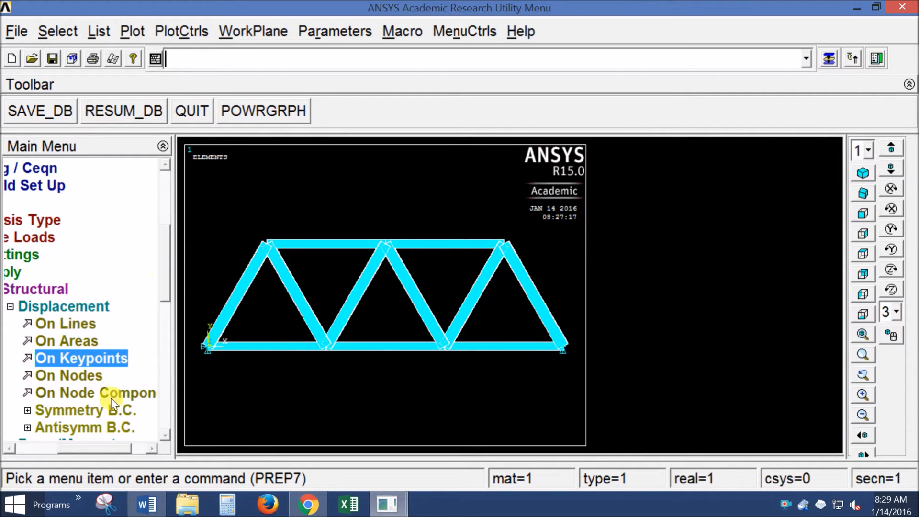
{"action": "left_click", "coordinate": [36, 306]}
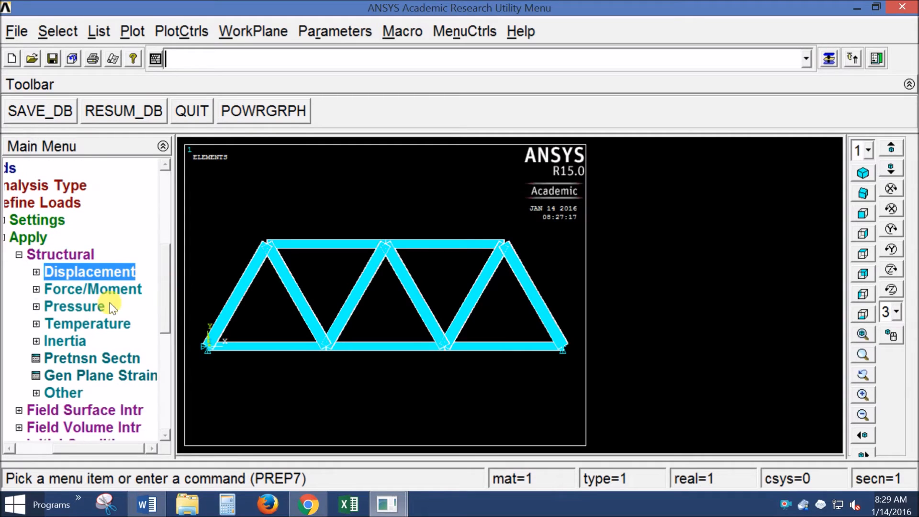
Check the Word loading sketch, then reach the Force/Moment load options
{"action": "left_click", "coordinate": [143, 504]}
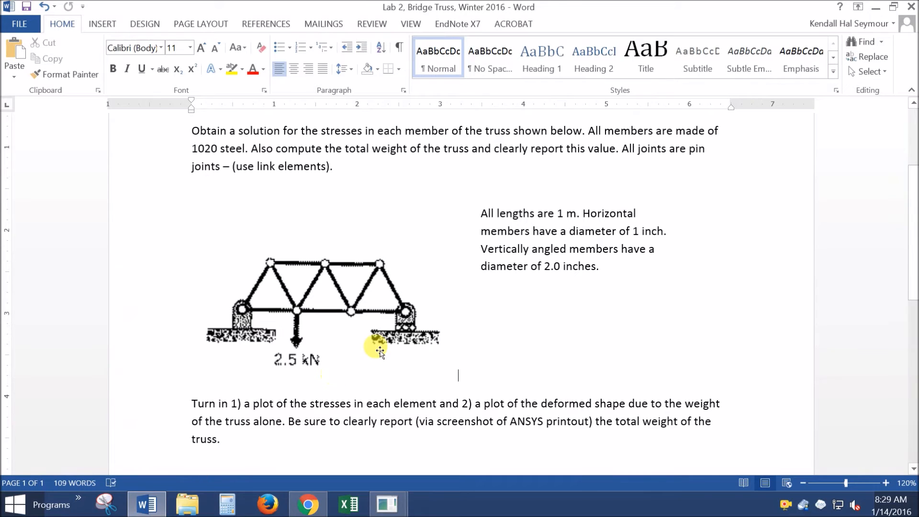
{"action": "mouse_move", "coordinate": [305, 326]}
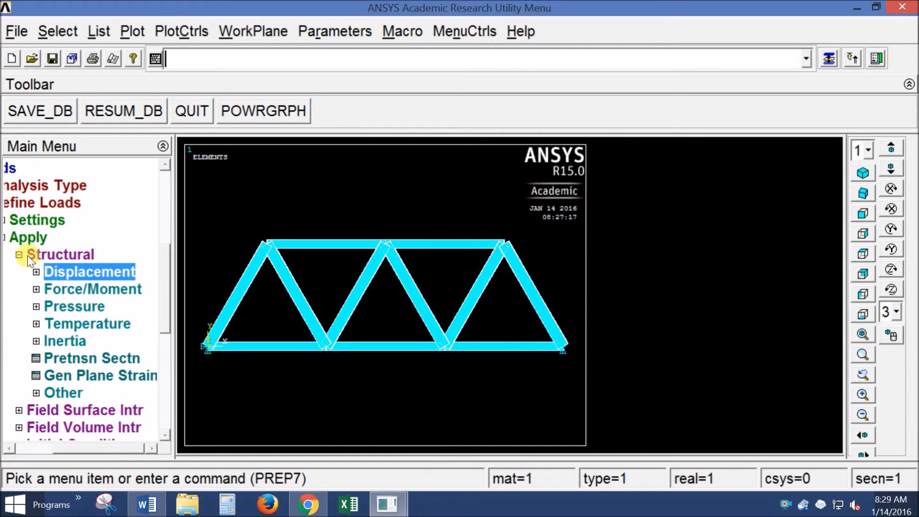
{"action": "left_click", "coordinate": [92, 289]}
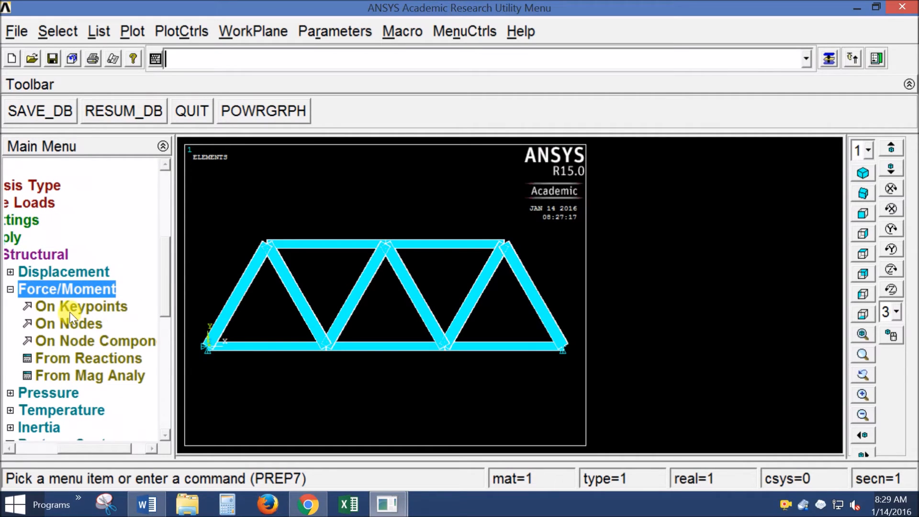
Apply an FY force of -2500 at keypoint 2, left of centre
{"action": "left_click", "coordinate": [80, 306]}
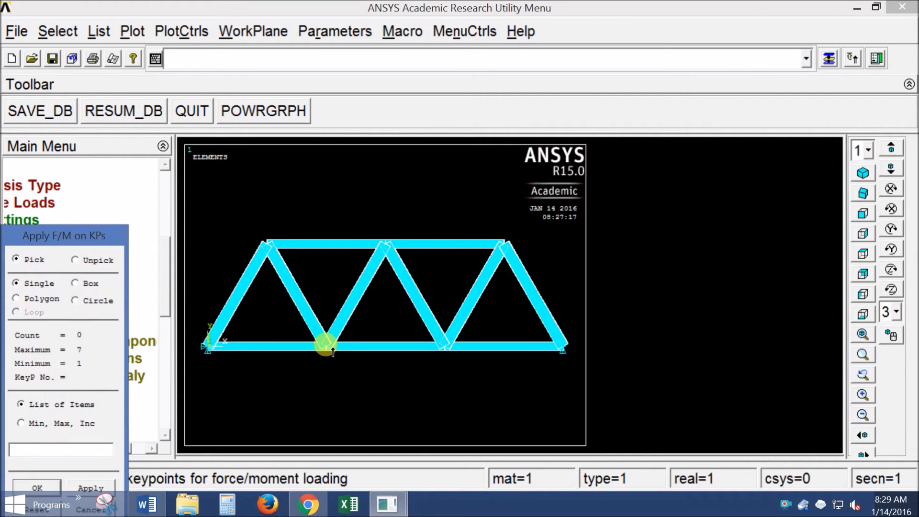
{"action": "left_click", "coordinate": [324, 347]}
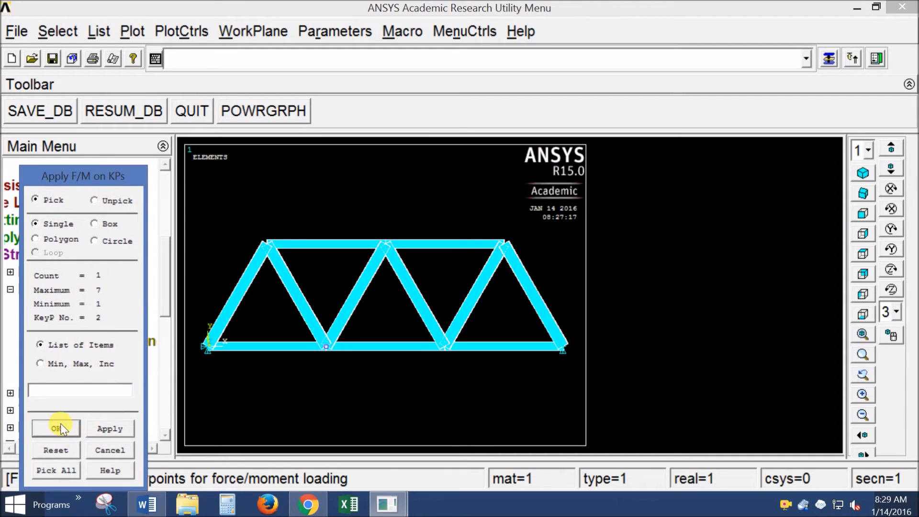
{"action": "left_click", "coordinate": [56, 429]}
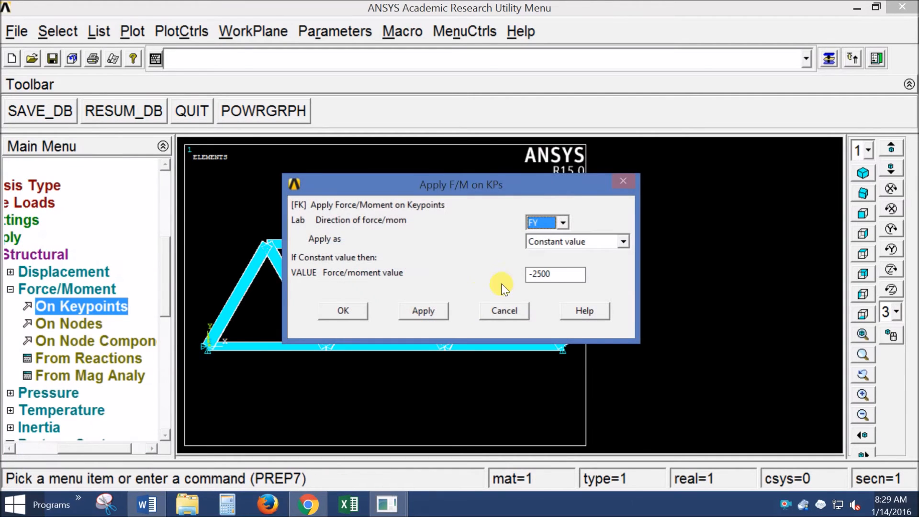
{"action": "left_click", "coordinate": [562, 222]}
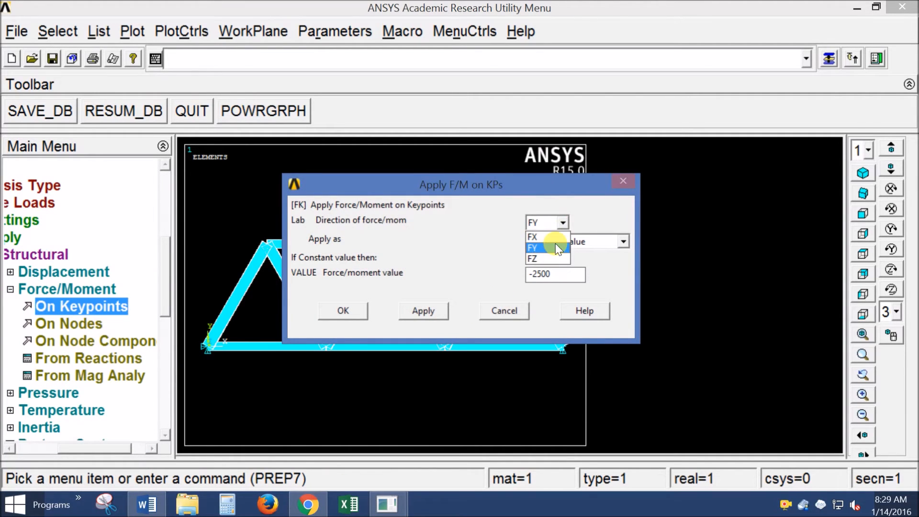
{"action": "left_click", "coordinate": [542, 247]}
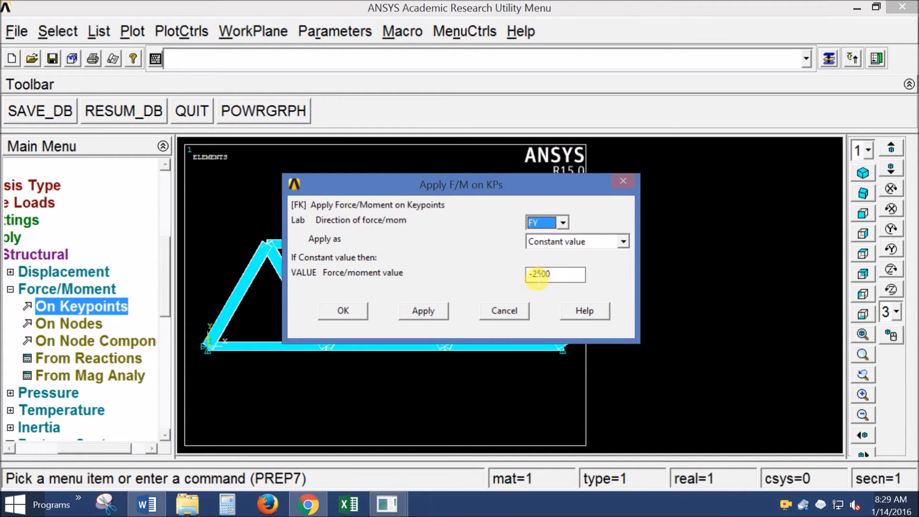
{"action": "left_click", "coordinate": [555, 275]}
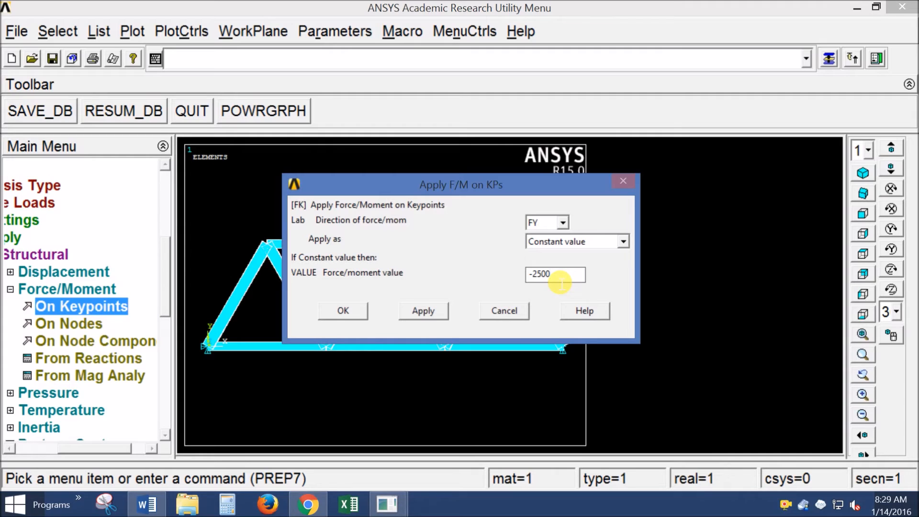
{"action": "left_click", "coordinate": [559, 274]}
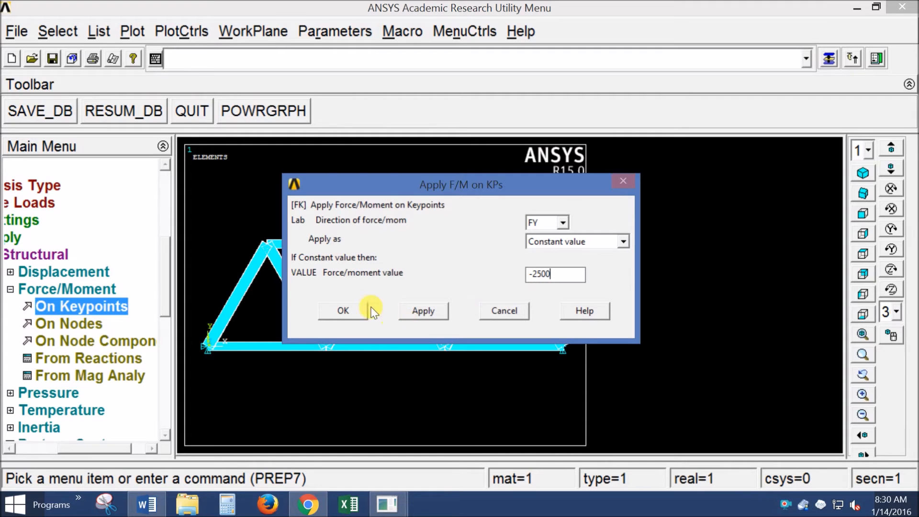
{"action": "left_click", "coordinate": [343, 310]}
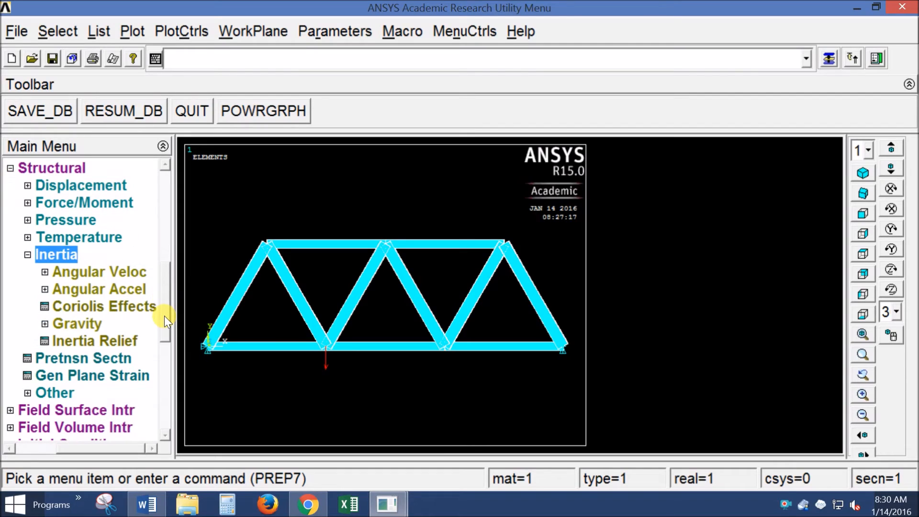
{"action": "mouse_move", "coordinate": [86, 456]}
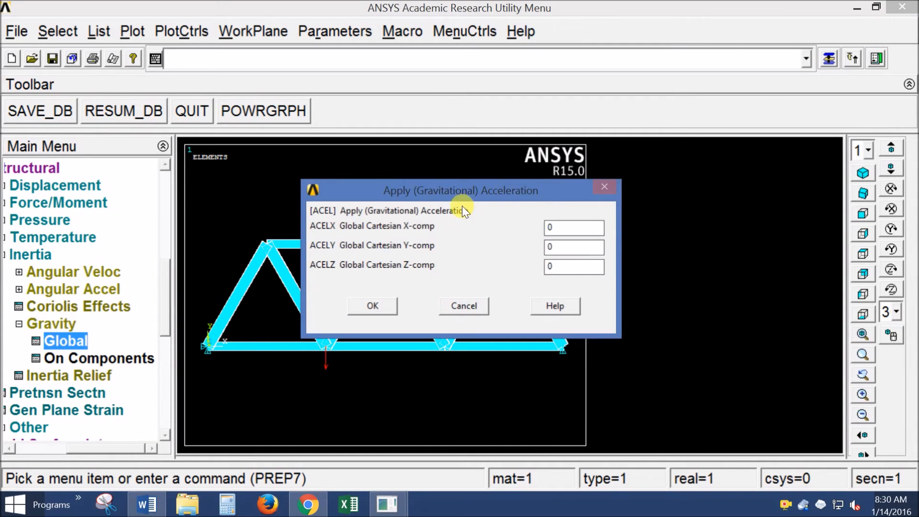
Set global gravity ACELY to 9.8
{"action": "left_click_drag", "start_coordinate": [460, 190], "coordinate": [437, 190]}
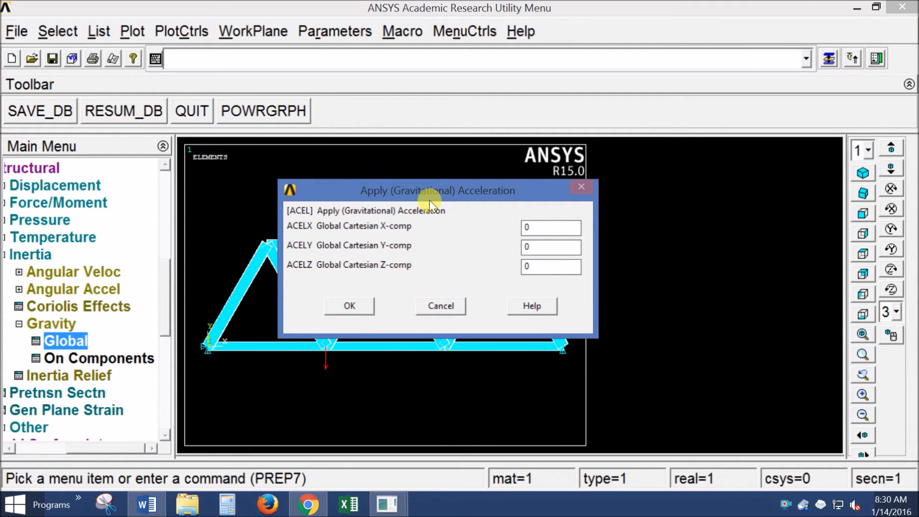
{"action": "left_click", "coordinate": [551, 228]}
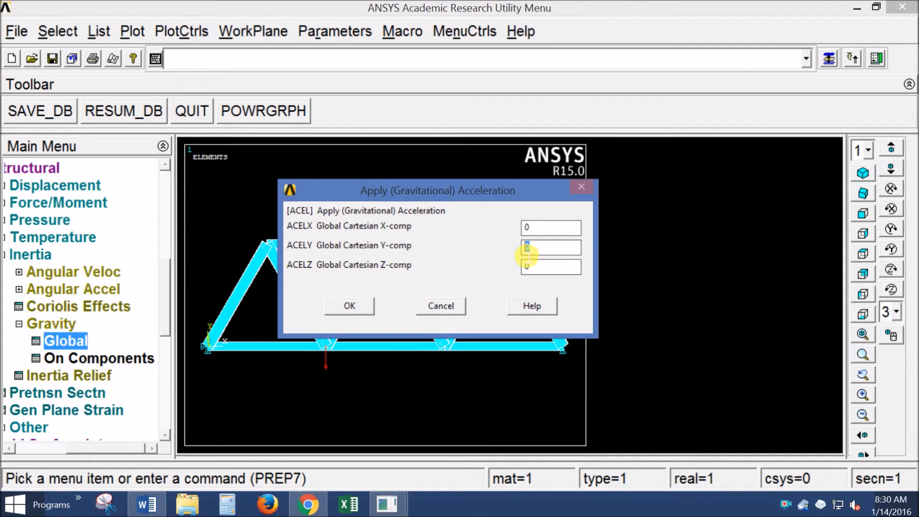
{"action": "type", "text": "9.8"}
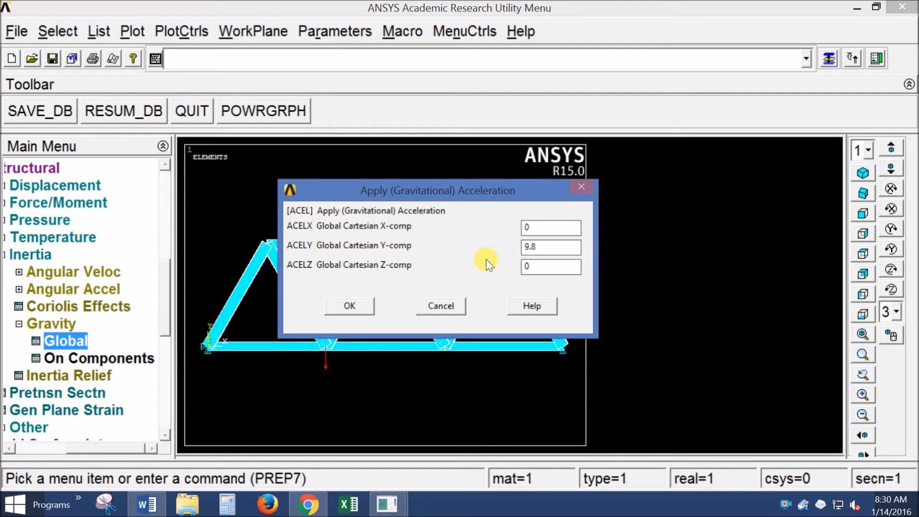
{"action": "mouse_move", "coordinate": [521, 255]}
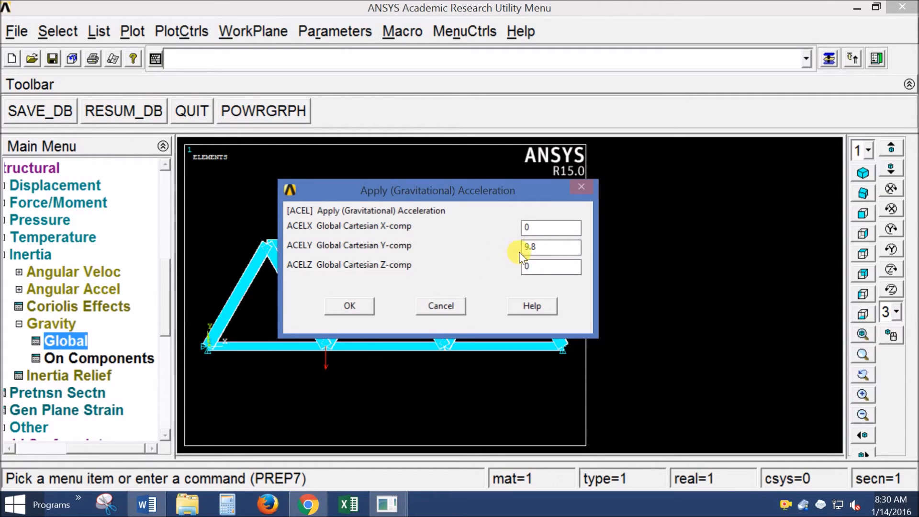
{"action": "mouse_move", "coordinate": [492, 207]}
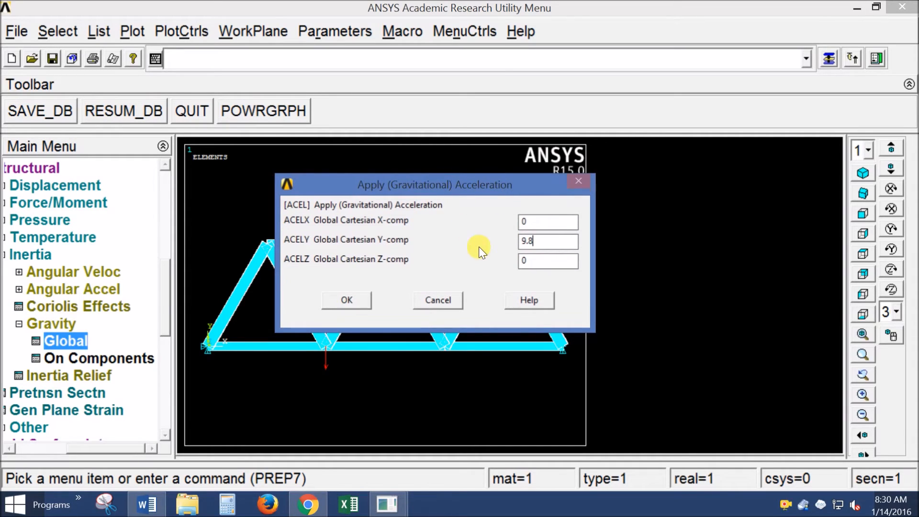
{"action": "mouse_move", "coordinate": [459, 251]}
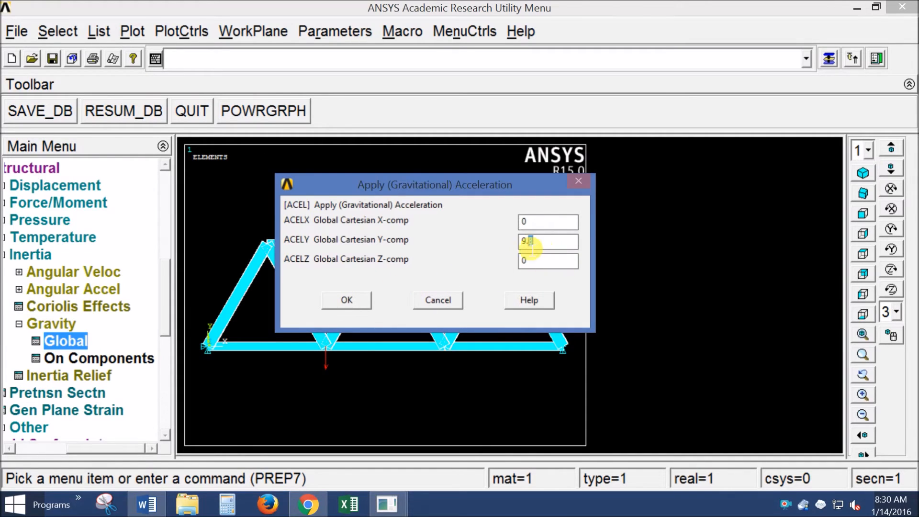
{"action": "type", "text": "9.8"}
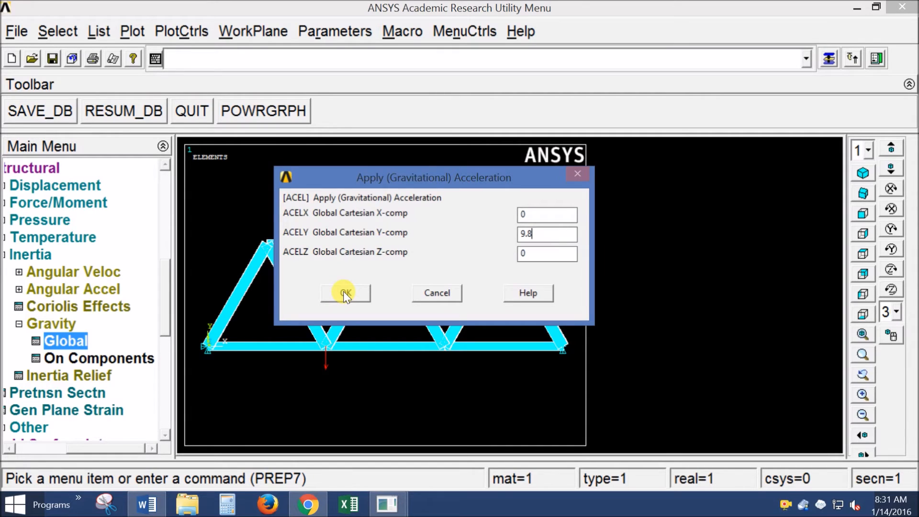
{"action": "left_click", "coordinate": [345, 293]}
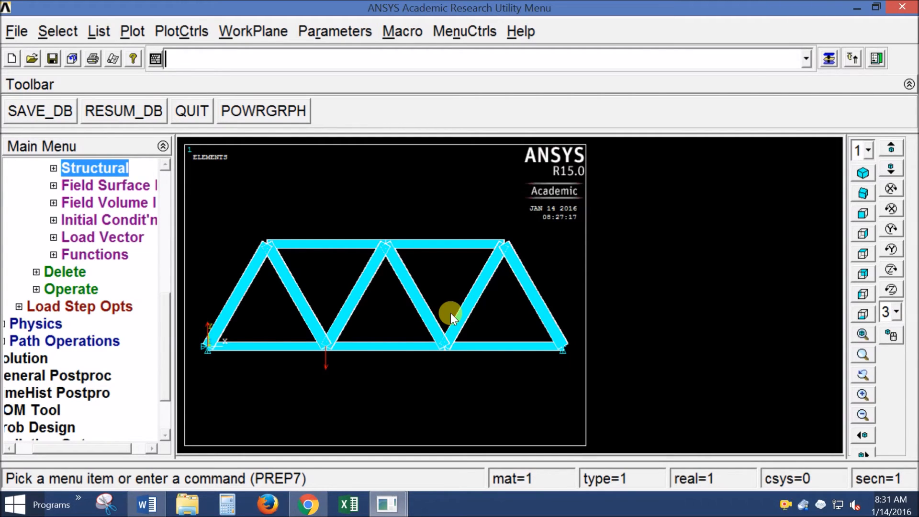
{"action": "mouse_move", "coordinate": [184, 384]}
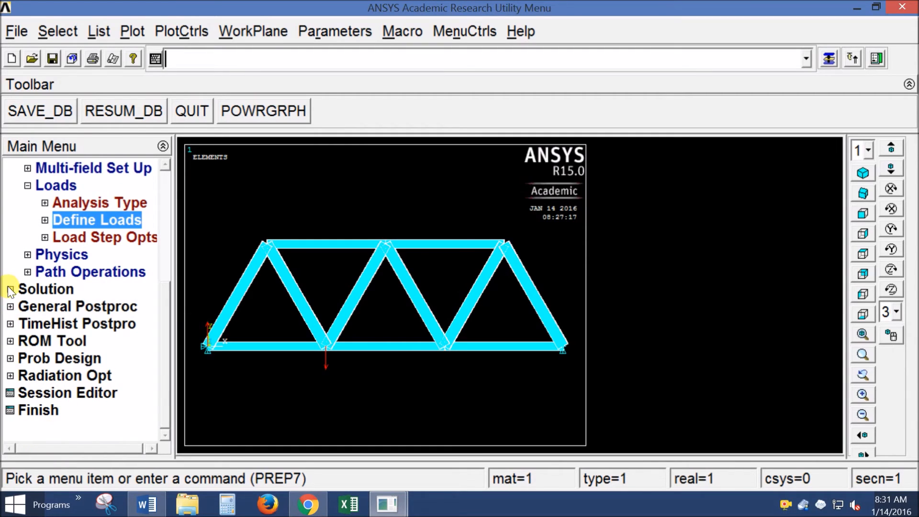
Solve the current load step under gravity, then close the 'Solution is done' note and /STATUS window
{"action": "left_click", "coordinate": [11, 289]}
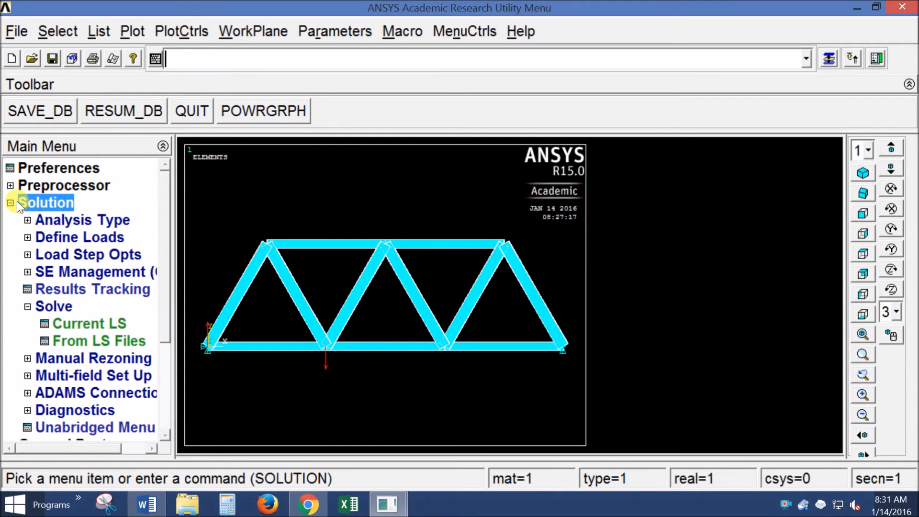
{"action": "left_click", "coordinate": [11, 202]}
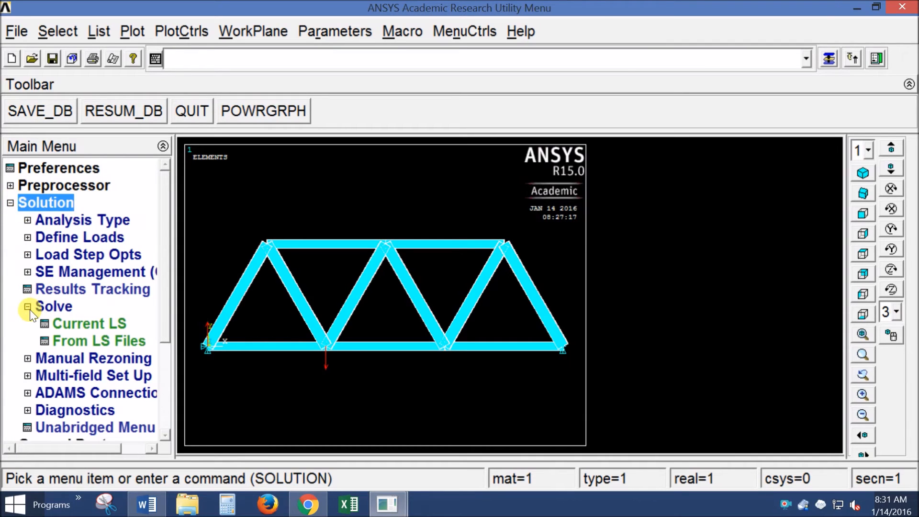
{"action": "left_click", "coordinate": [88, 323]}
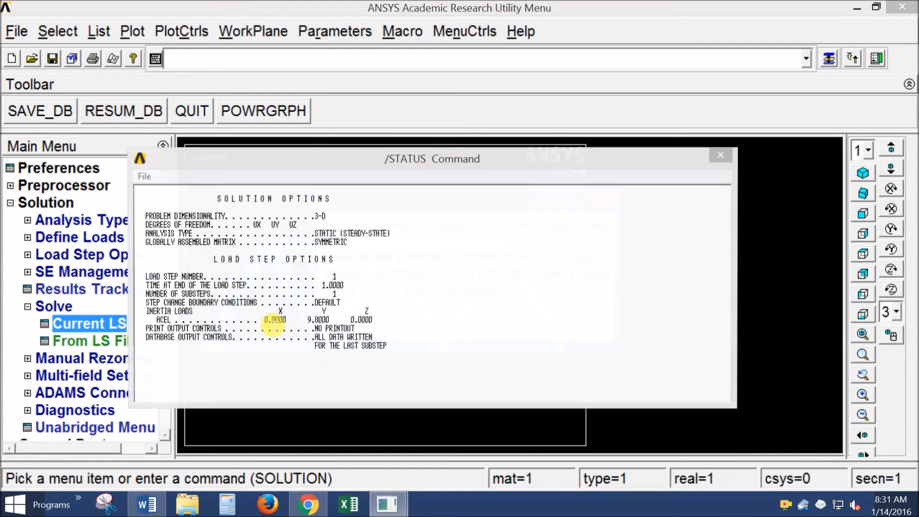
{"action": "left_click", "coordinate": [89, 323]}
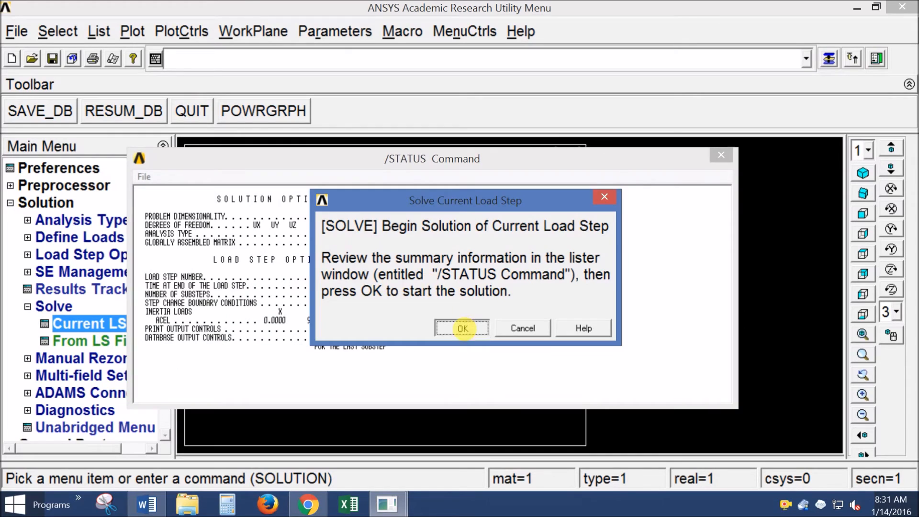
{"action": "left_click", "coordinate": [463, 328]}
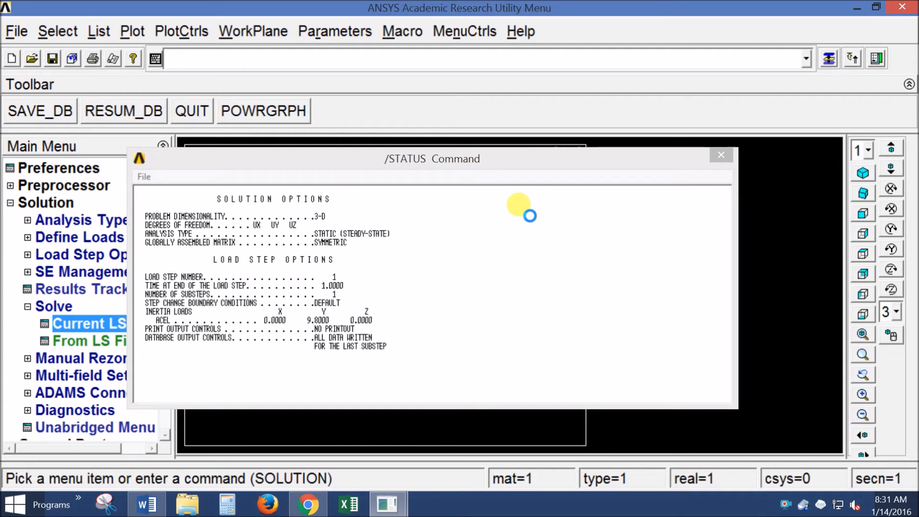
{"action": "mouse_move", "coordinate": [485, 256]}
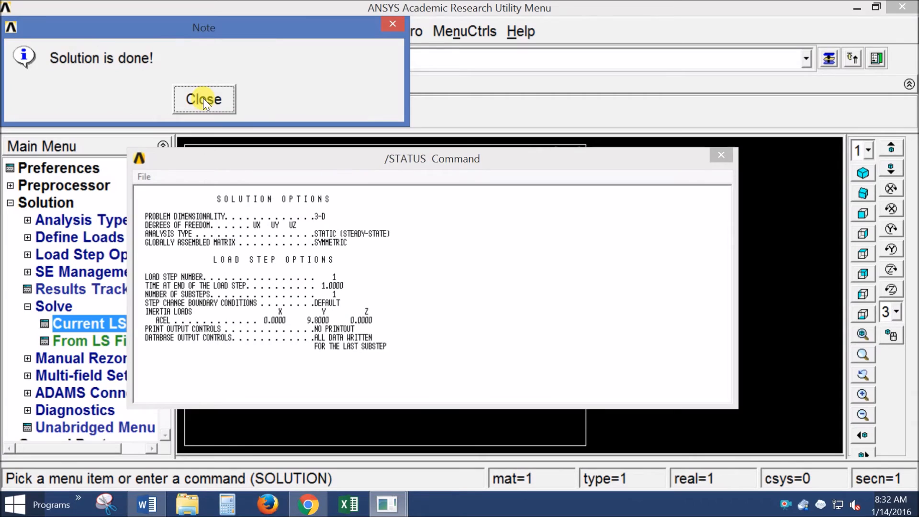
{"action": "left_click", "coordinate": [203, 100]}
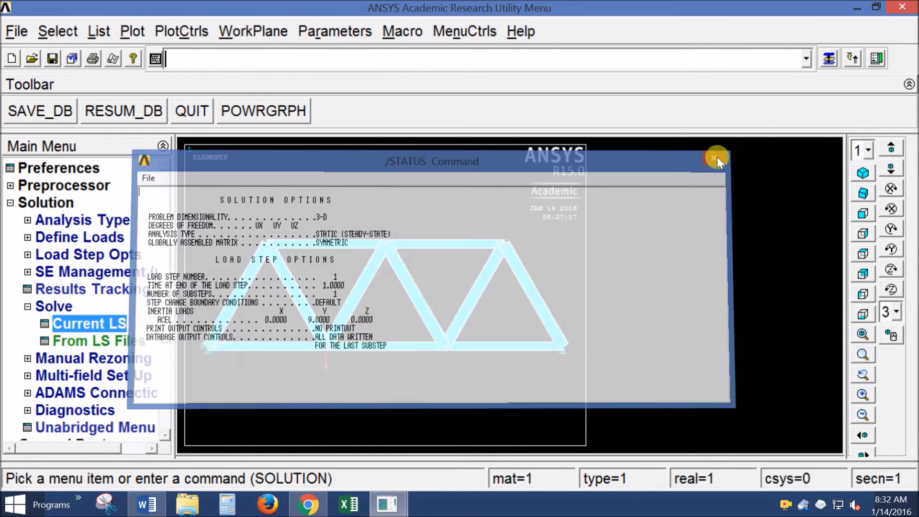
{"action": "left_click", "coordinate": [714, 157]}
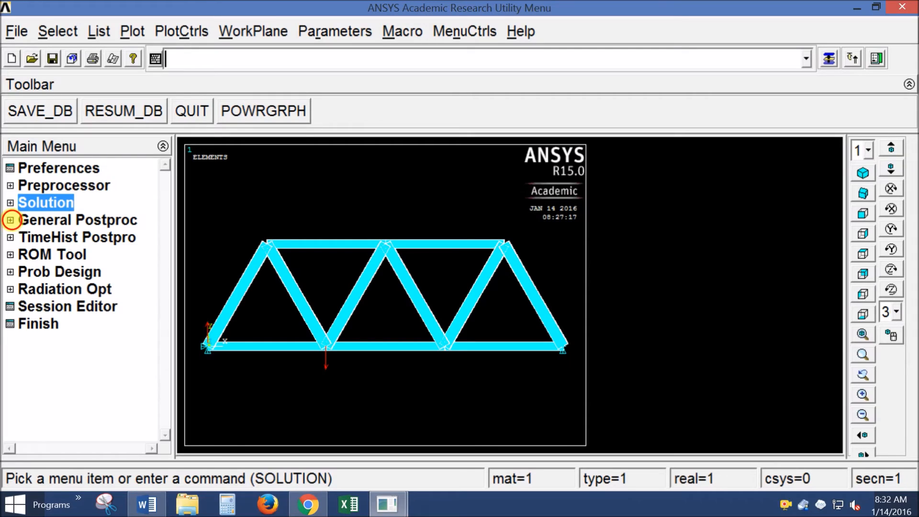
Expand General Postproc in the ANSYS Main Menu
{"action": "left_click", "coordinate": [11, 220]}
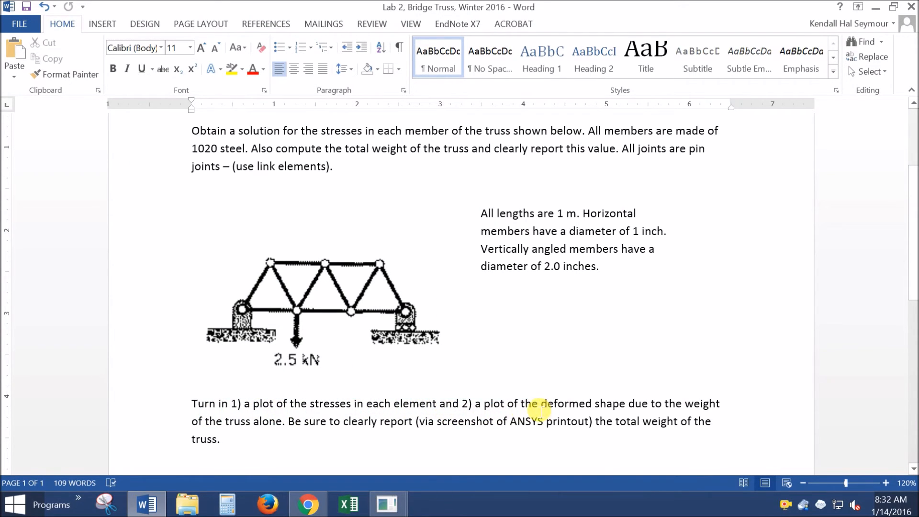
{"action": "mouse_move", "coordinate": [266, 433]}
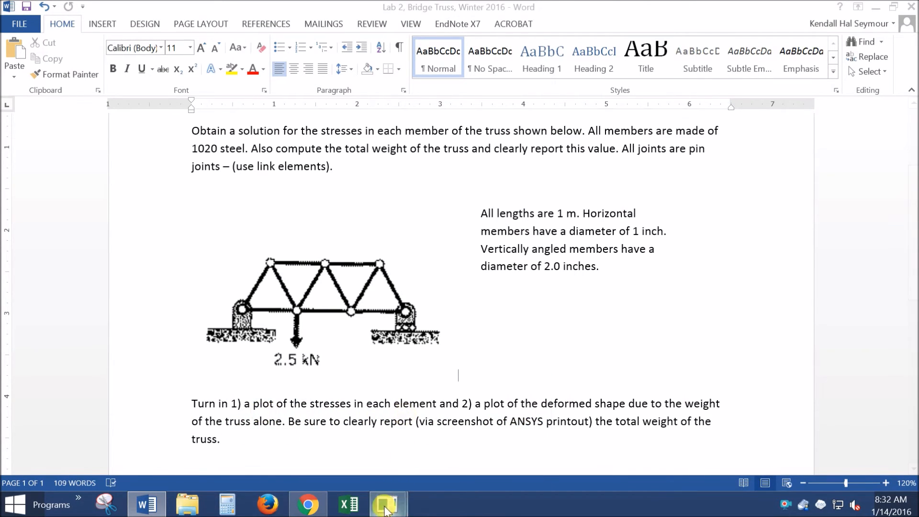
Plot nodal von Mises stress contours on the deformed truss, ranging about 97,488 to 449,414
{"action": "left_click", "coordinate": [388, 503]}
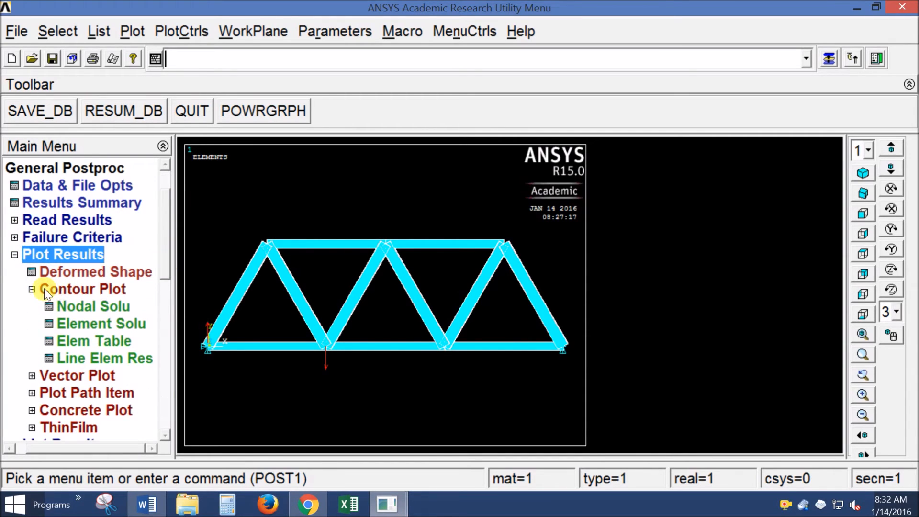
{"action": "left_click", "coordinate": [32, 289]}
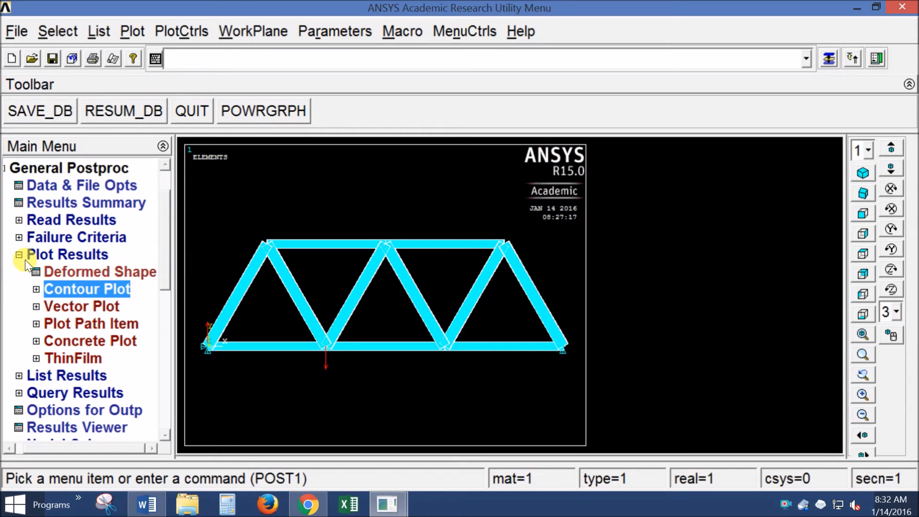
{"action": "left_click", "coordinate": [87, 289]}
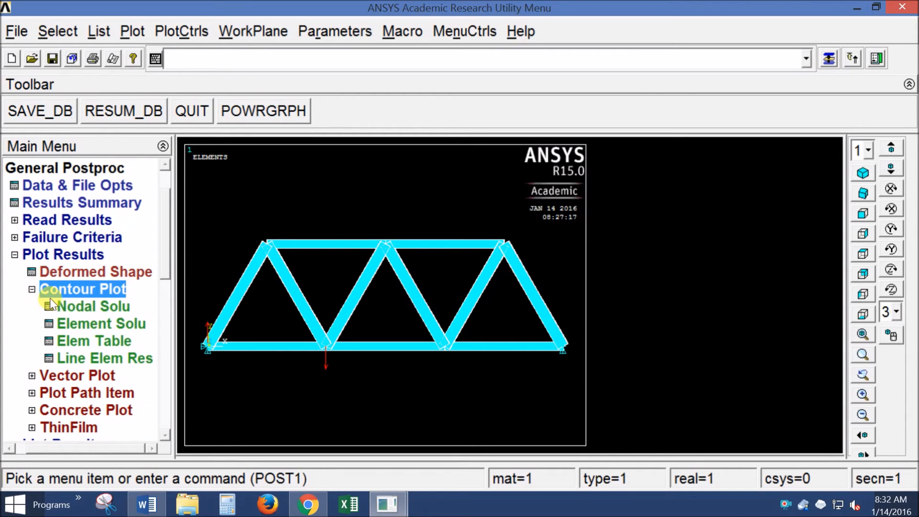
{"action": "left_click", "coordinate": [93, 307]}
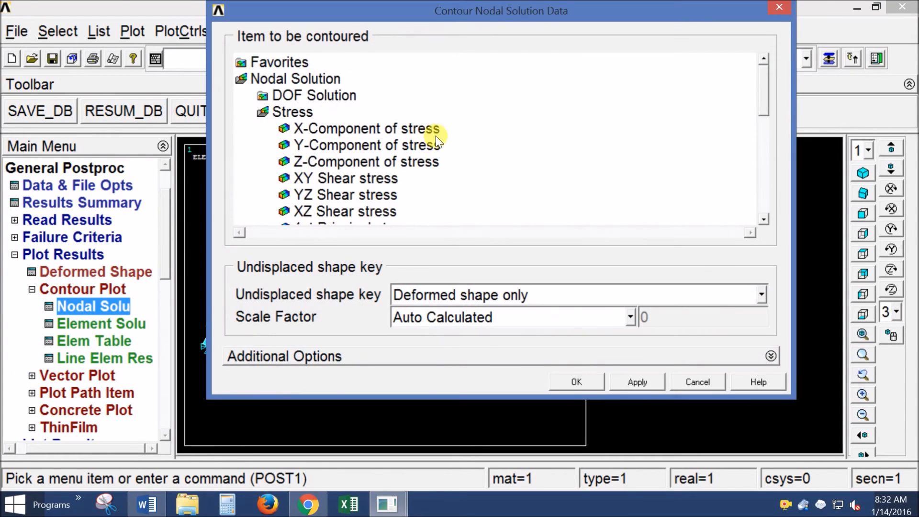
{"action": "left_click", "coordinate": [294, 111]}
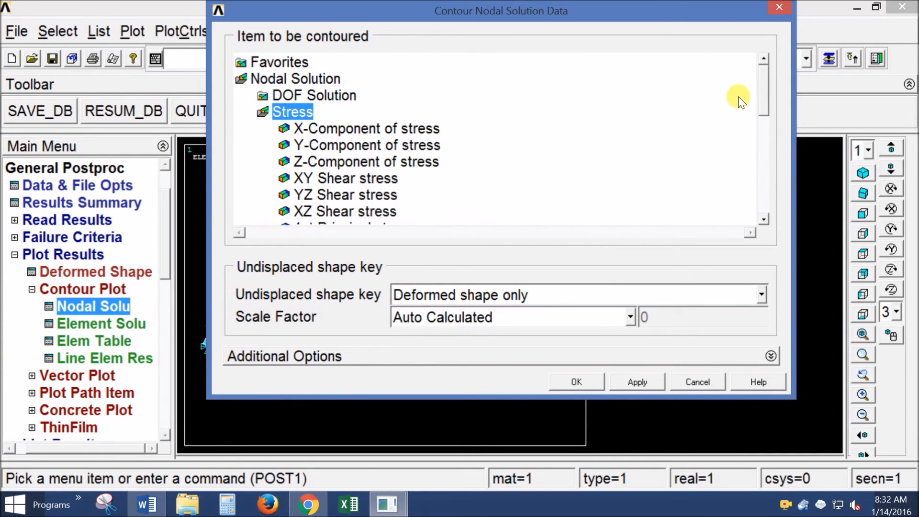
{"action": "scroll", "scroll_direction": "down", "scroll_amount": 3}
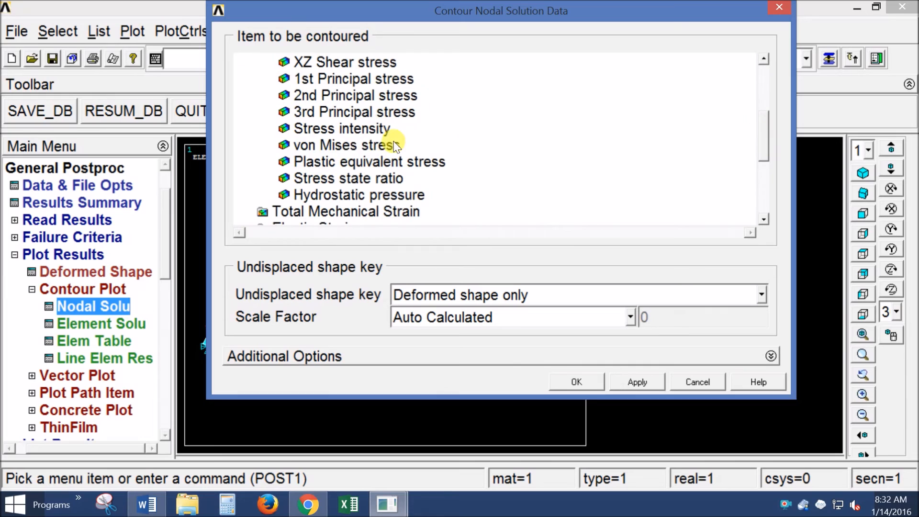
{"action": "left_click", "coordinate": [345, 145]}
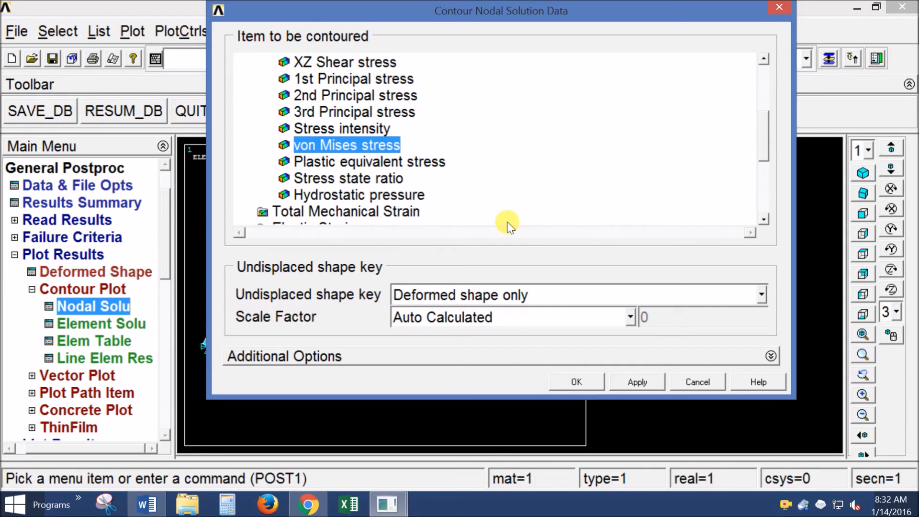
{"action": "mouse_move", "coordinate": [530, 228]}
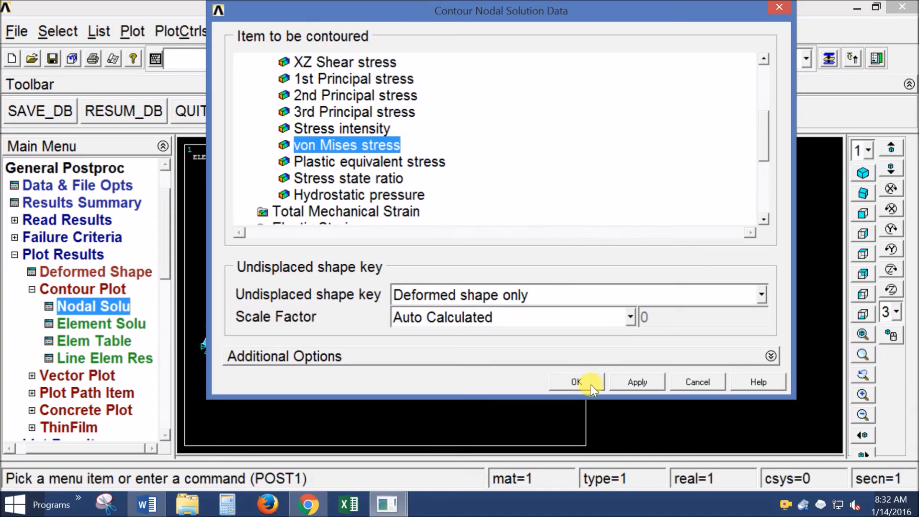
{"action": "left_click", "coordinate": [576, 382]}
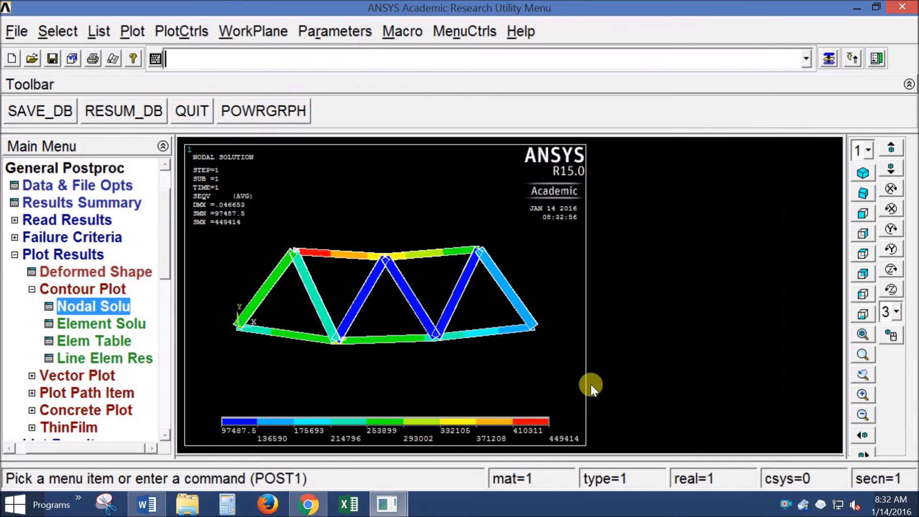
{"action": "mouse_move", "coordinate": [429, 308]}
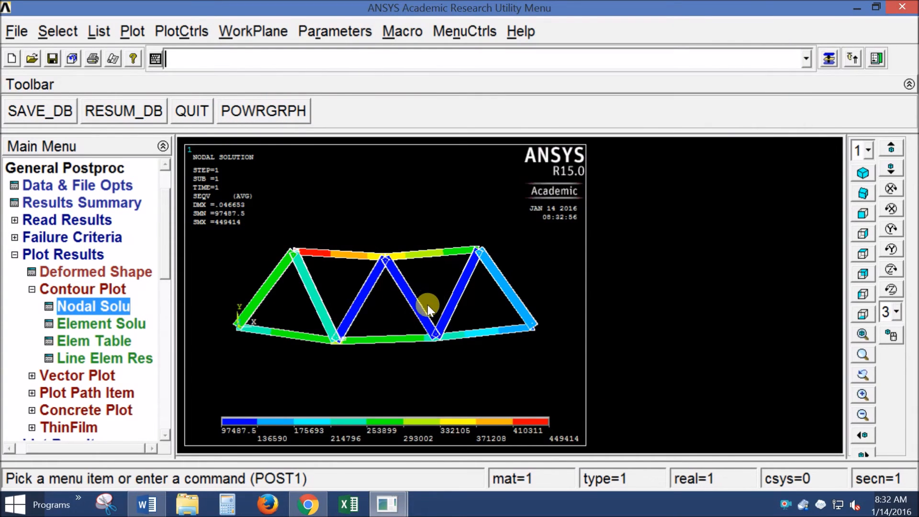
{"action": "mouse_move", "coordinate": [384, 281]}
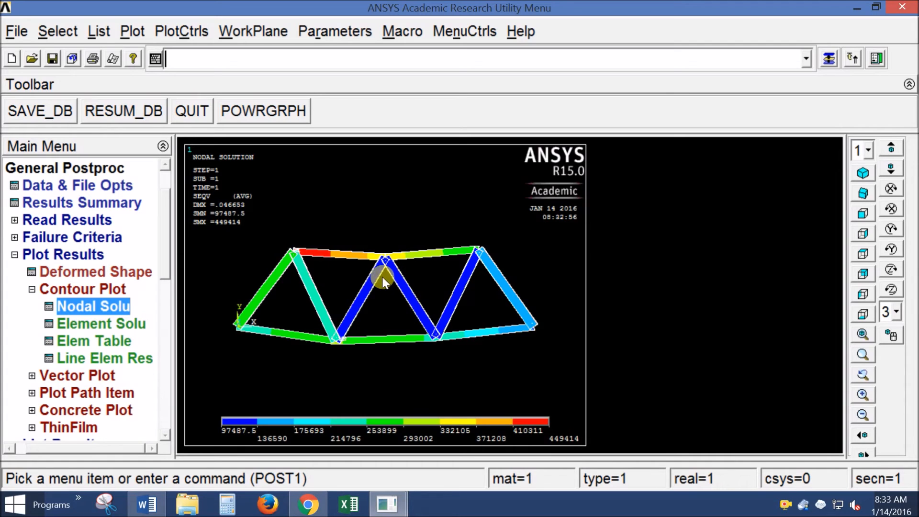
{"action": "mouse_move", "coordinate": [482, 390]}
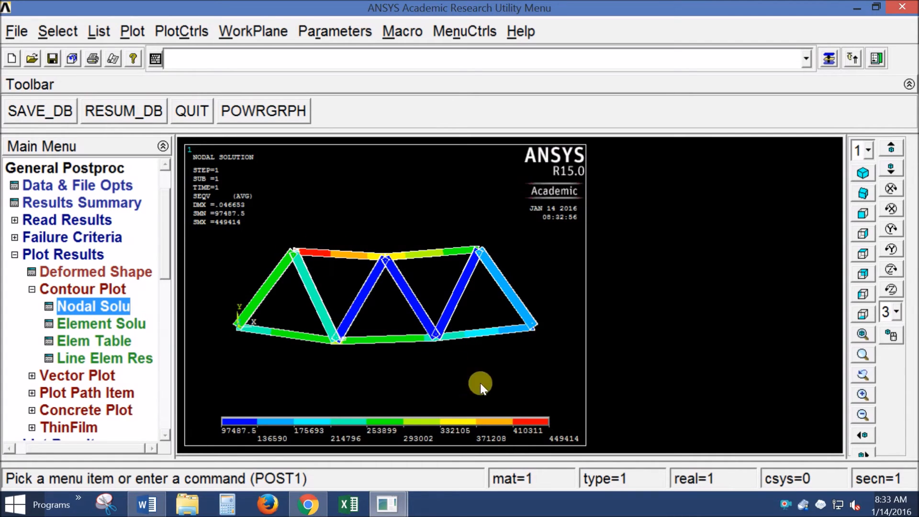
{"action": "mouse_move", "coordinate": [229, 229]}
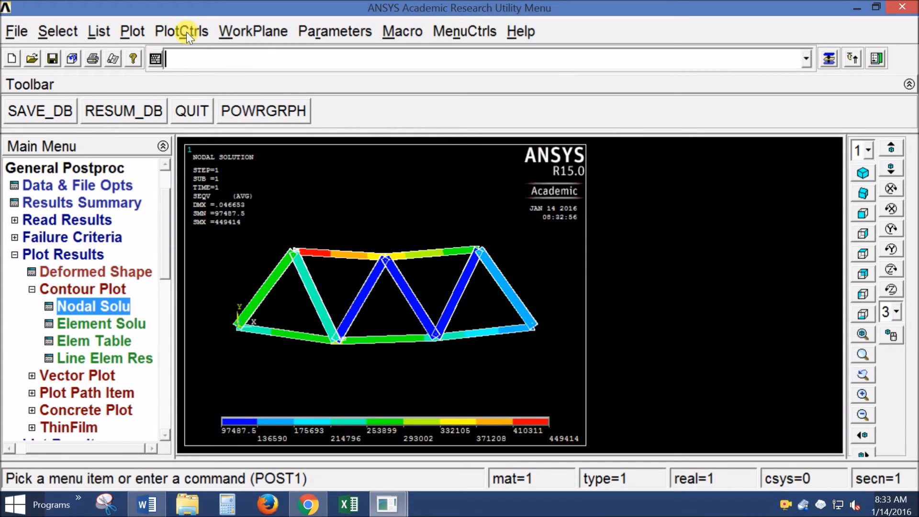
Save a colour JPEG hard copy with reverse video, portrait orientation, as file002.jpg
{"action": "left_click", "coordinate": [180, 30]}
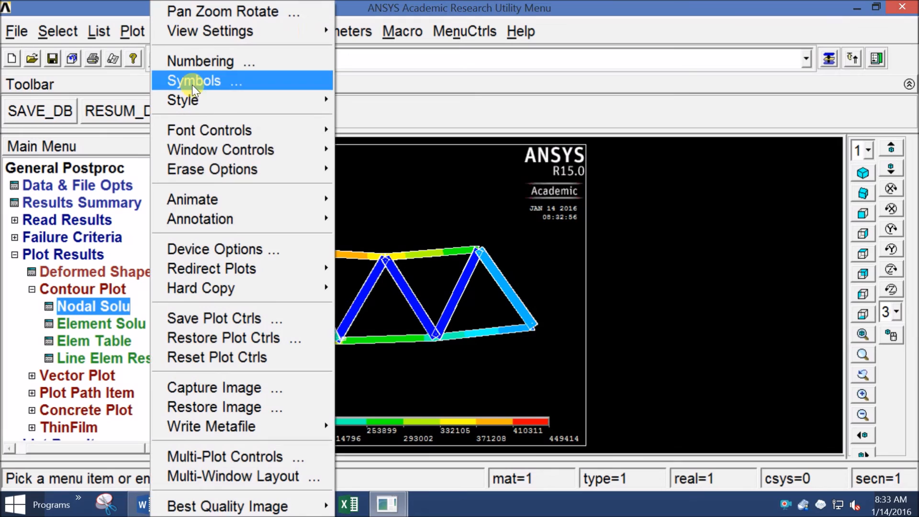
{"action": "mouse_move", "coordinate": [281, 288]}
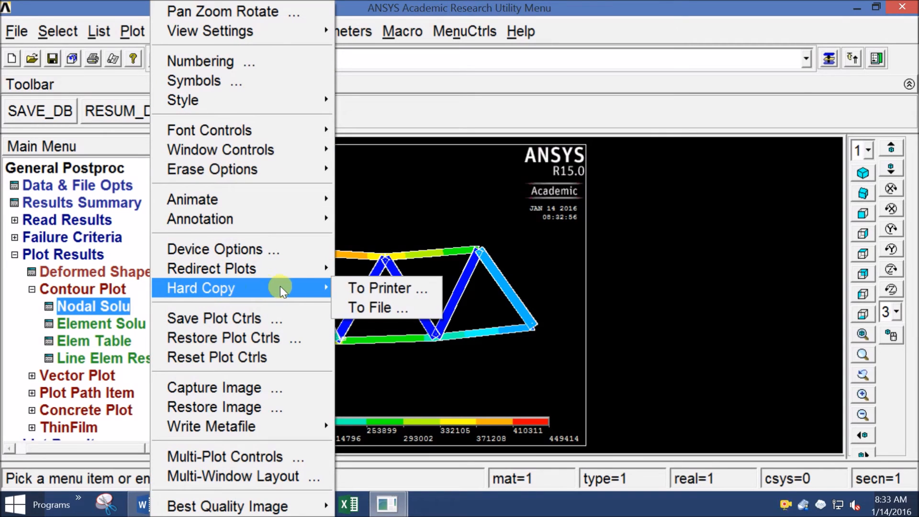
{"action": "mouse_move", "coordinate": [382, 307]}
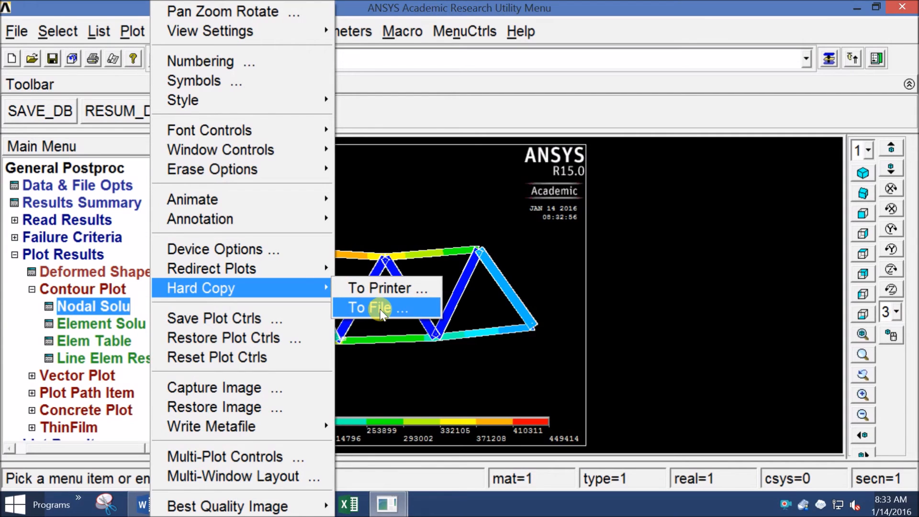
{"action": "left_click", "coordinate": [377, 308]}
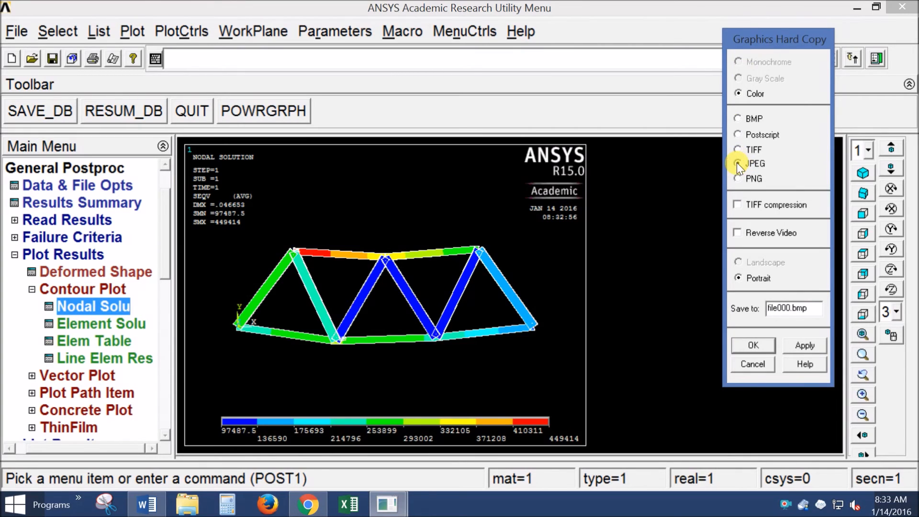
{"action": "left_click", "coordinate": [738, 149]}
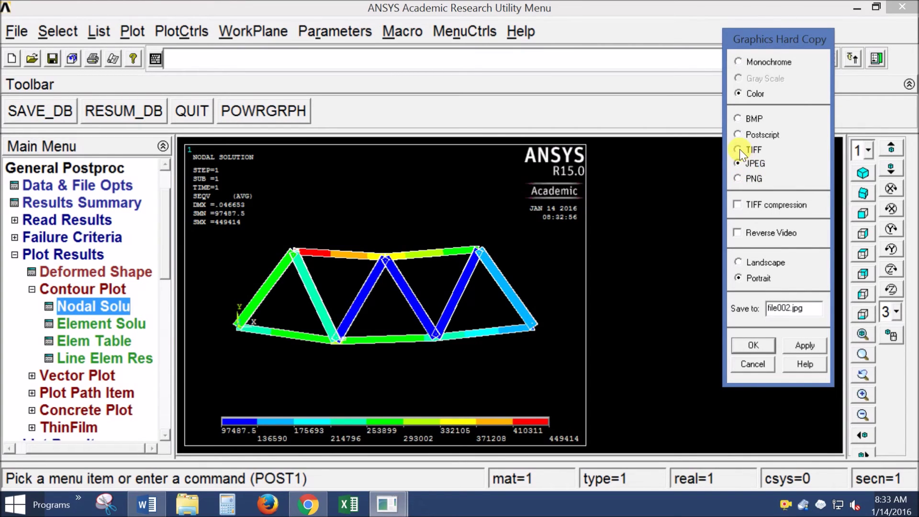
{"action": "left_click", "coordinate": [737, 150]}
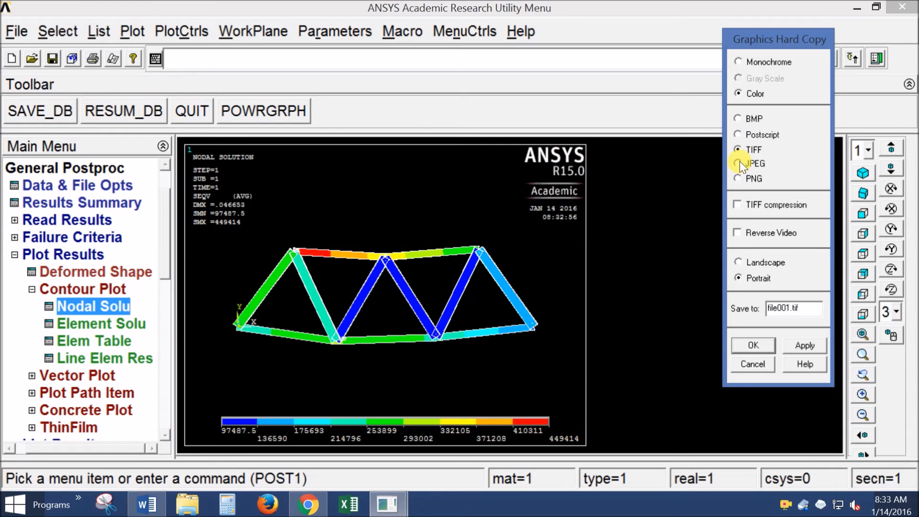
{"action": "left_click", "coordinate": [738, 163]}
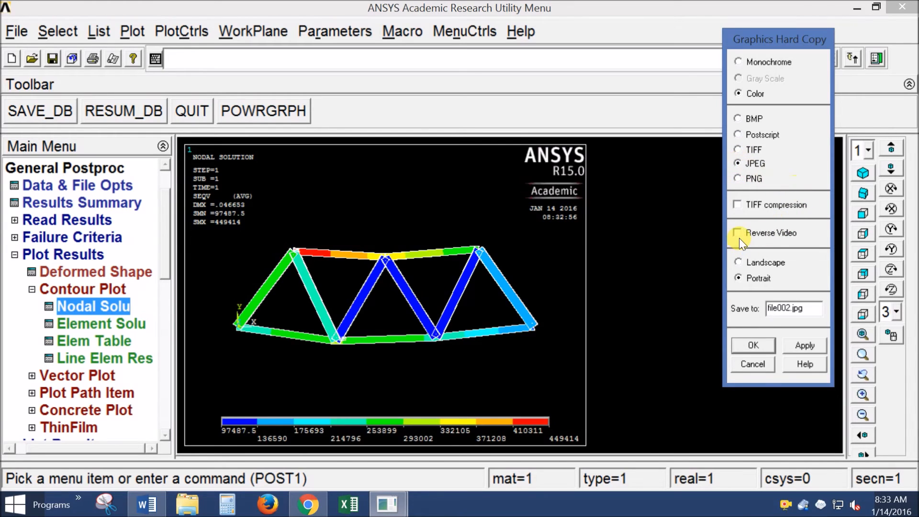
{"action": "left_click", "coordinate": [737, 232]}
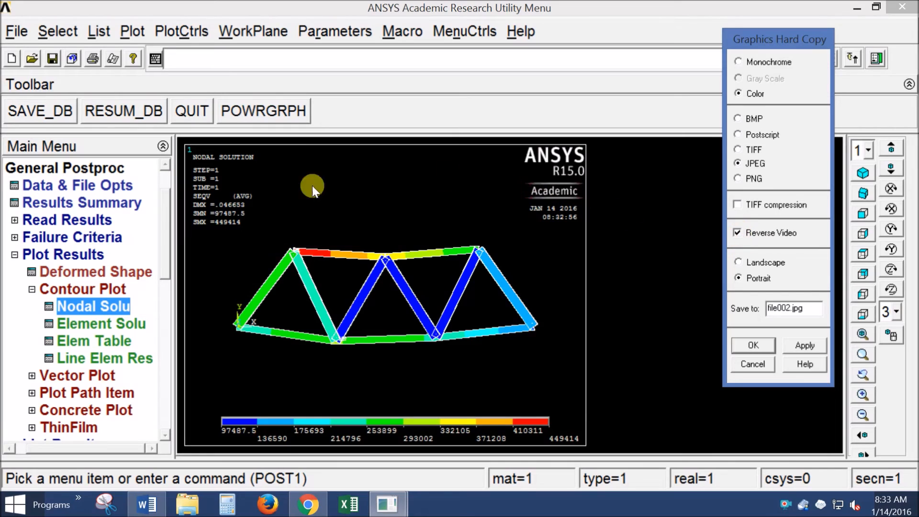
{"action": "mouse_move", "coordinate": [410, 221]}
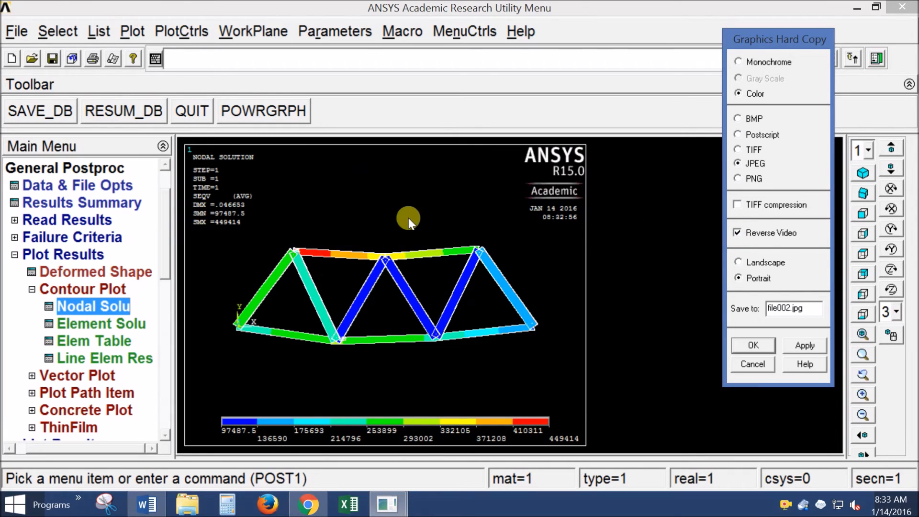
{"action": "mouse_move", "coordinate": [488, 294]}
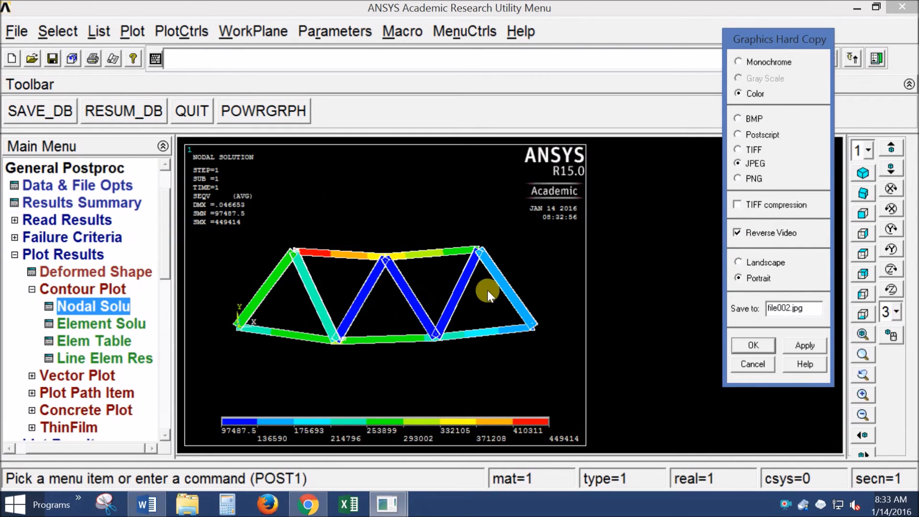
{"action": "mouse_move", "coordinate": [498, 256]}
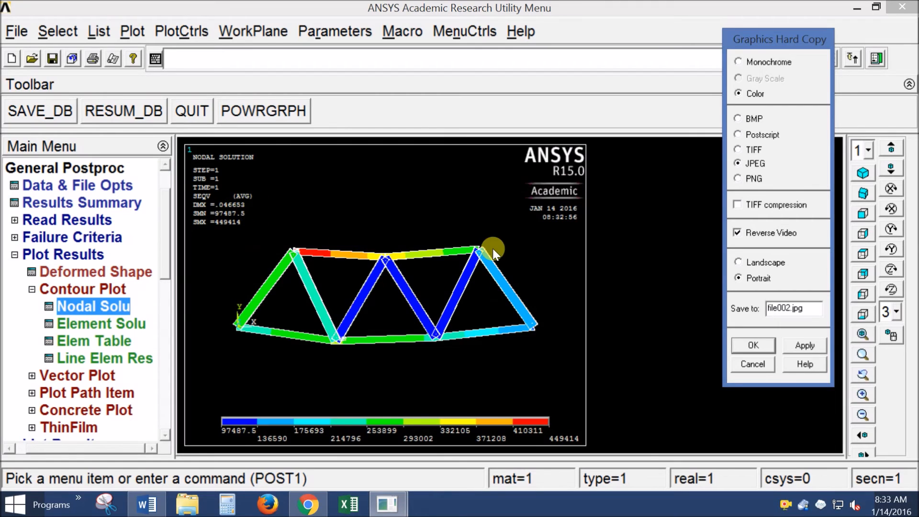
{"action": "mouse_move", "coordinate": [278, 218]}
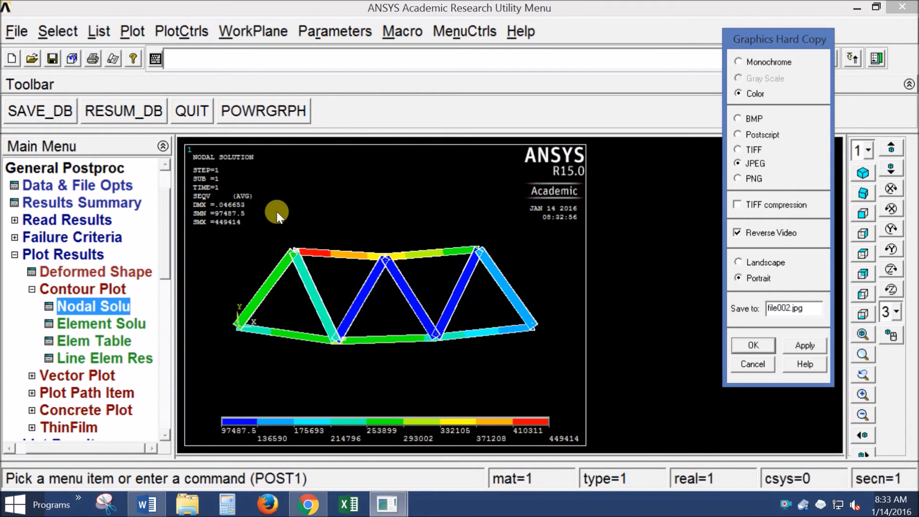
{"action": "mouse_move", "coordinate": [699, 297]}
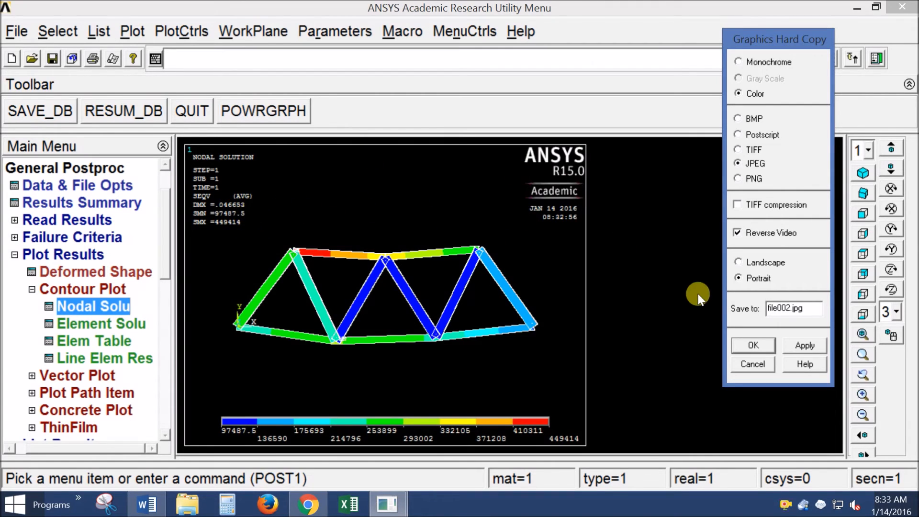
{"action": "mouse_move", "coordinate": [713, 316]}
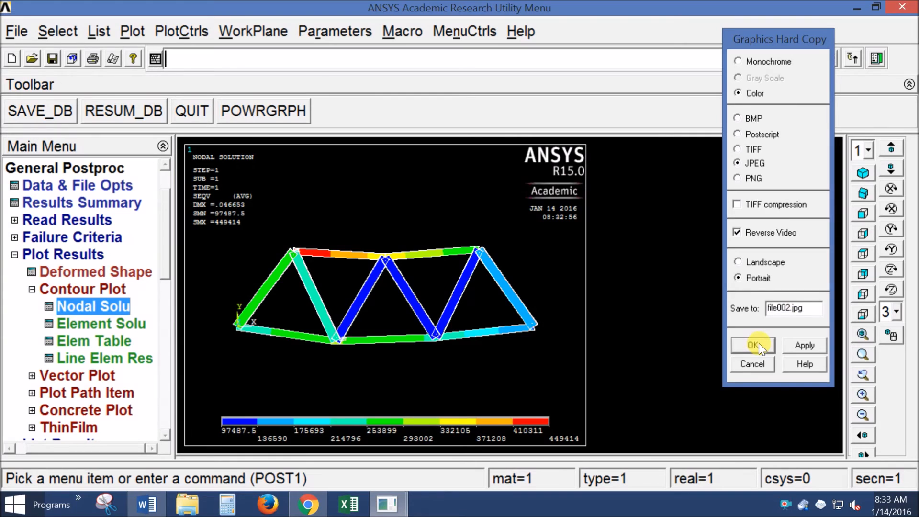
{"action": "left_click", "coordinate": [752, 345]}
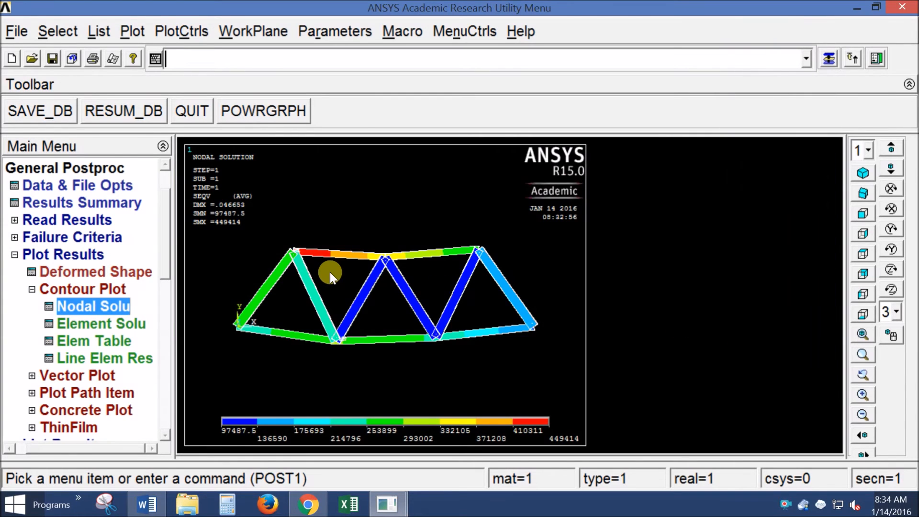
{"action": "left_click", "coordinate": [188, 505]}
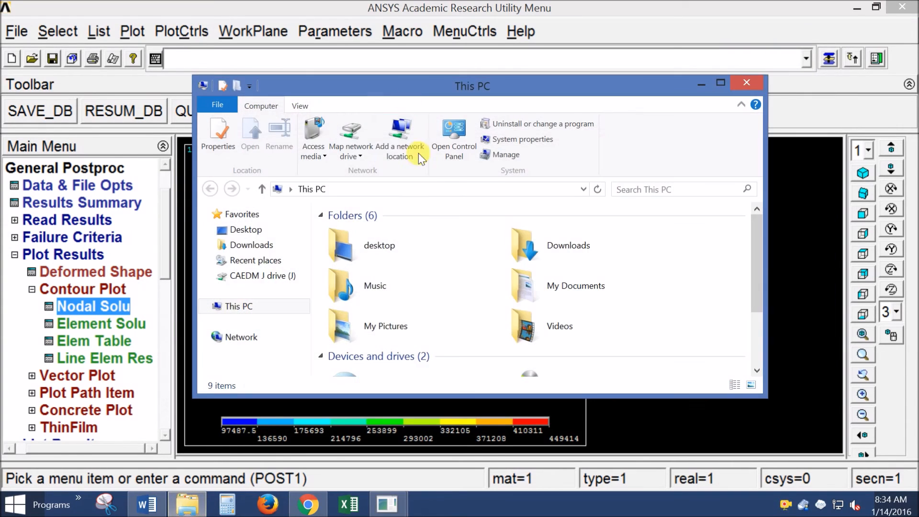
{"action": "left_click", "coordinate": [238, 276]}
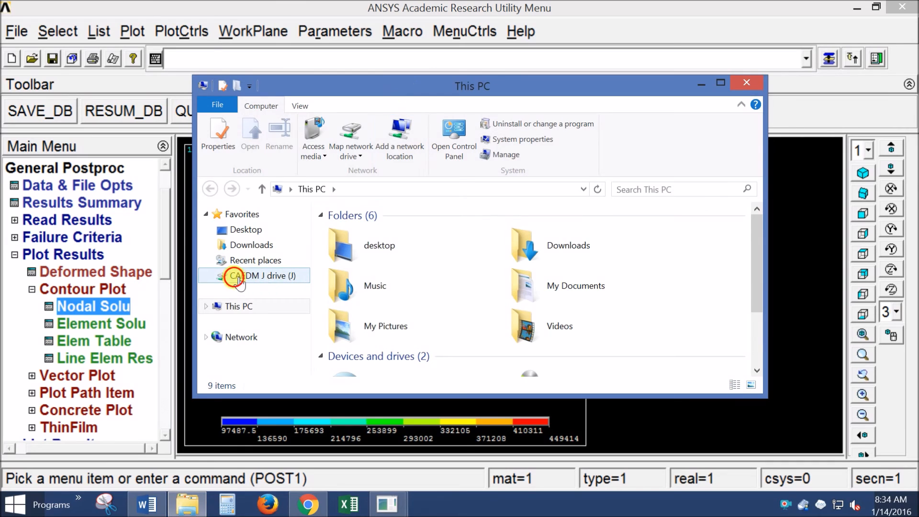
{"action": "double_click", "coordinate": [238, 276]}
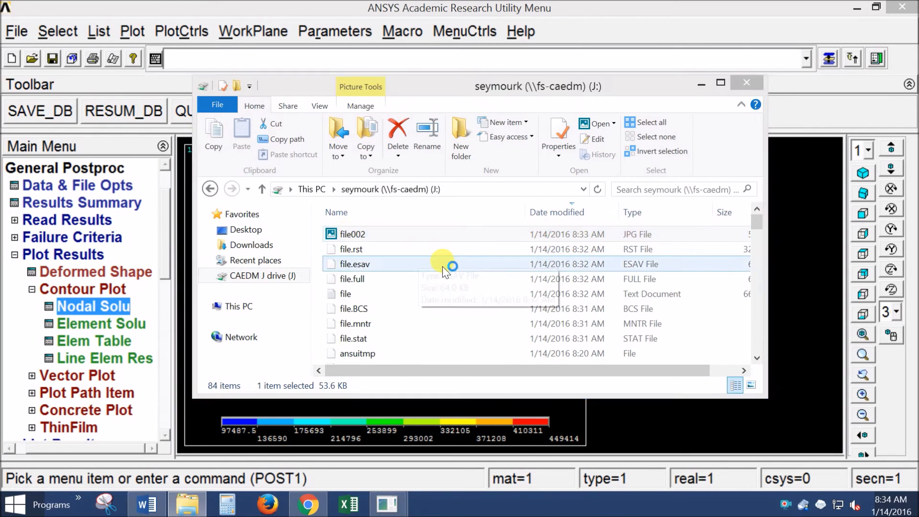
{"action": "double_click", "coordinate": [352, 234]}
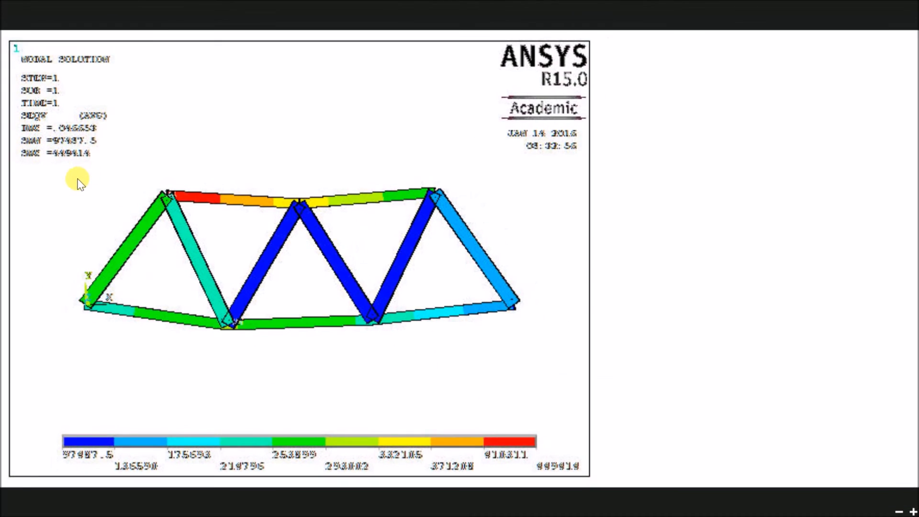
{"action": "mouse_move", "coordinate": [108, 161]}
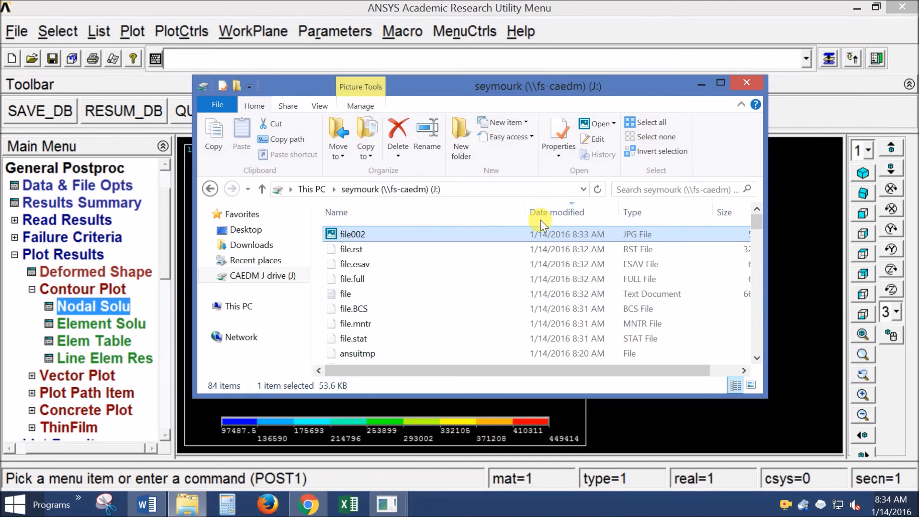
{"action": "mouse_move", "coordinate": [477, 294]}
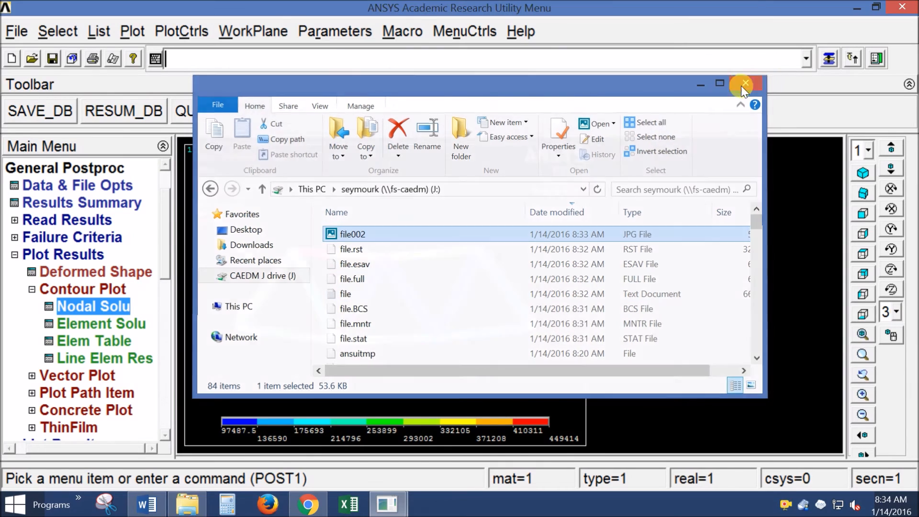
{"action": "left_click", "coordinate": [745, 83]}
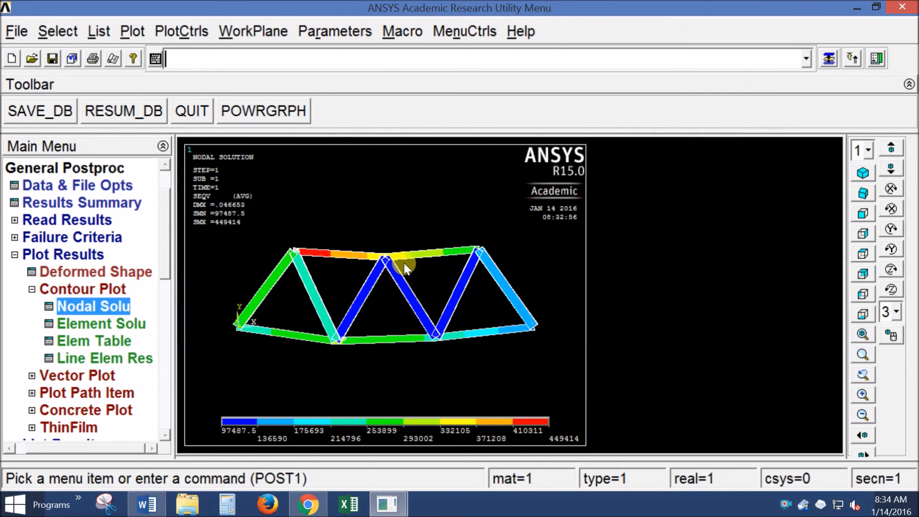
{"action": "mouse_move", "coordinate": [438, 207]}
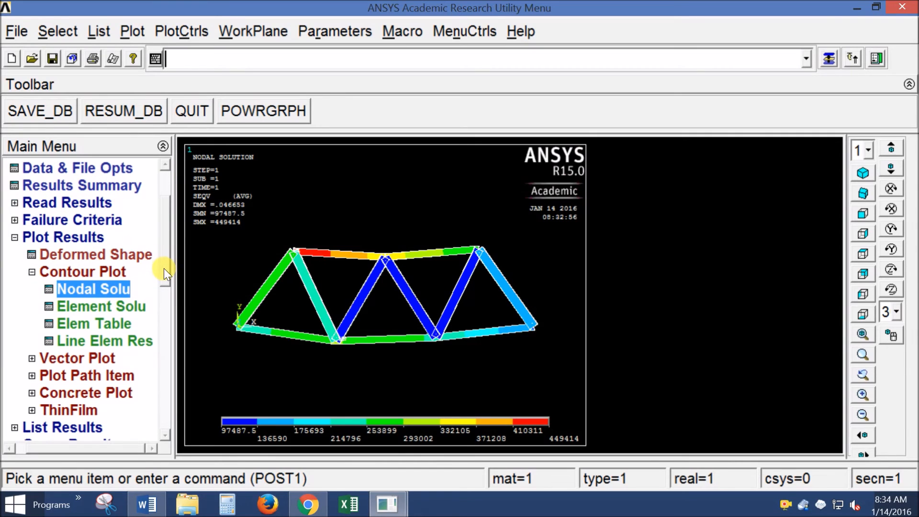
{"action": "left_click", "coordinate": [33, 271]}
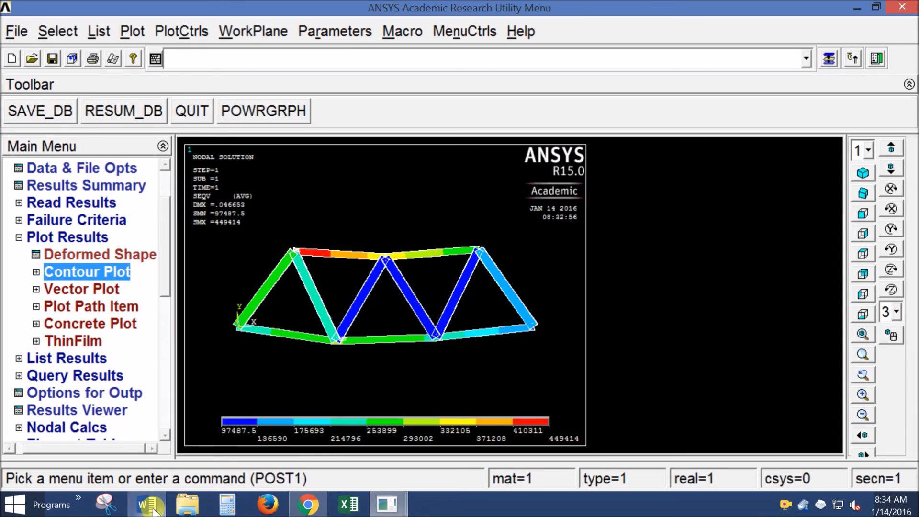
{"action": "left_click", "coordinate": [146, 504]}
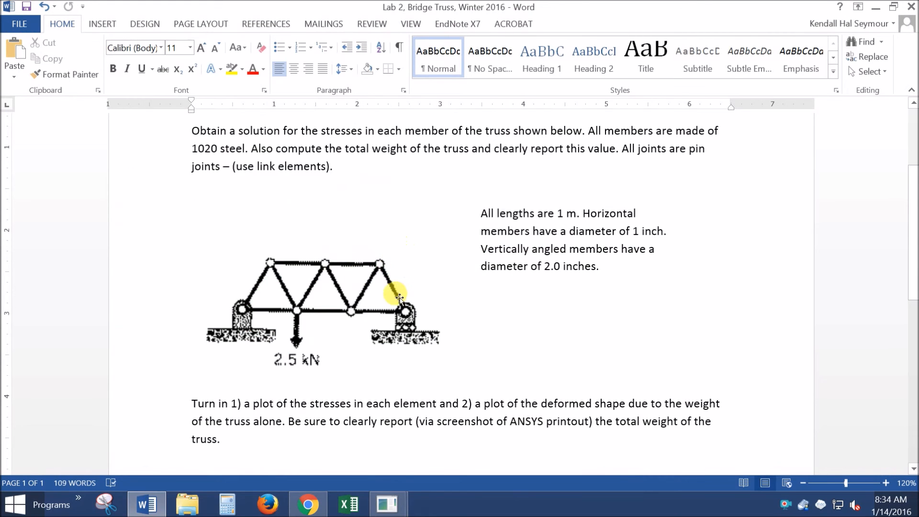
{"action": "scroll", "scroll_direction": "down", "scroll_amount": 3}
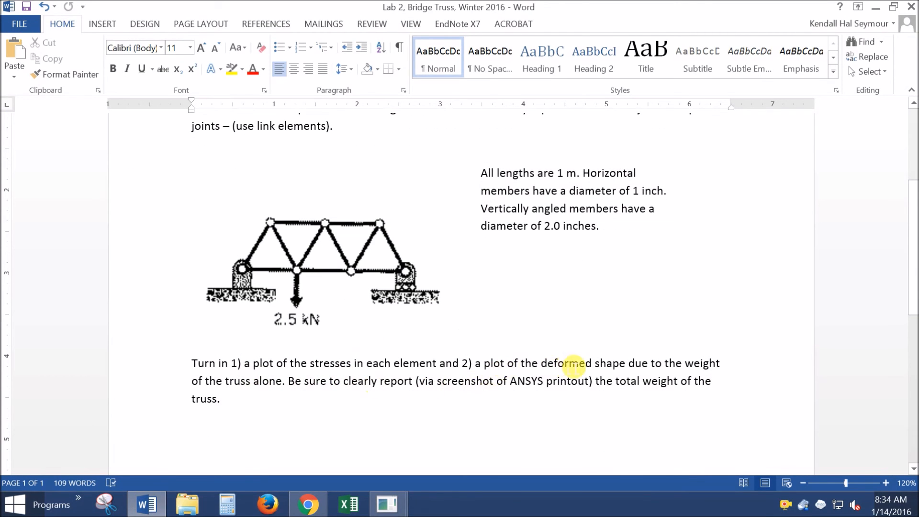
{"action": "mouse_move", "coordinate": [456, 473]}
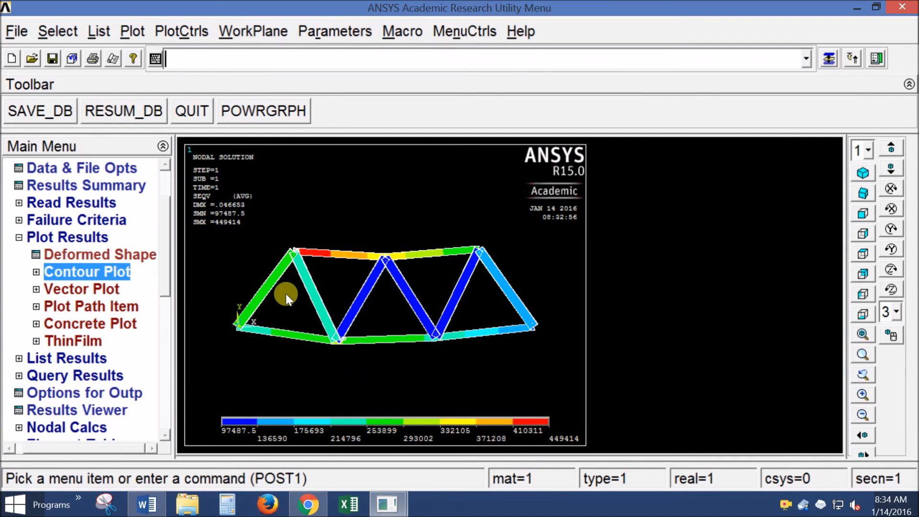
{"action": "mouse_move", "coordinate": [332, 342]}
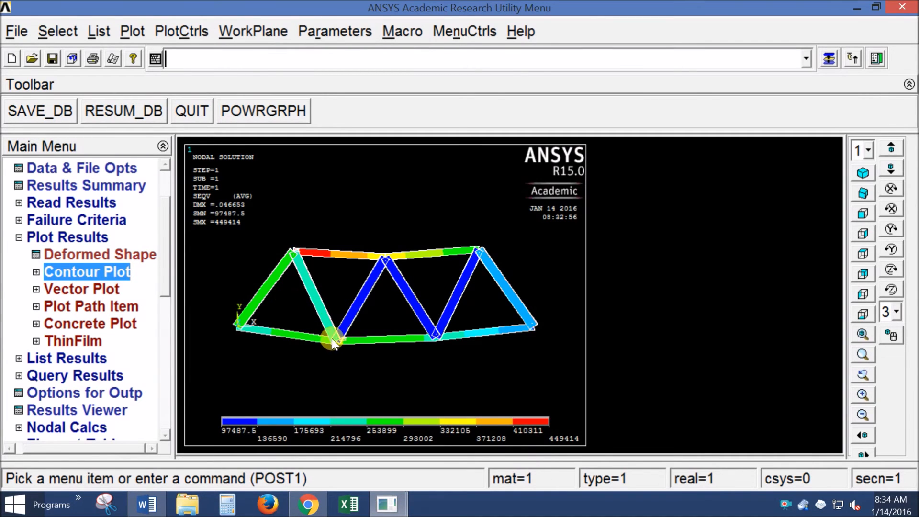
{"action": "mouse_move", "coordinate": [24, 259]}
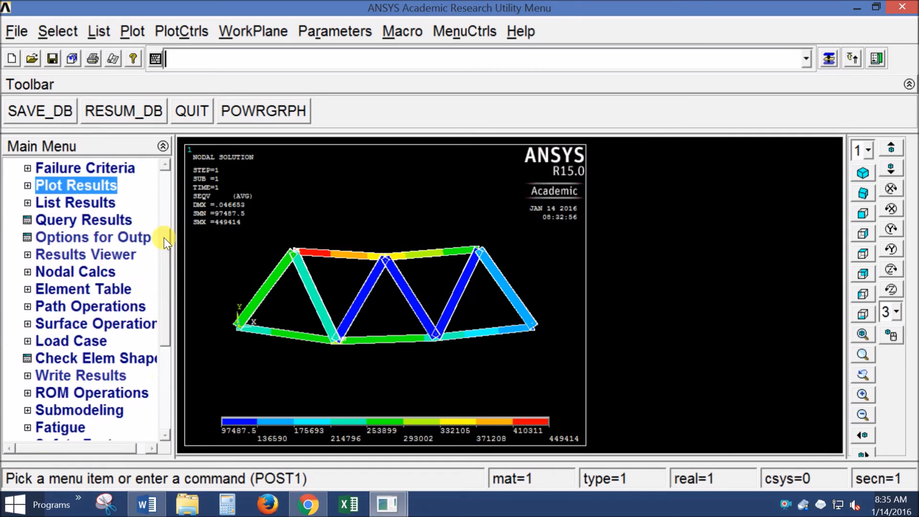
{"action": "scroll", "scroll_direction": "down", "scroll_amount": 3}
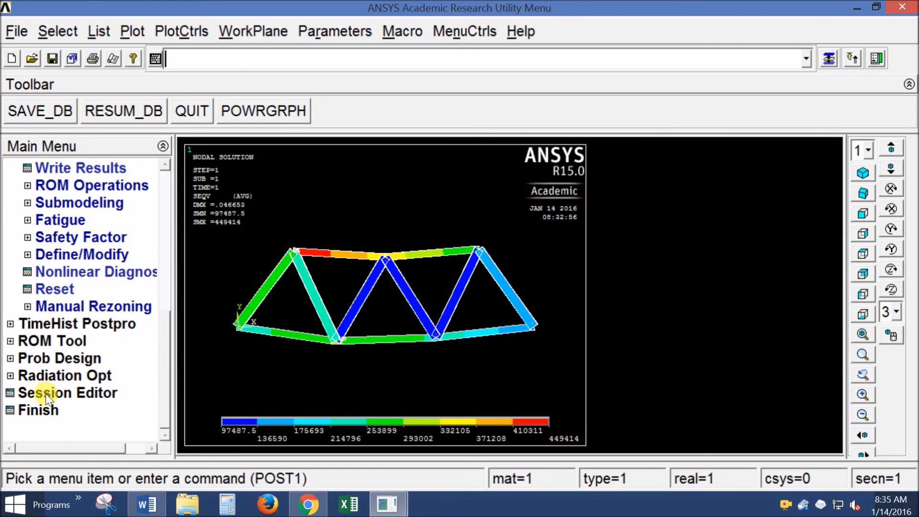
Open the Session Editor and scroll through commands from PREP7 to the PLNSOL stress plot
{"action": "left_click", "coordinate": [67, 393]}
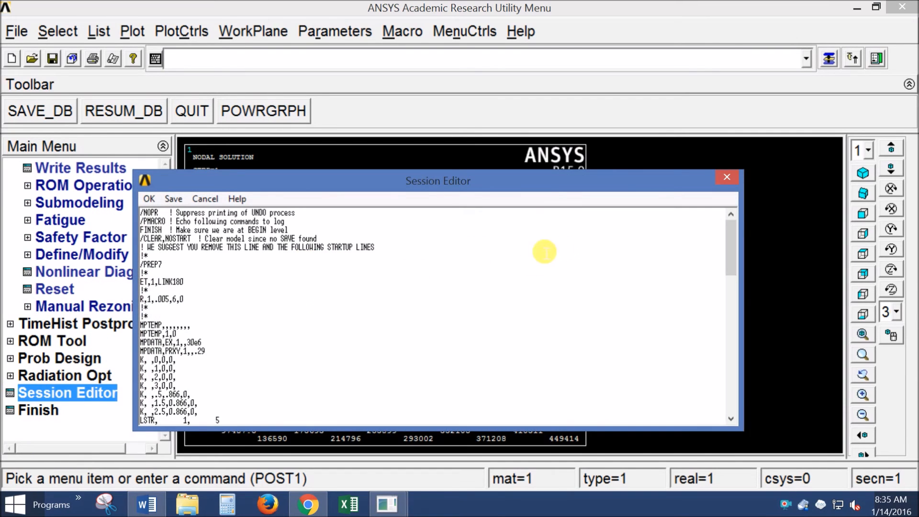
{"action": "scroll", "scroll_direction": "down", "scroll_amount": 3}
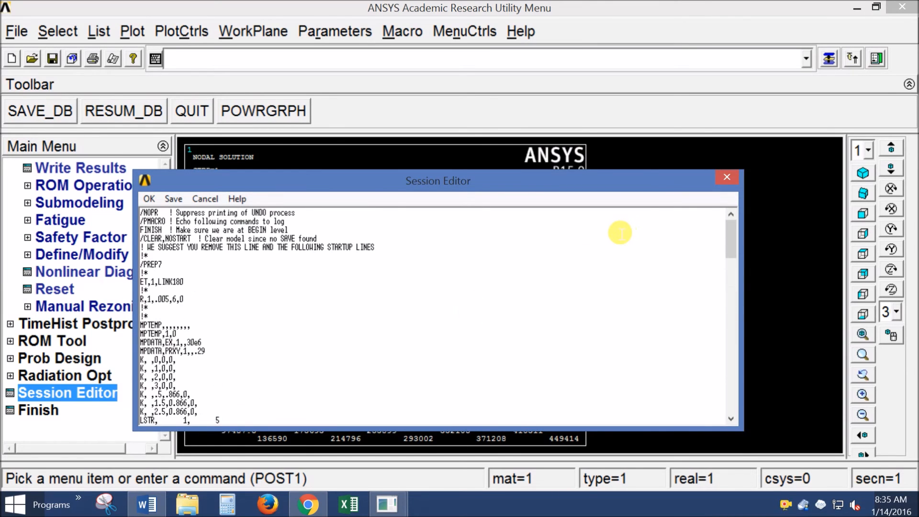
{"action": "mouse_move", "coordinate": [578, 285]}
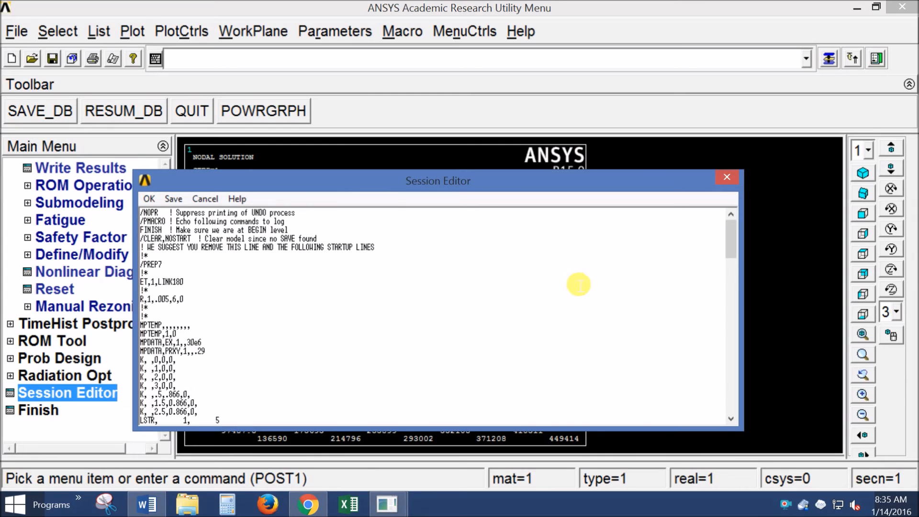
{"action": "mouse_move", "coordinate": [559, 279]}
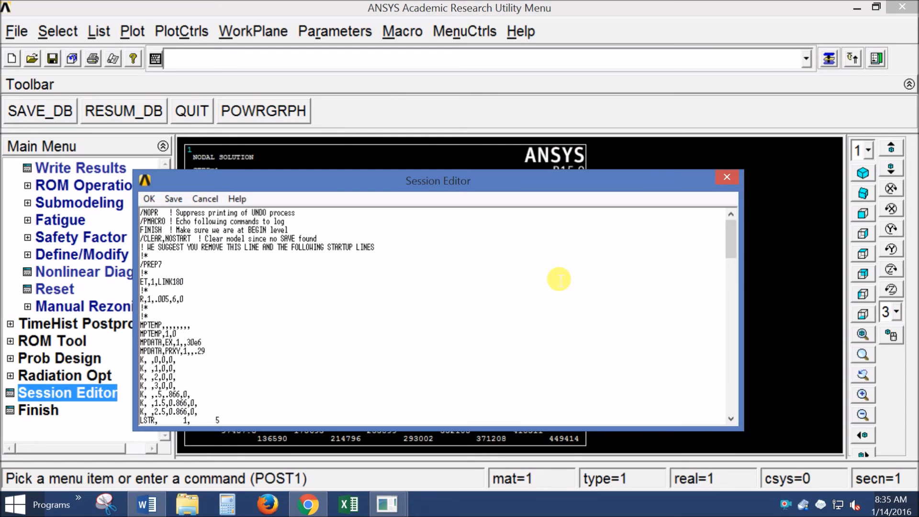
{"action": "mouse_move", "coordinate": [235, 267]}
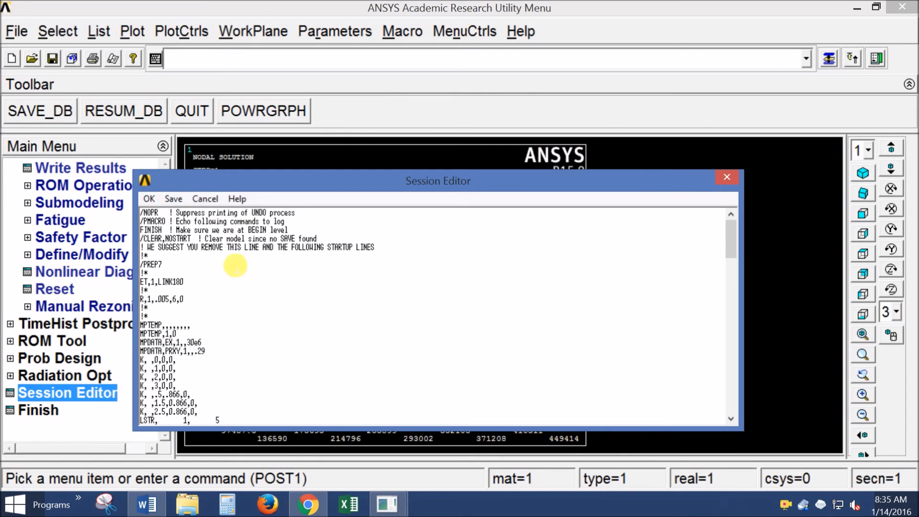
{"action": "mouse_move", "coordinate": [328, 187]}
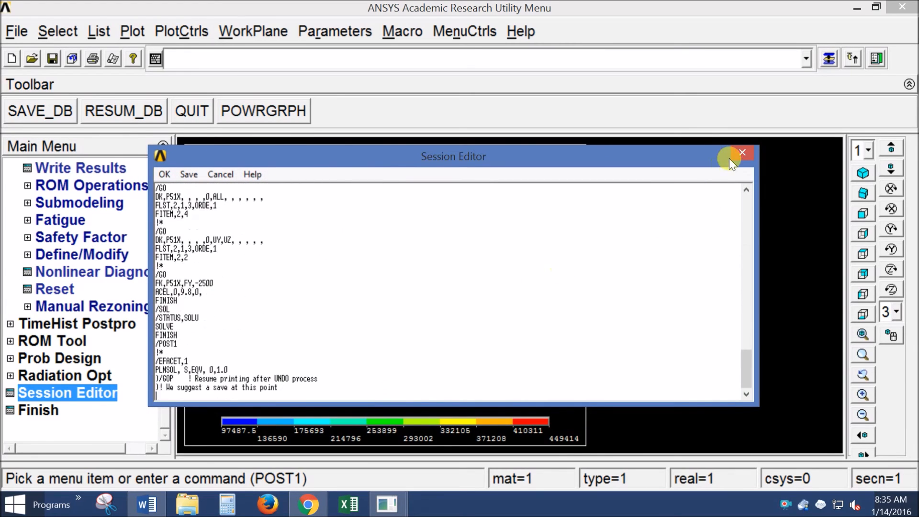
{"action": "left_click", "coordinate": [743, 152]}
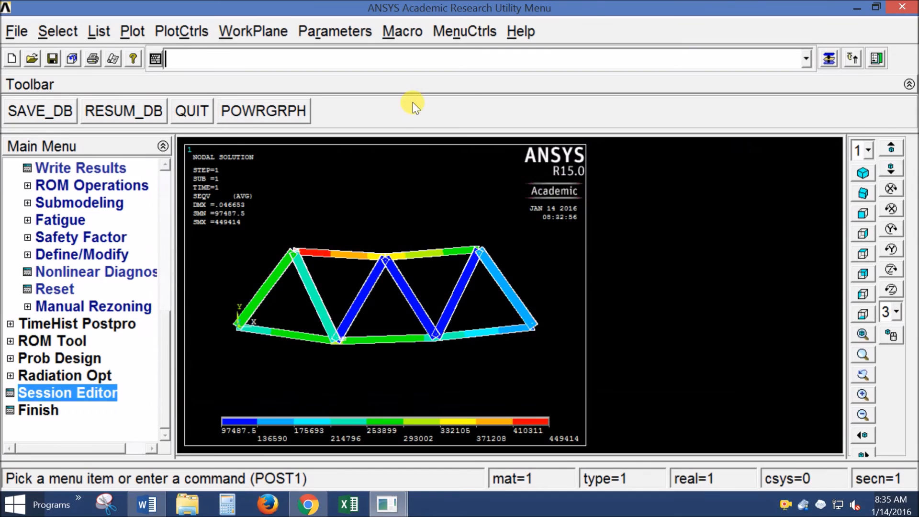
{"action": "left_click", "coordinate": [65, 393]}
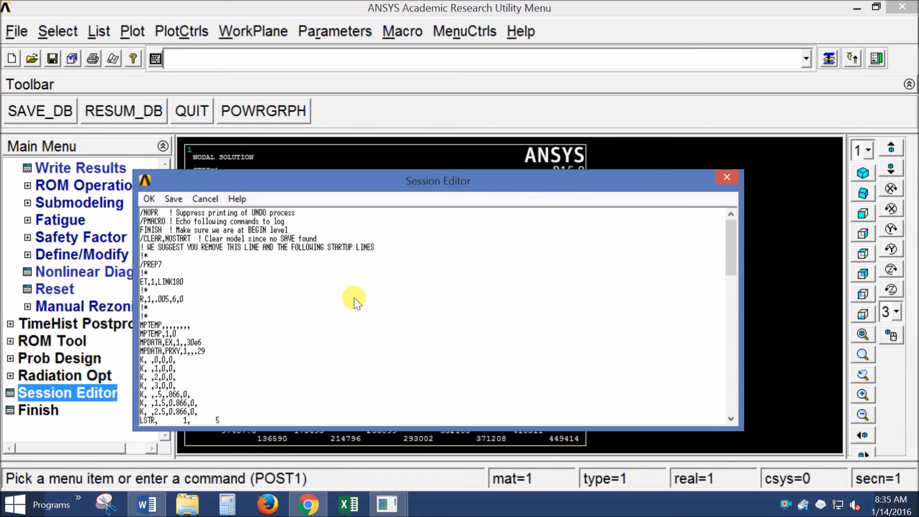
{"action": "scroll", "scroll_direction": "down", "scroll_amount": 3}
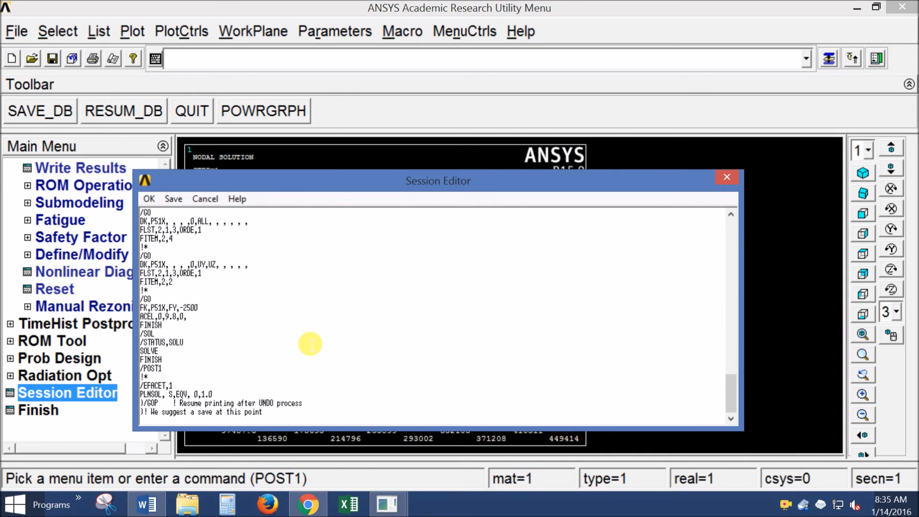
{"action": "mouse_move", "coordinate": [217, 315]}
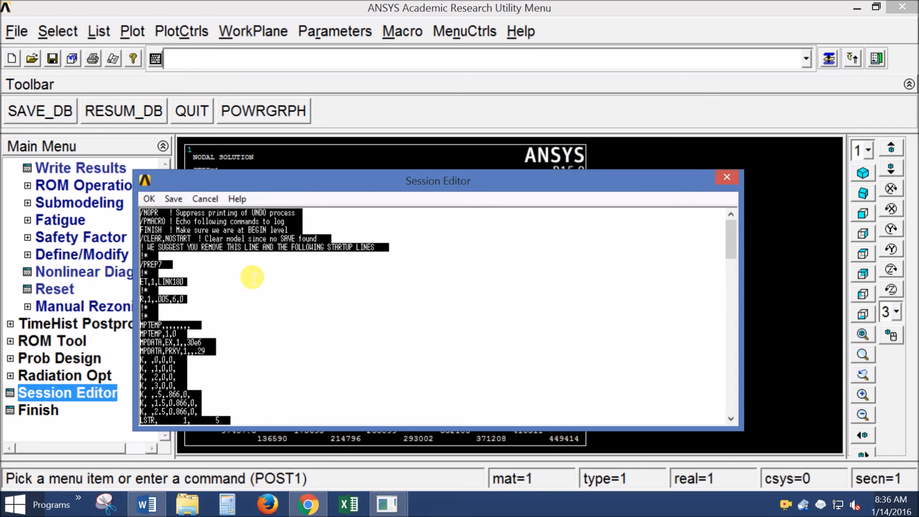
{"action": "mouse_move", "coordinate": [245, 144]}
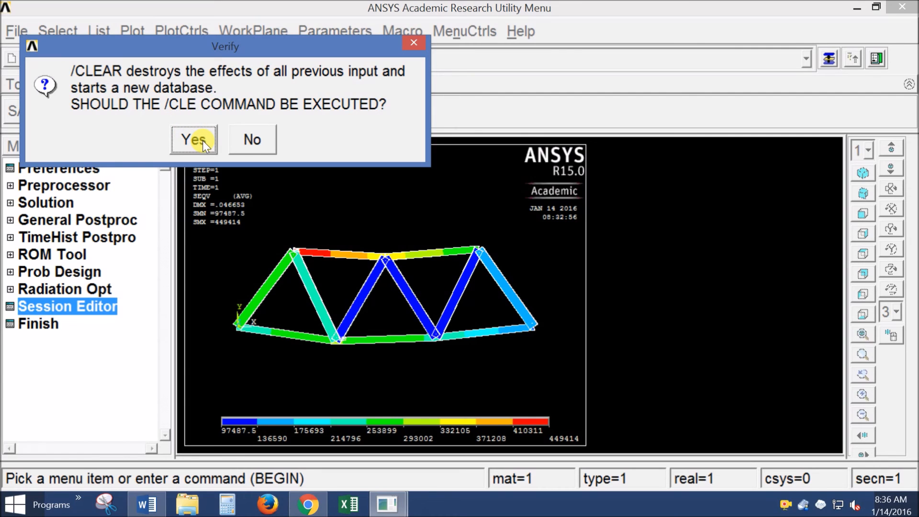
Confirm the database clear to replay the gravity solve and dismiss the 'Solution is done!' note
{"action": "left_click", "coordinate": [192, 139]}
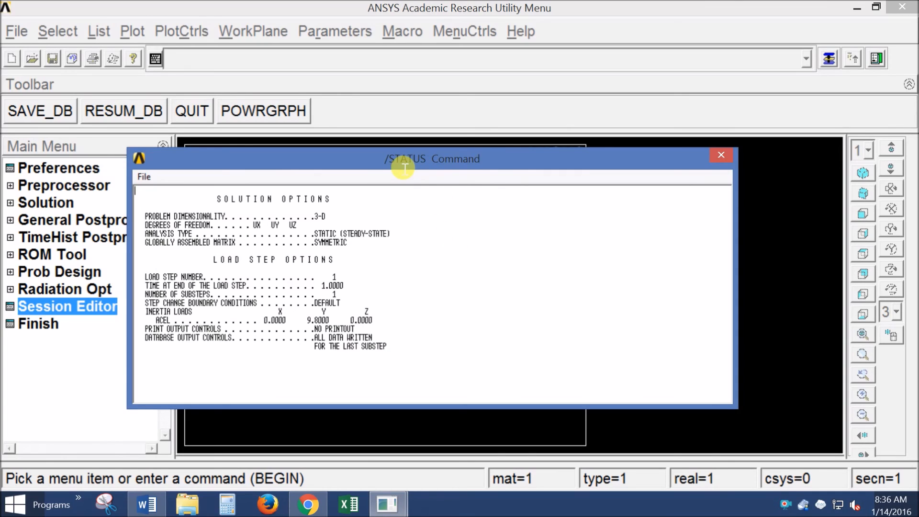
{"action": "mouse_move", "coordinate": [396, 170]}
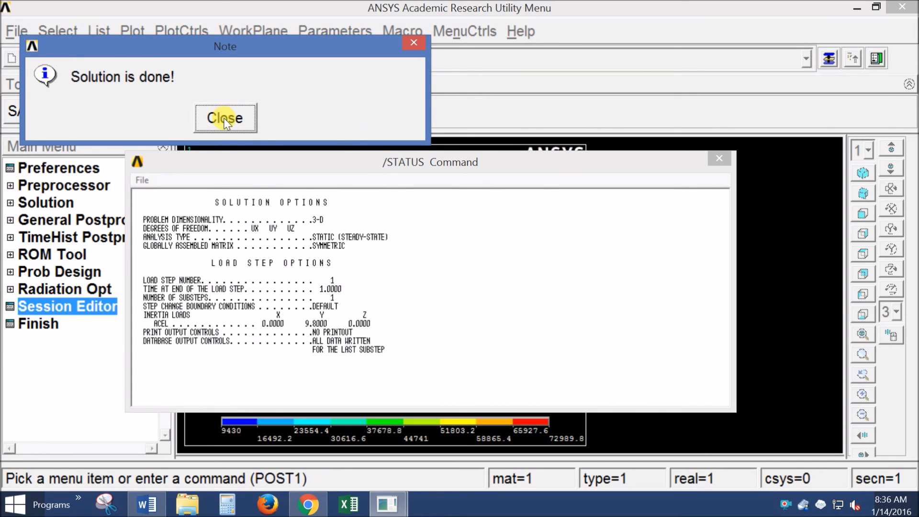
{"action": "left_click", "coordinate": [225, 118]}
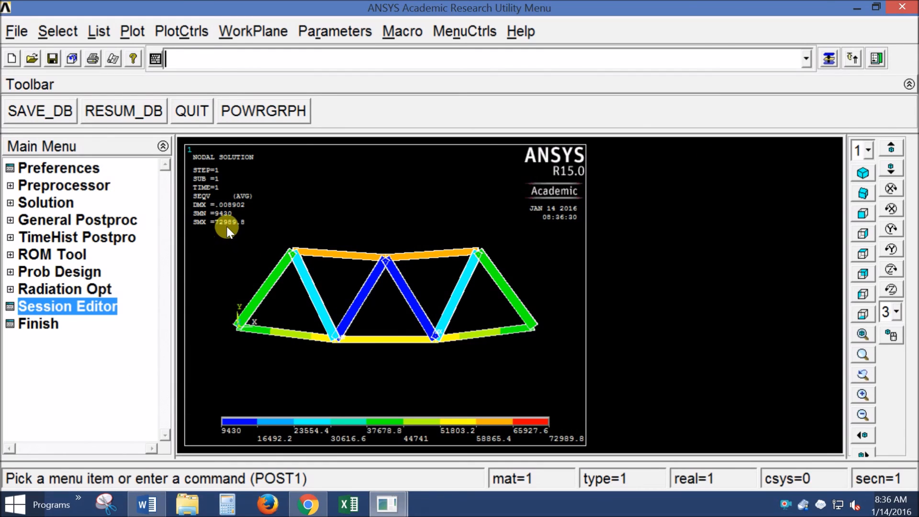
{"action": "mouse_move", "coordinate": [219, 233]}
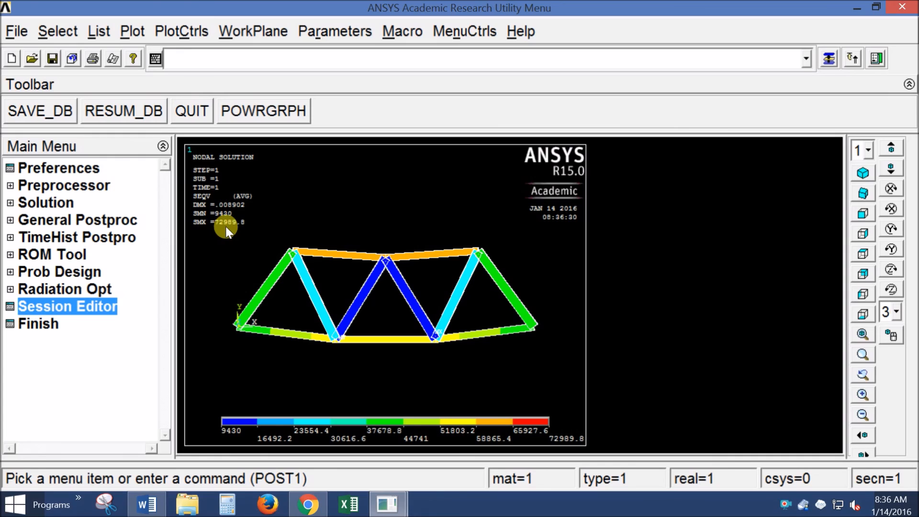
{"action": "mouse_move", "coordinate": [348, 265]}
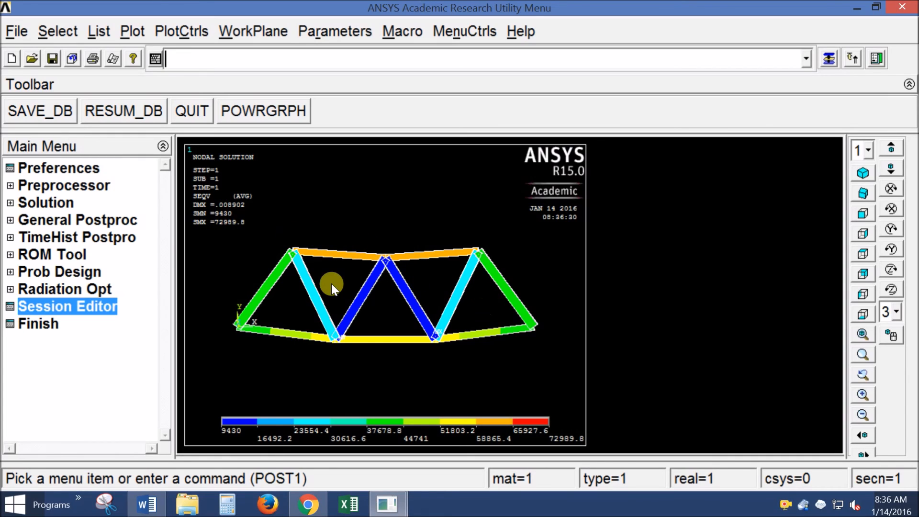
{"action": "mouse_move", "coordinate": [327, 266]}
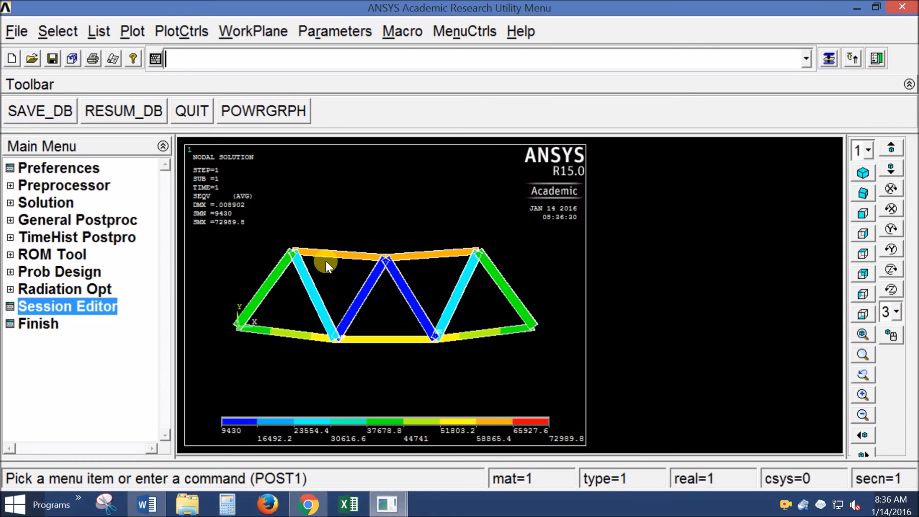
{"action": "mouse_move", "coordinate": [57, 328]}
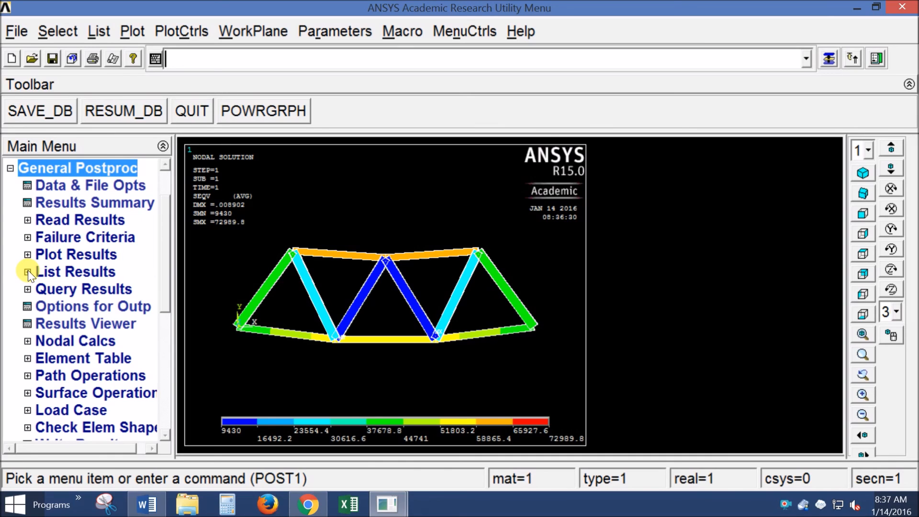
List all reaction components, showing FY 411.59 at nodes 1 and 5, total 823.19
{"action": "left_click", "coordinate": [28, 271]}
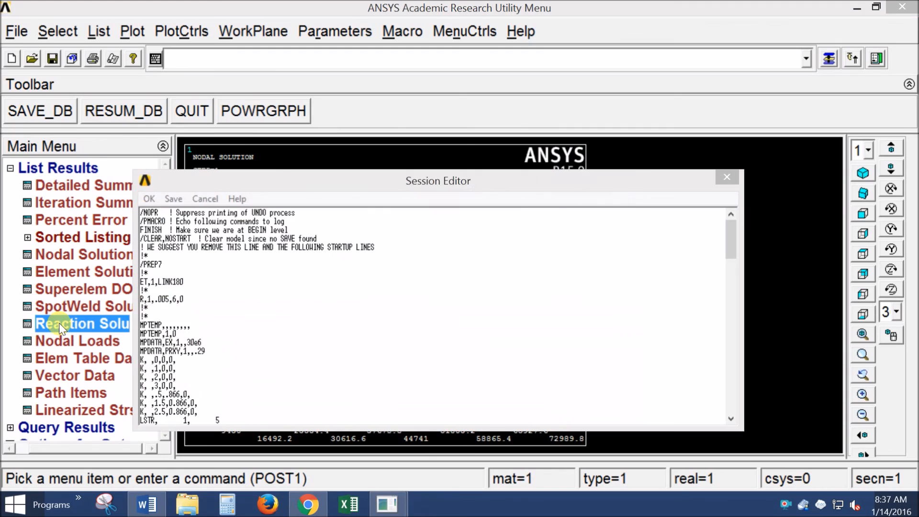
{"action": "left_click", "coordinate": [72, 324]}
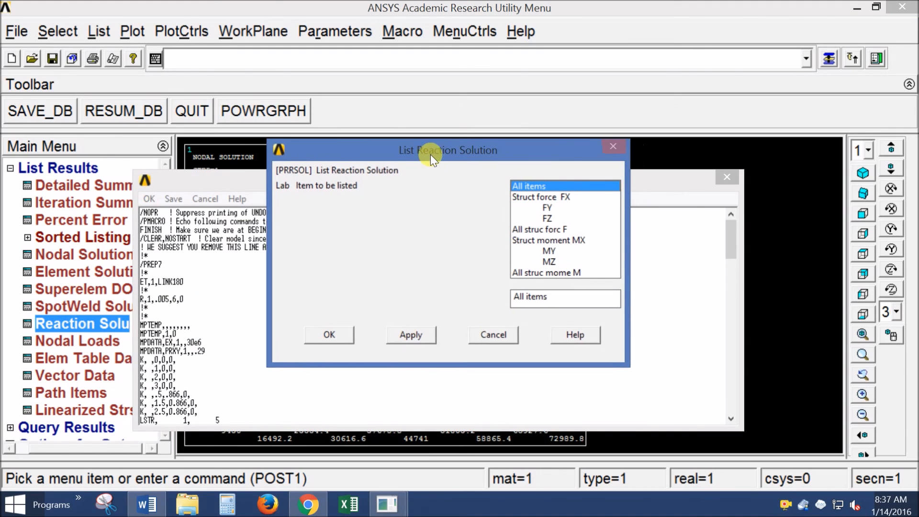
{"action": "left_click_drag", "start_coordinate": [448, 149], "coordinate": [431, 181]}
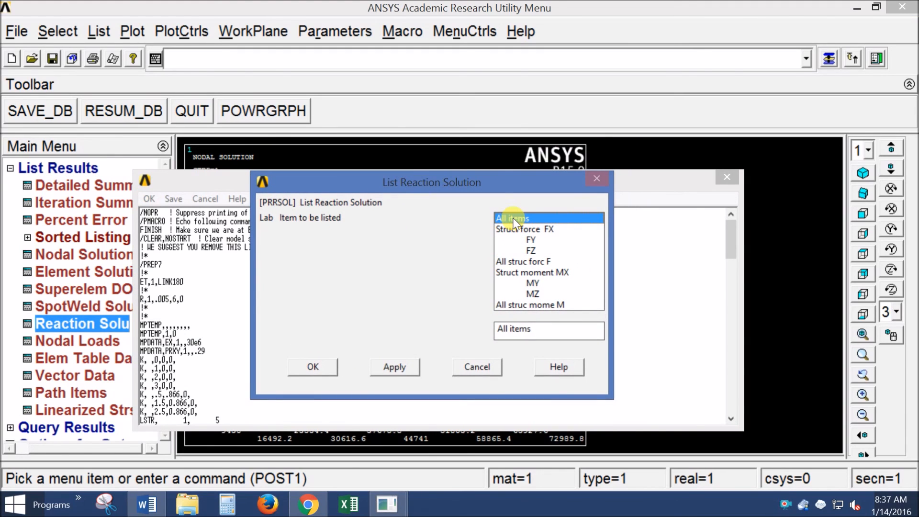
{"action": "left_click", "coordinate": [313, 366]}
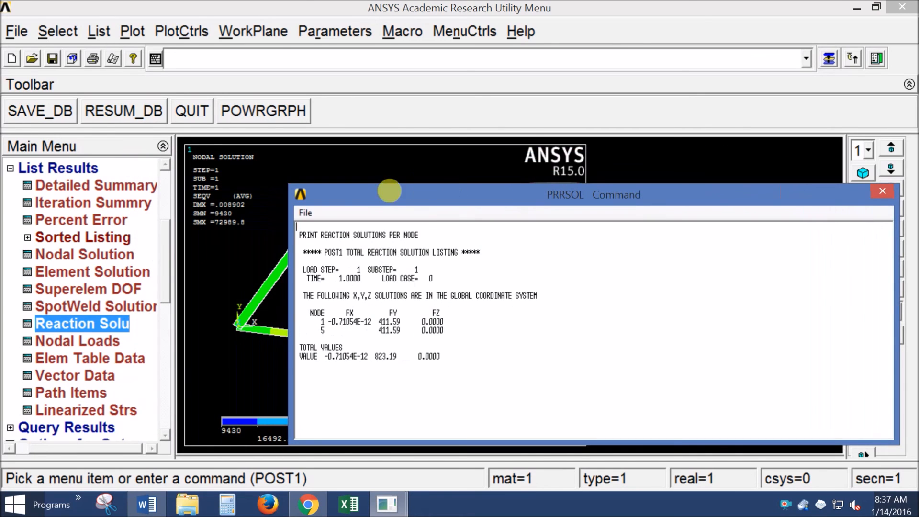
{"action": "mouse_move", "coordinate": [353, 199]}
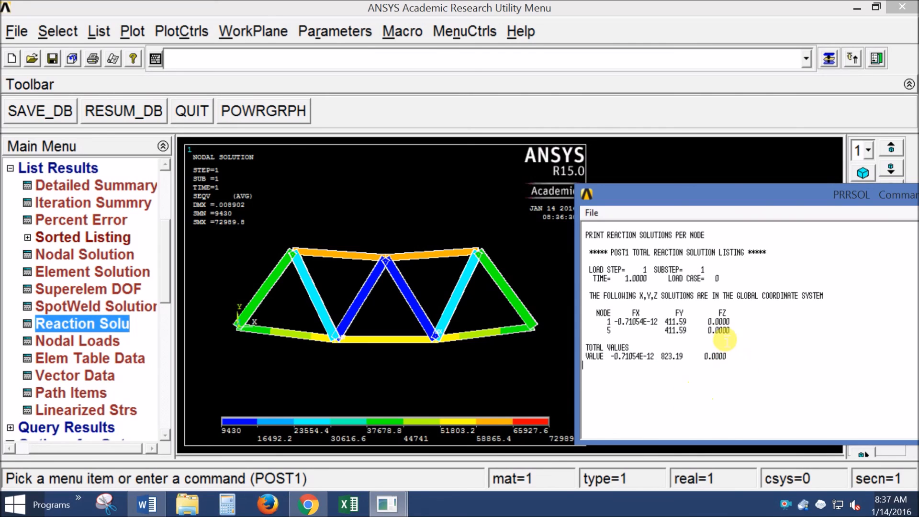
{"action": "mouse_move", "coordinate": [671, 360]}
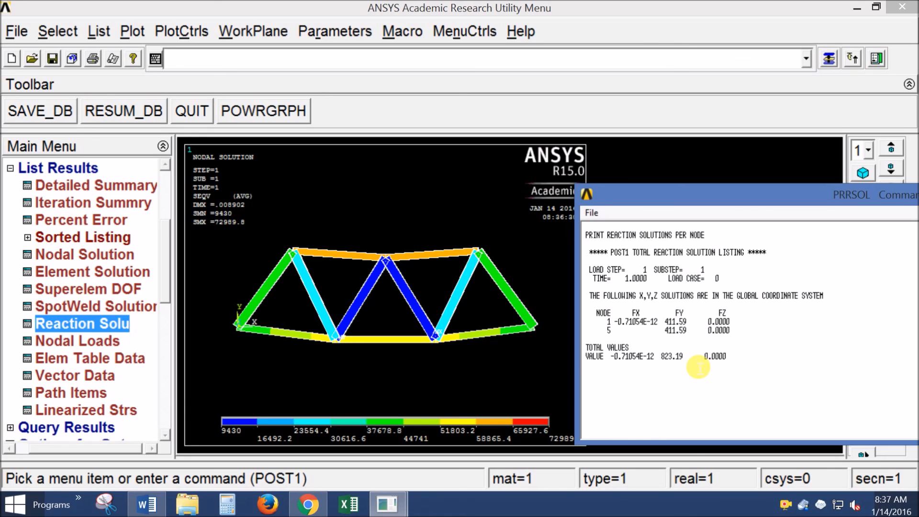
{"action": "mouse_move", "coordinate": [698, 199]}
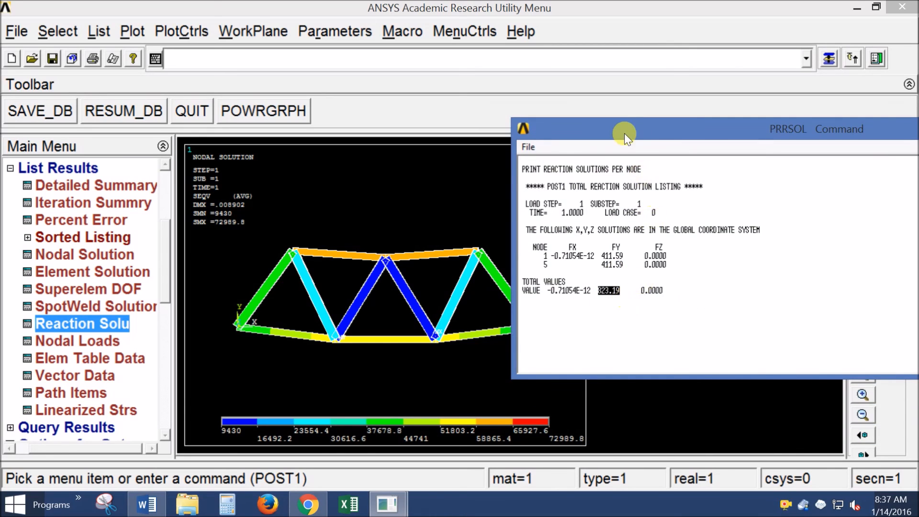
{"action": "left_click_drag", "start_coordinate": [624, 131], "coordinate": [425, 104]}
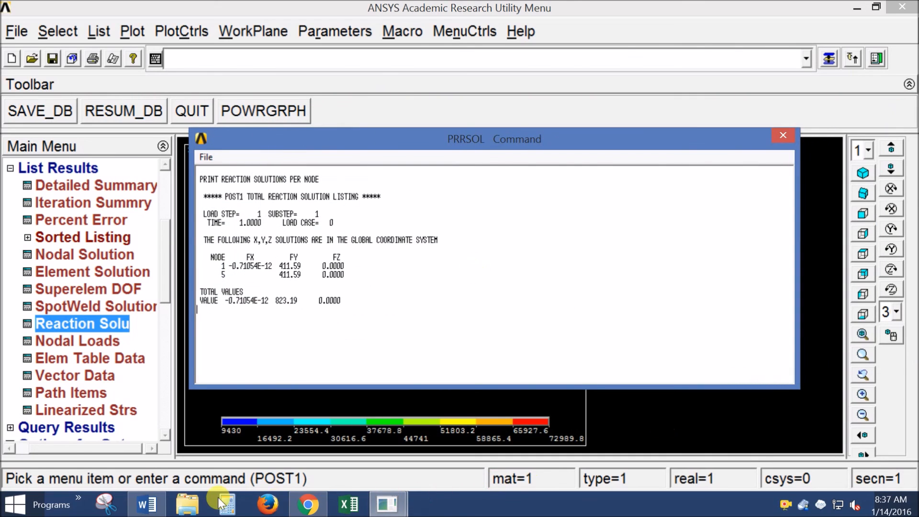
{"action": "left_click", "coordinate": [143, 504]}
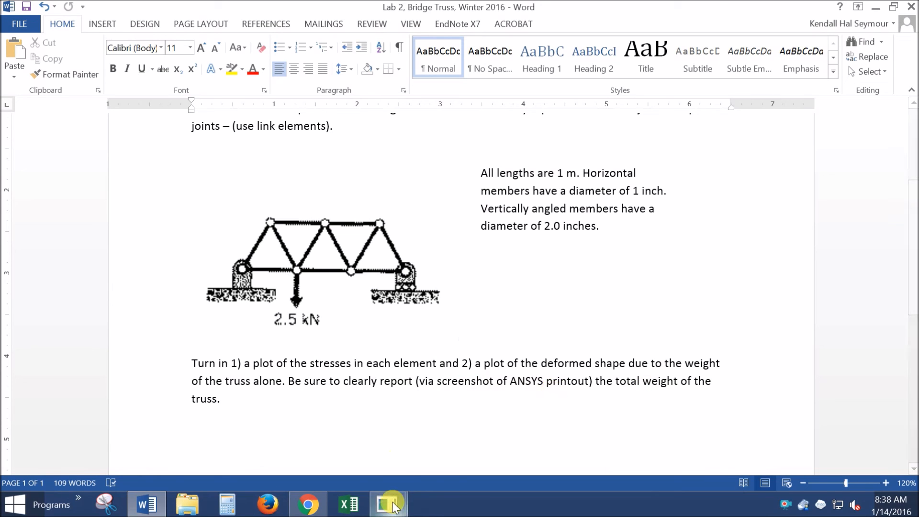
{"action": "left_click", "coordinate": [387, 516]}
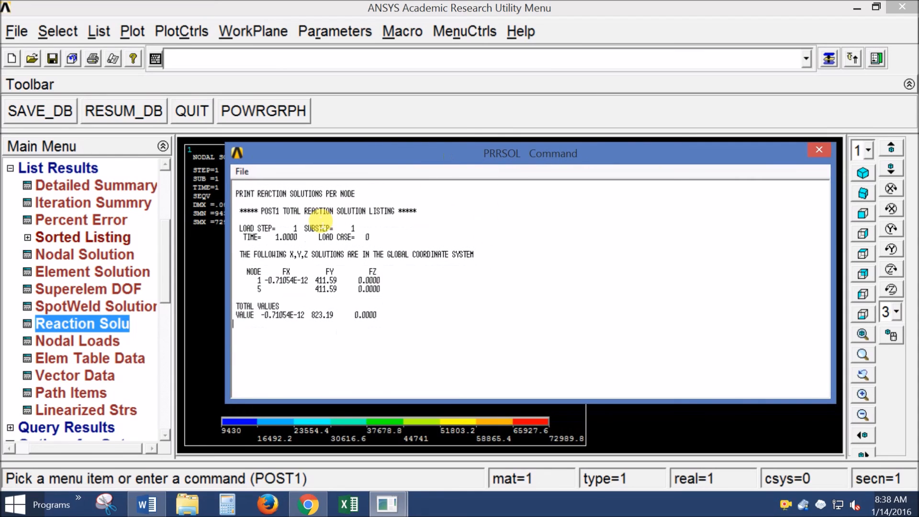
{"action": "mouse_move", "coordinate": [303, 336]}
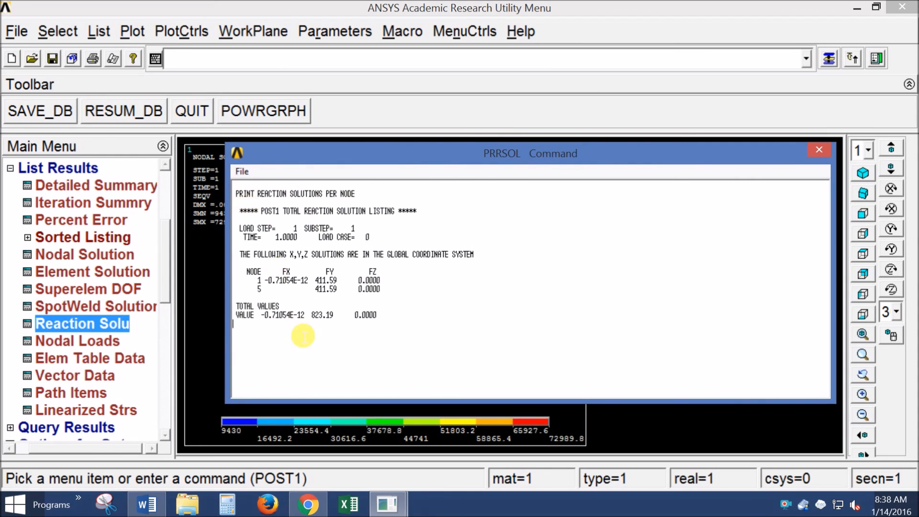
{"action": "mouse_move", "coordinate": [468, 289]}
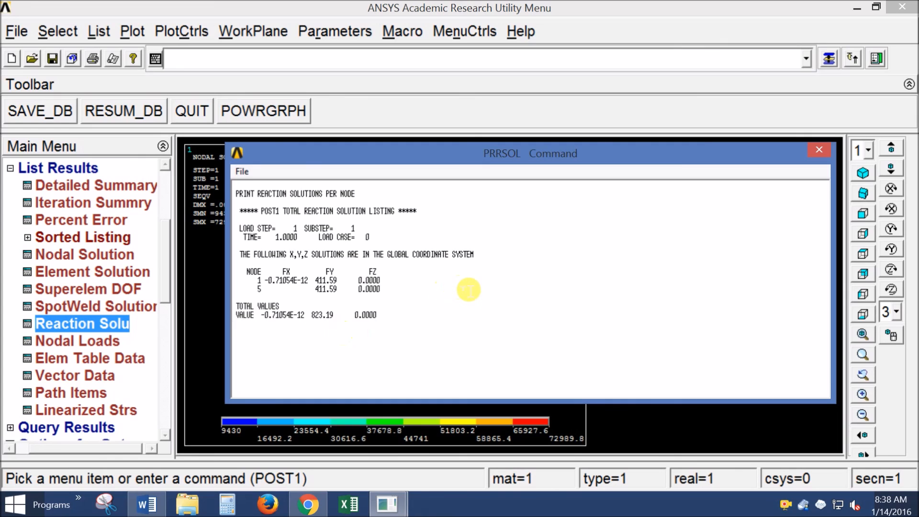
{"action": "mouse_move", "coordinate": [473, 289]}
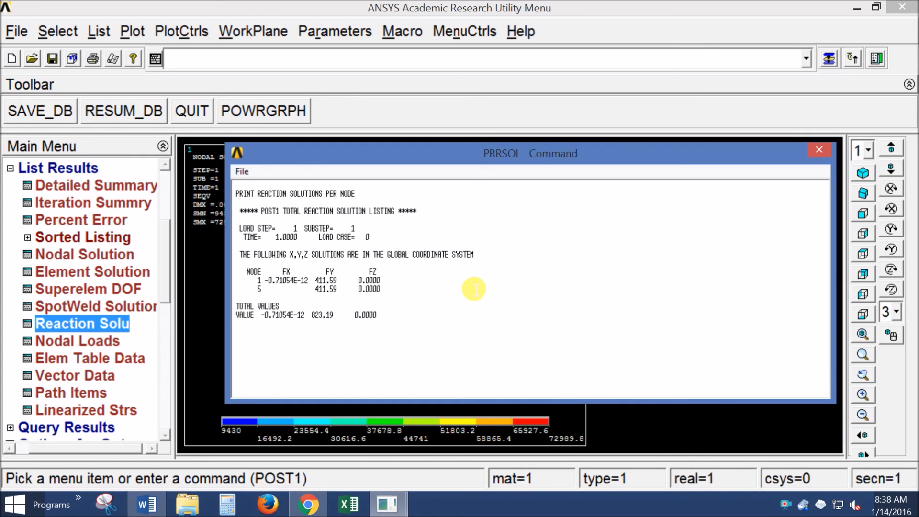
Close the PRRSOL reaction listing window, leaving the 9,430 to 72,989.8 stress plot
{"action": "left_click", "coordinate": [818, 149]}
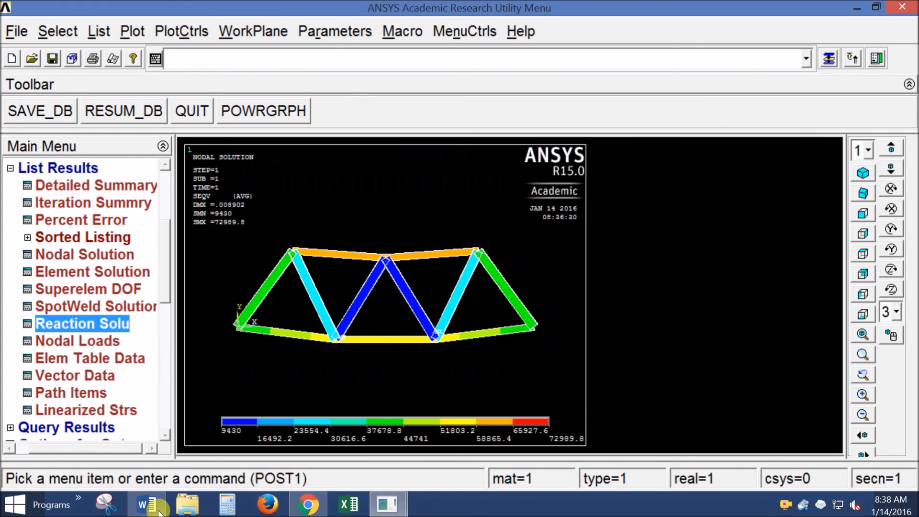
{"action": "left_click", "coordinate": [143, 504]}
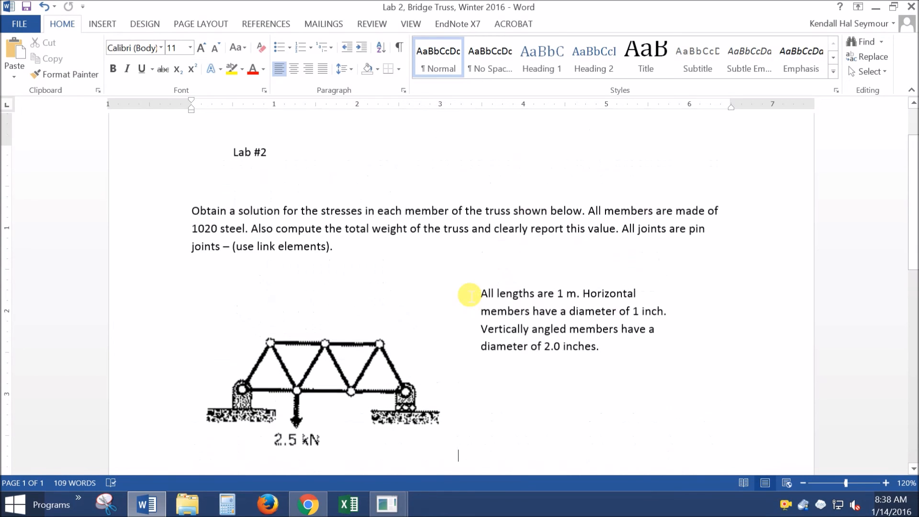
{"action": "scroll", "scroll_direction": "down", "scroll_amount": 3}
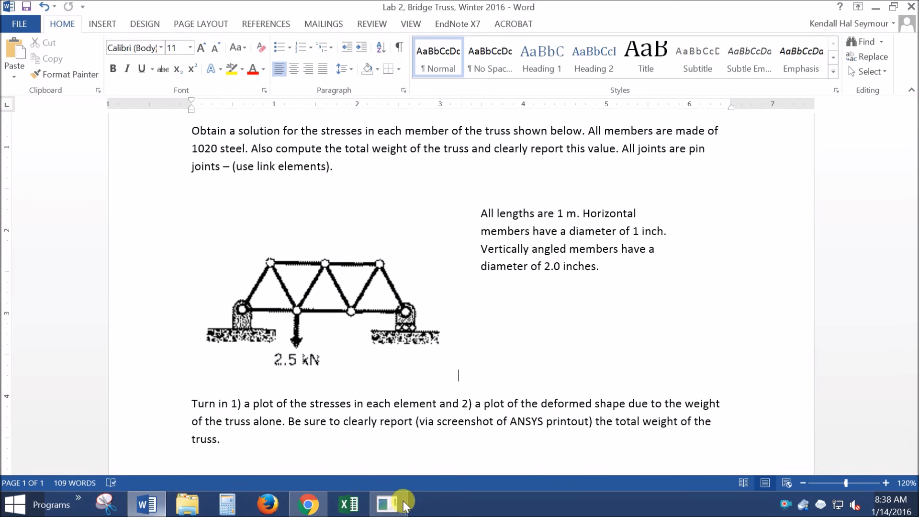
{"action": "left_click", "coordinate": [391, 504]}
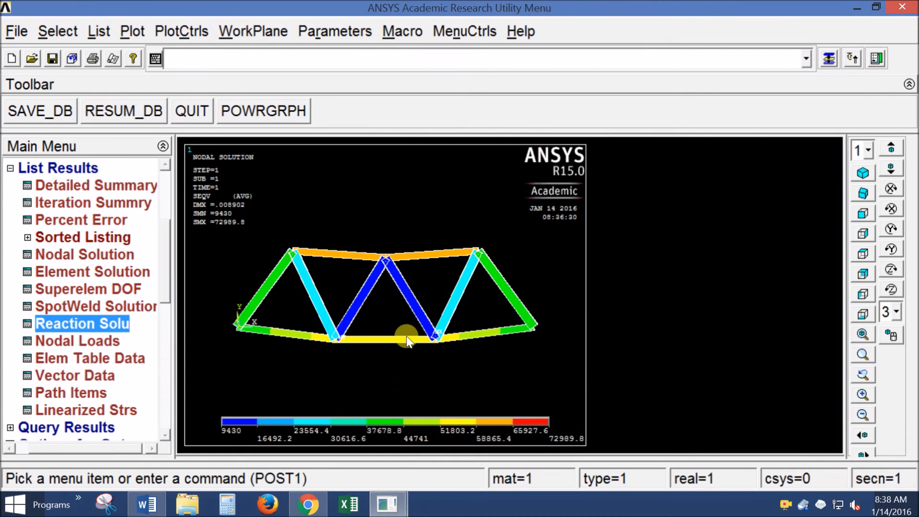